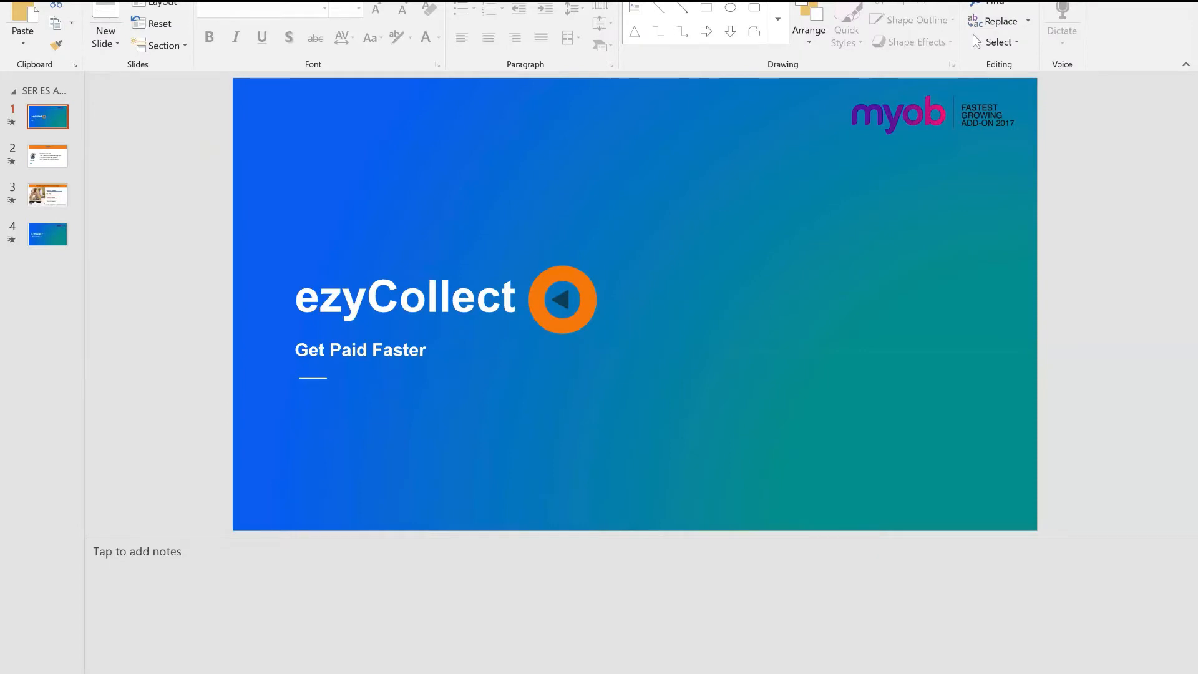
{"action": "mouse_move", "coordinate": [949, 638]}
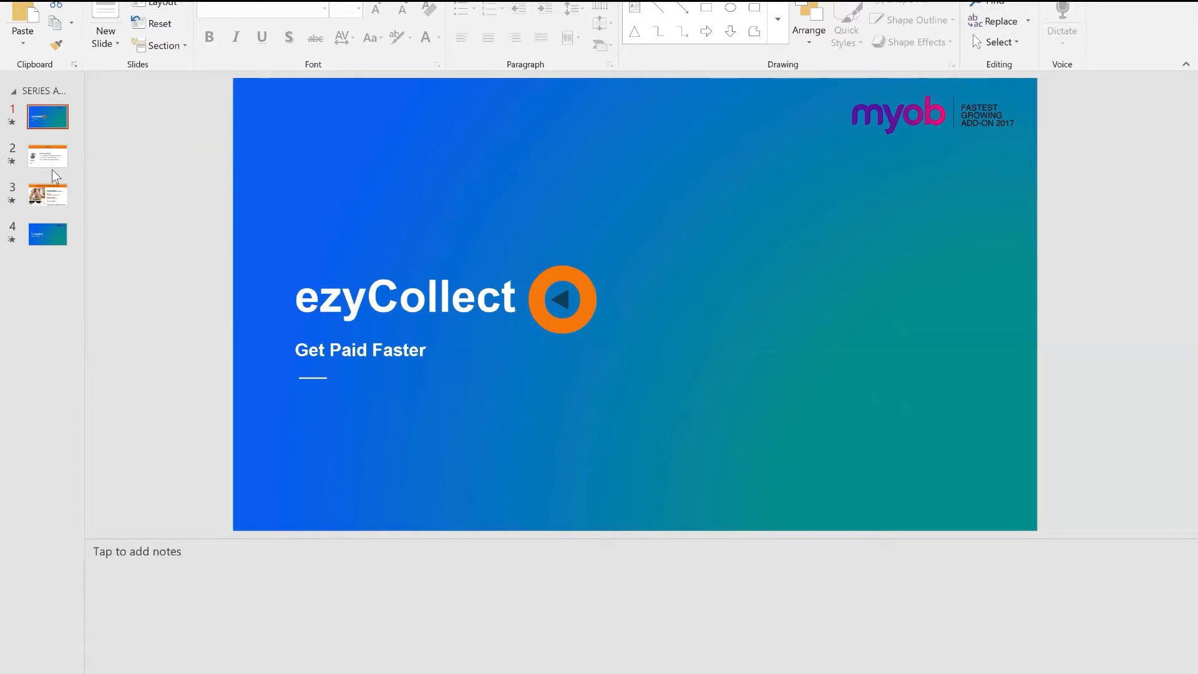
Step: Show the DEMO agenda slide with the three webinar topics and the DEMO link
{"action": "left_click", "coordinate": [48, 157]}
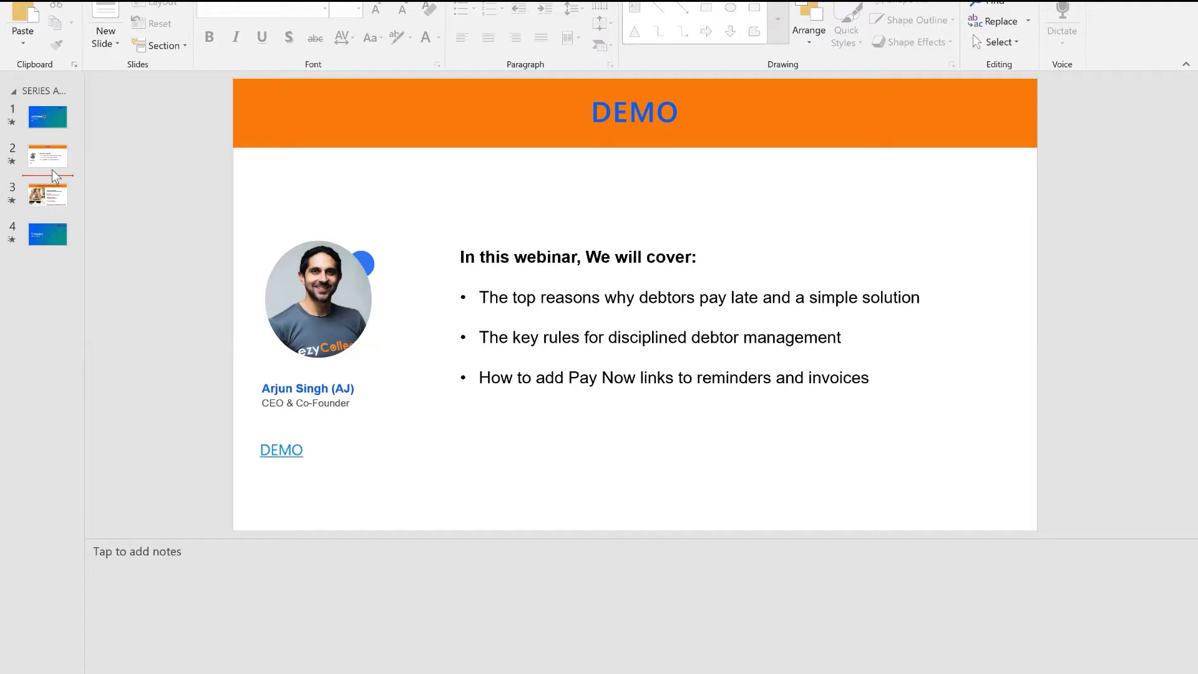
{"action": "mouse_move", "coordinate": [58, 208]}
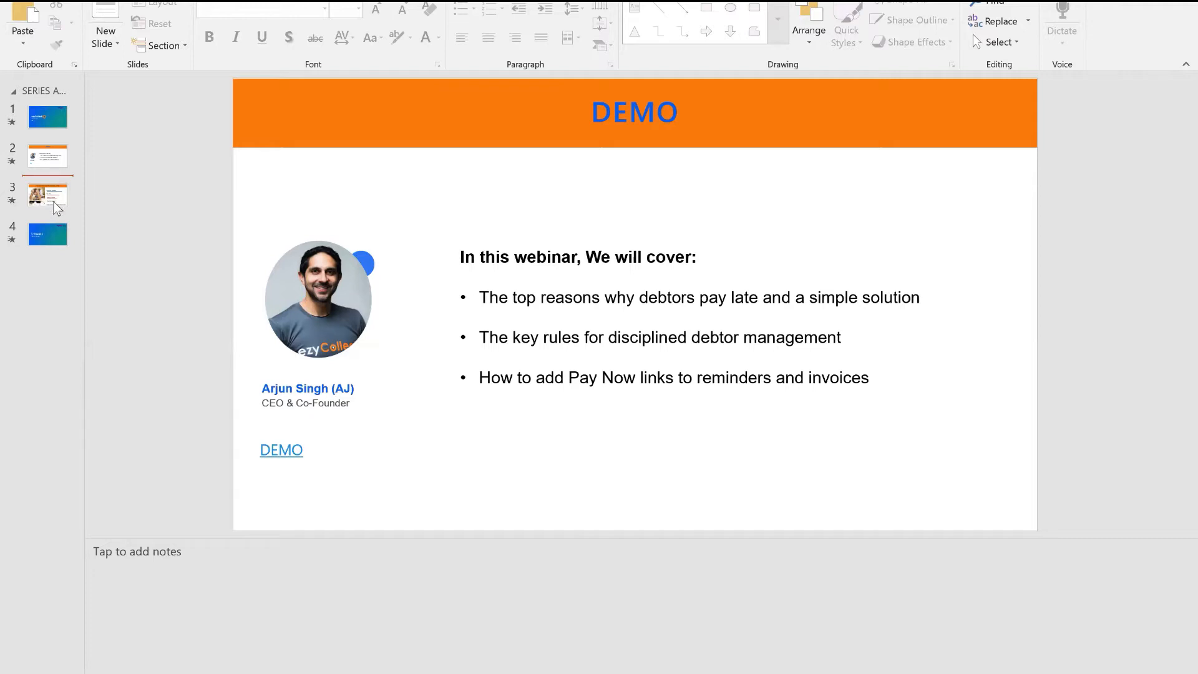
{"action": "mouse_move", "coordinate": [48, 196]}
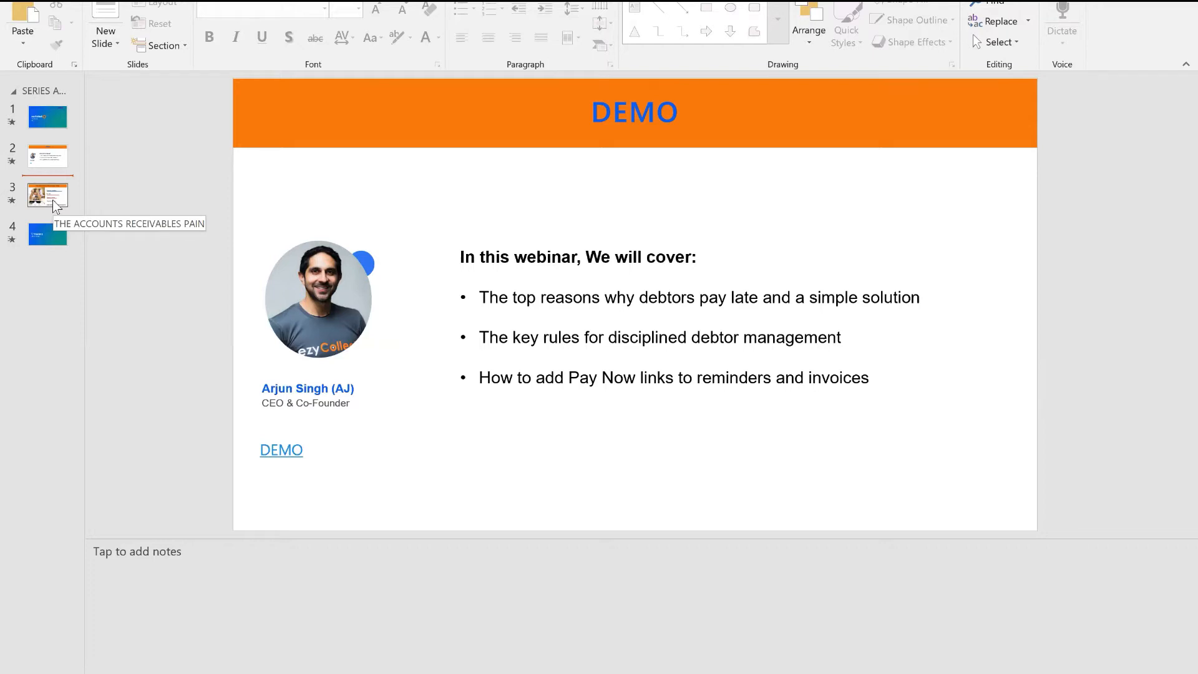
{"action": "mouse_move", "coordinate": [54, 199]}
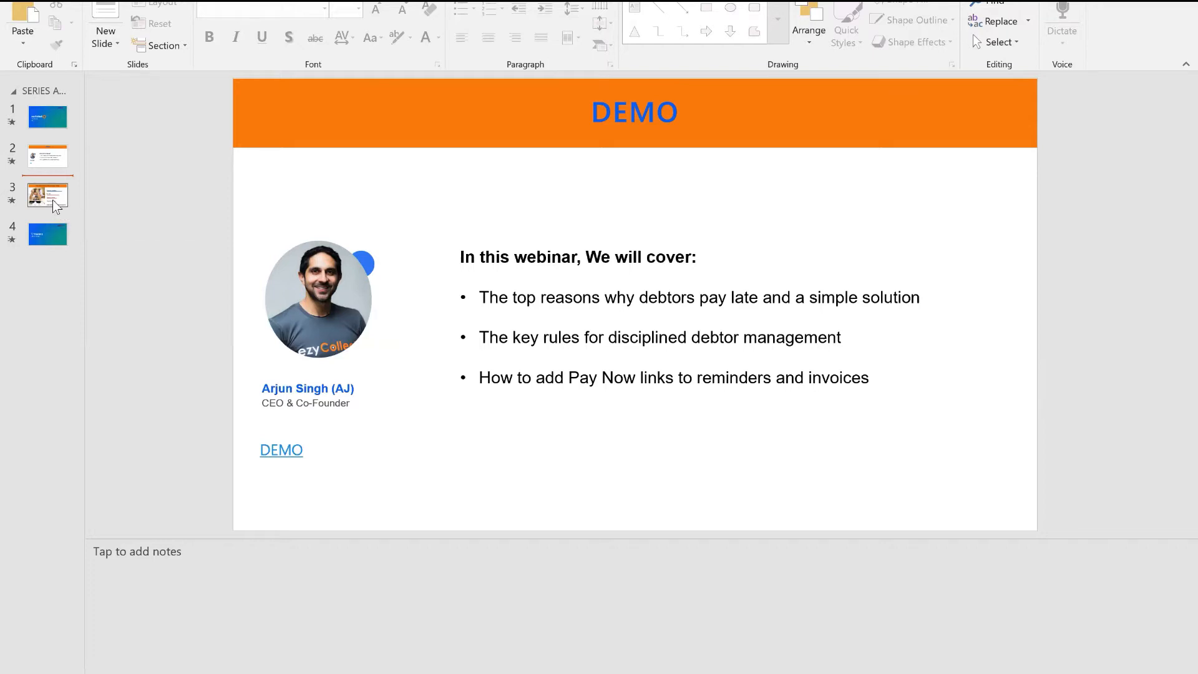
{"action": "left_click", "coordinate": [47, 196]}
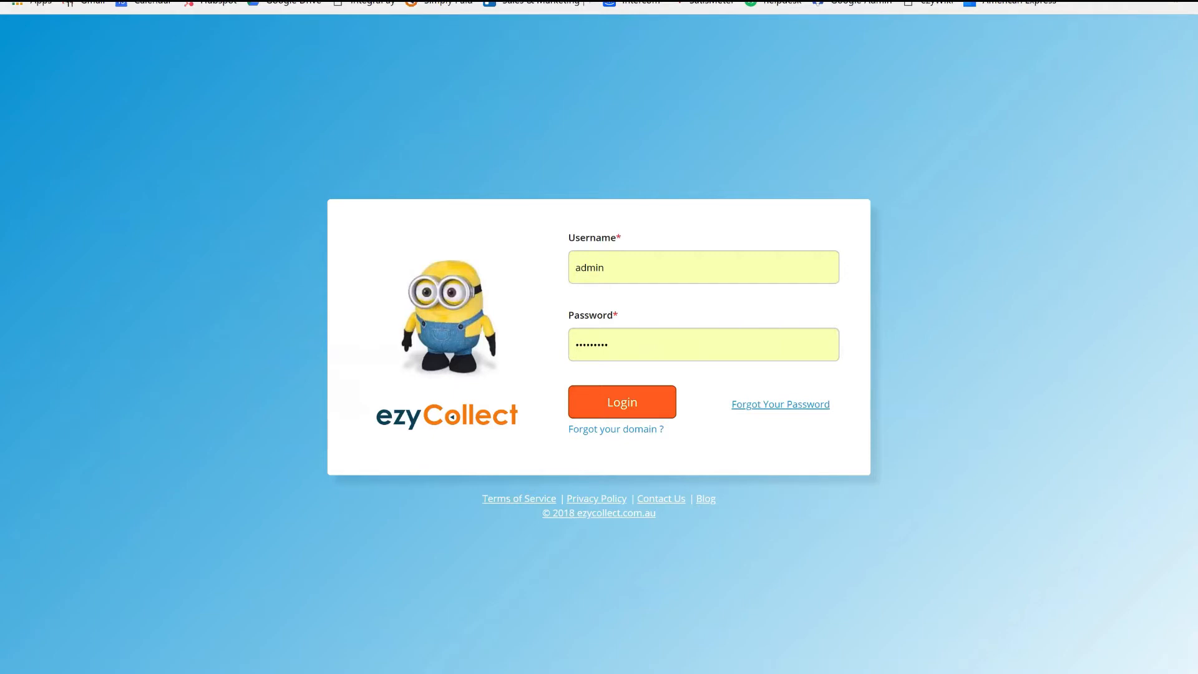
{"action": "mouse_move", "coordinate": [777, 303]}
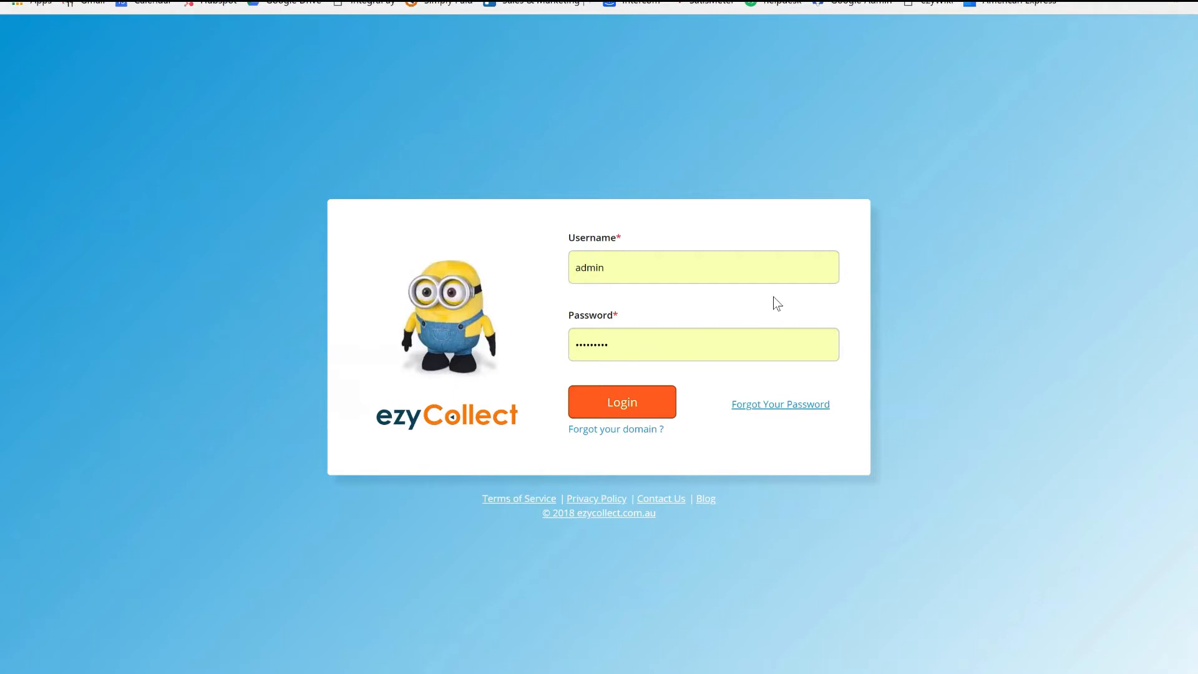
{"action": "mouse_move", "coordinate": [697, 456]}
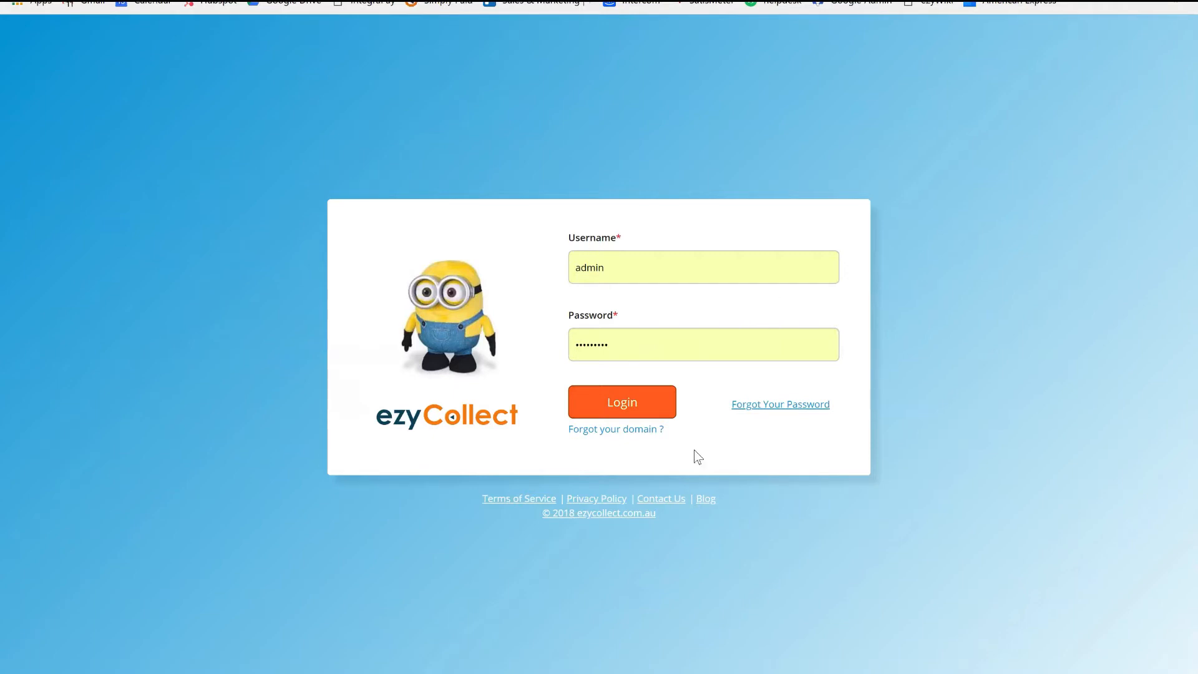
{"action": "mouse_move", "coordinate": [684, 476]}
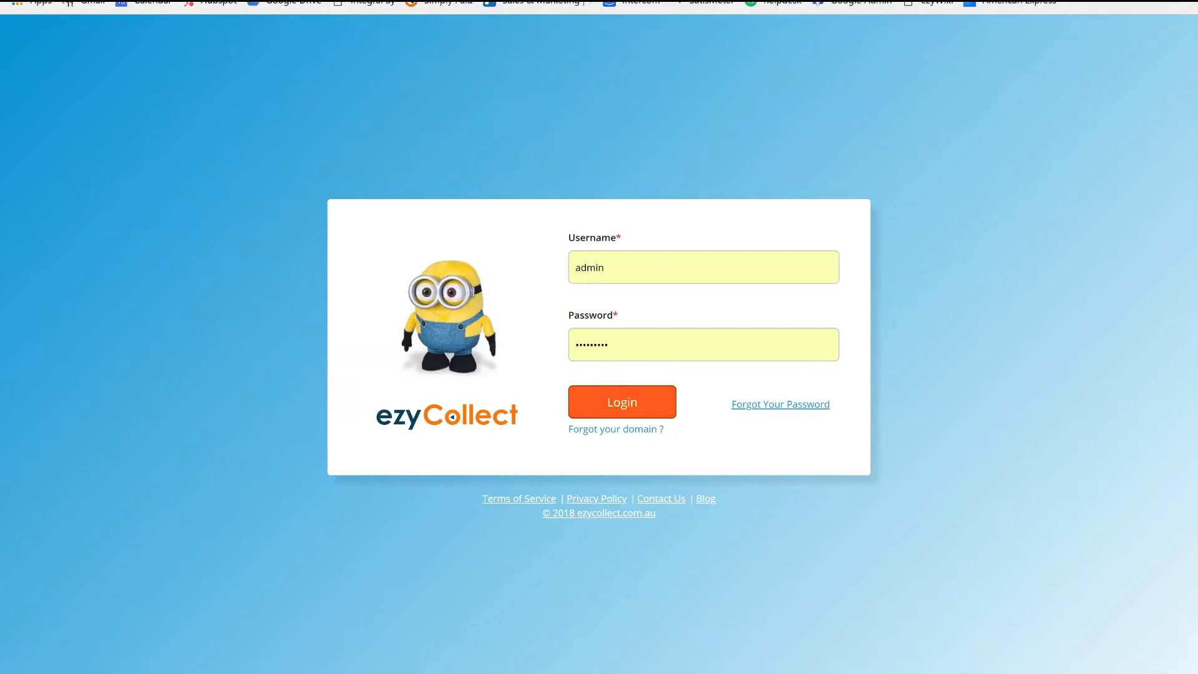
Step: Log in to ezyCollect and highlight the 826 communications figure on Company Pulse
{"action": "left_click", "coordinate": [622, 401]}
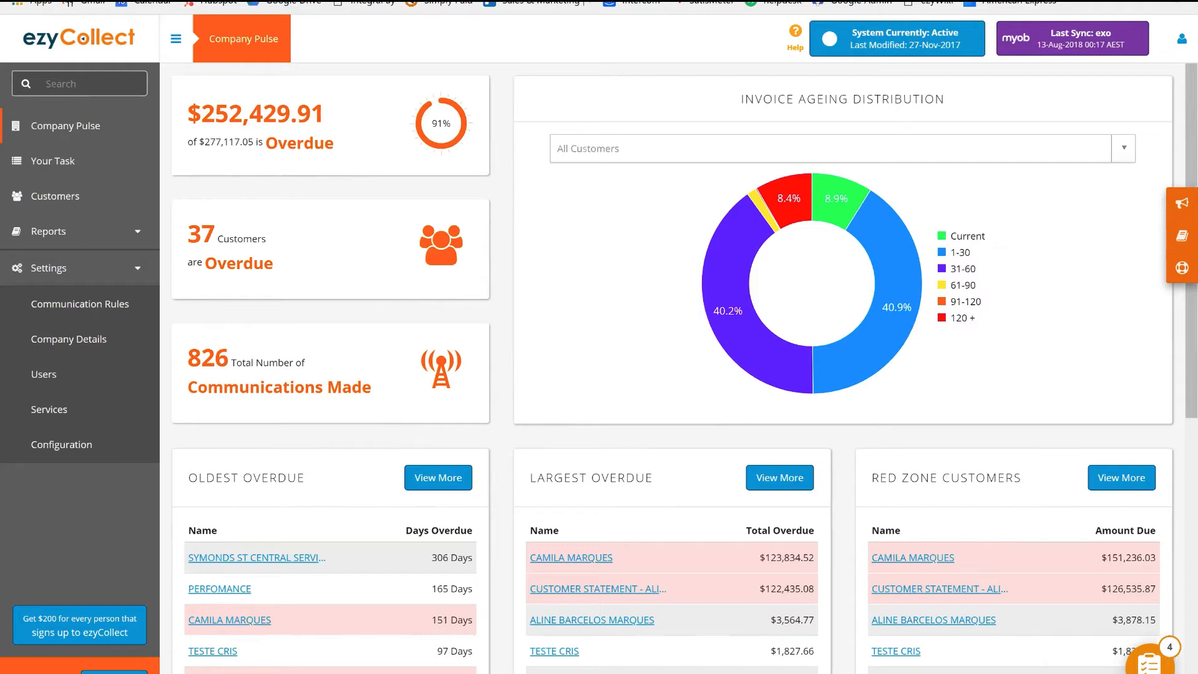
{"action": "mouse_move", "coordinate": [763, 139]}
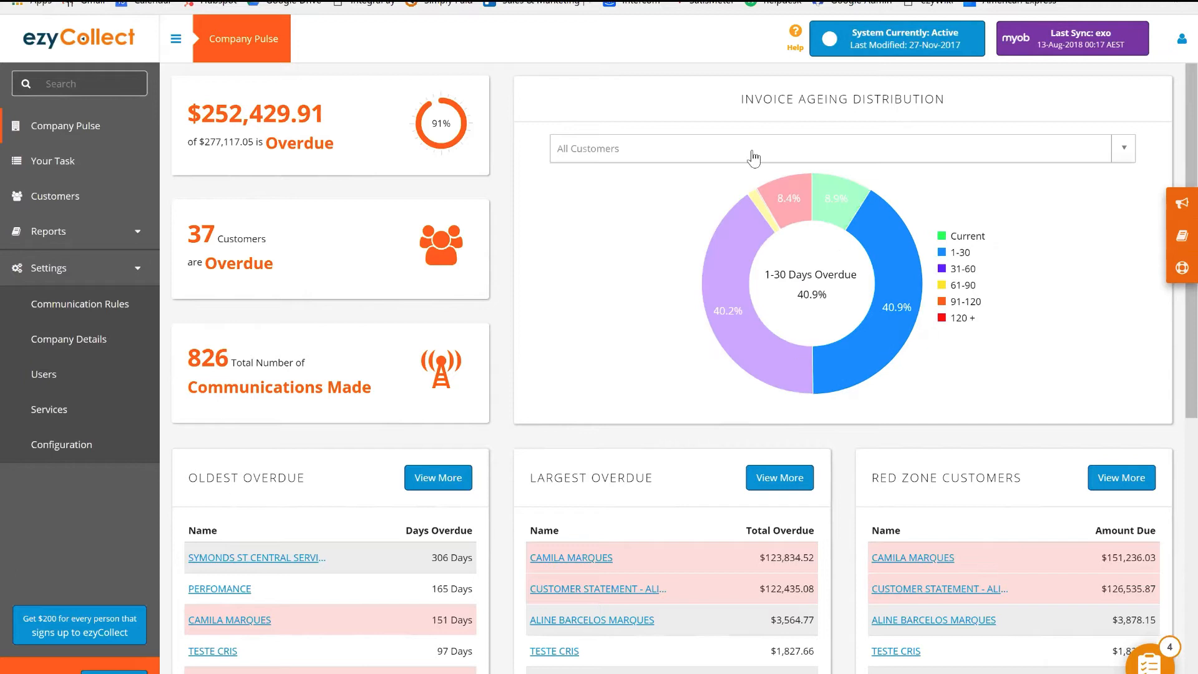
{"action": "mouse_move", "coordinate": [921, 243]}
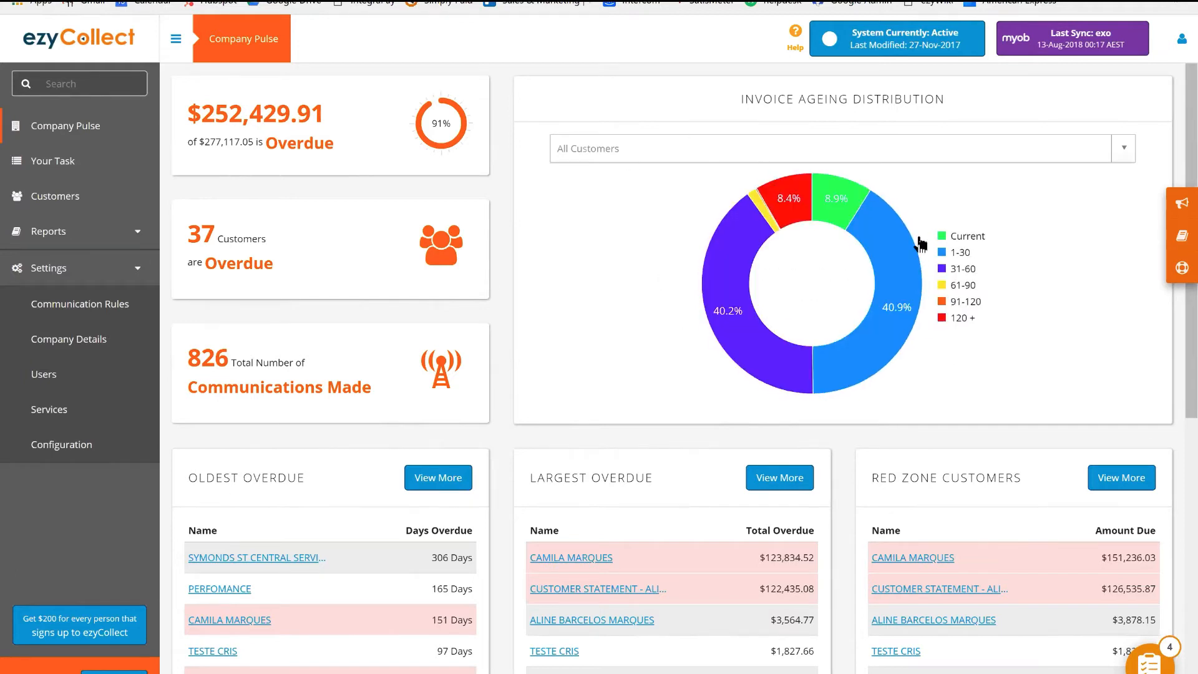
{"action": "mouse_move", "coordinate": [229, 210]}
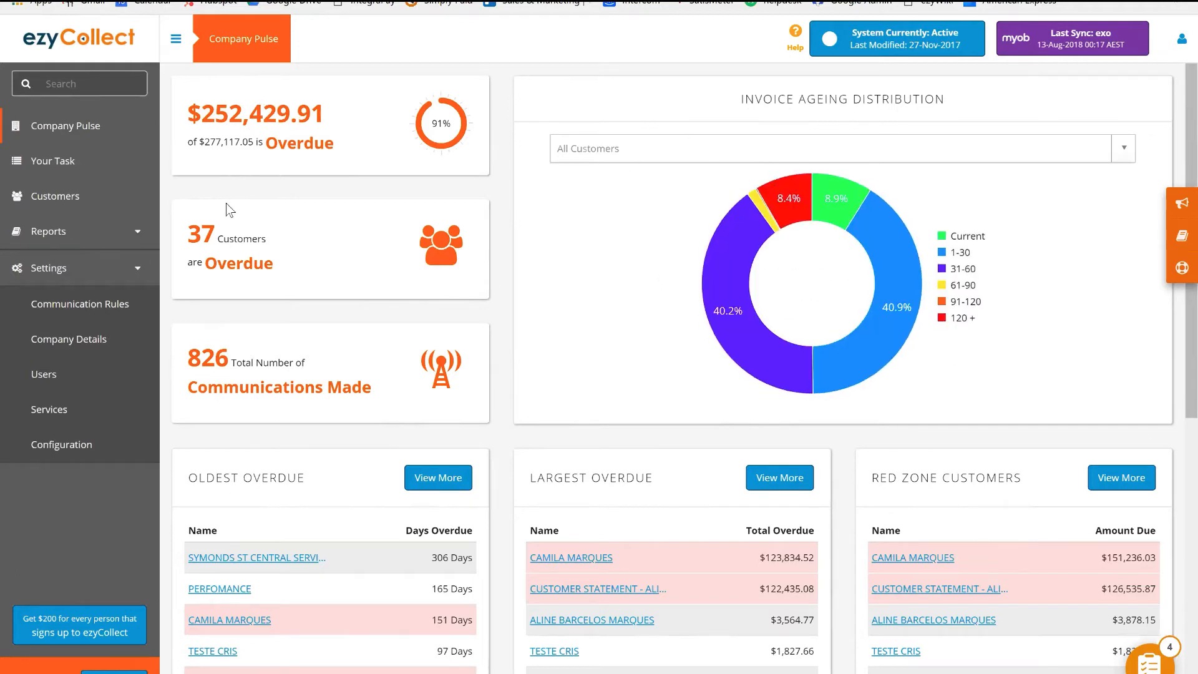
{"action": "double_click", "coordinate": [242, 233]}
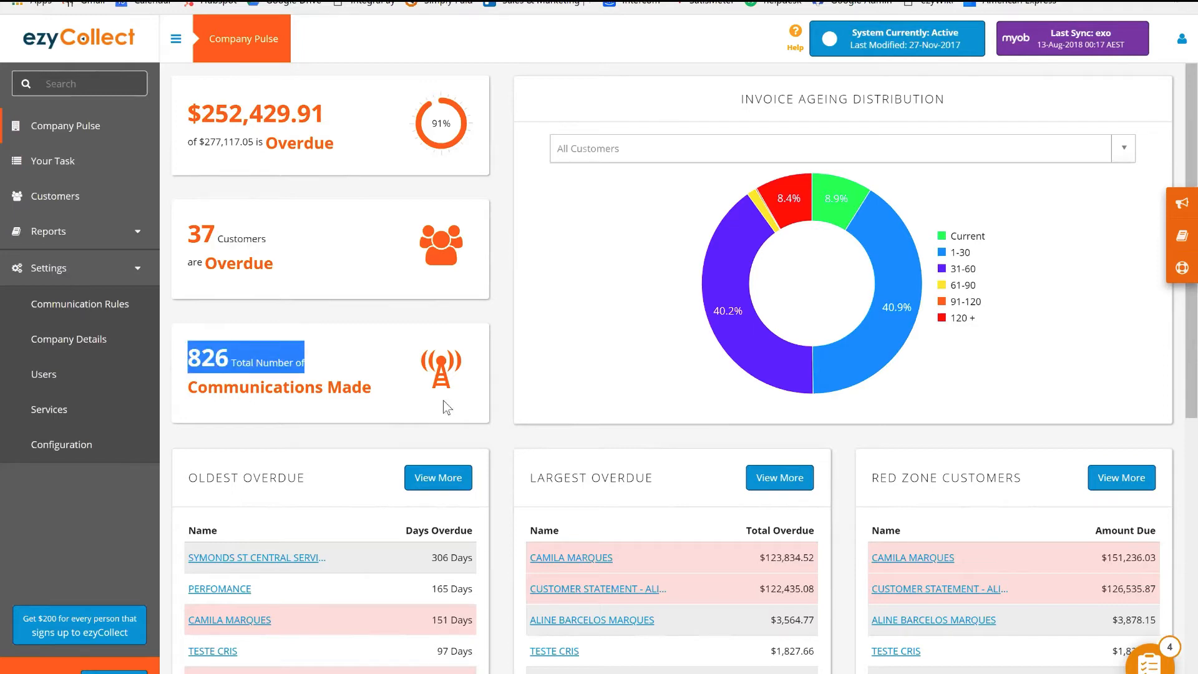
{"action": "mouse_move", "coordinate": [780, 460]}
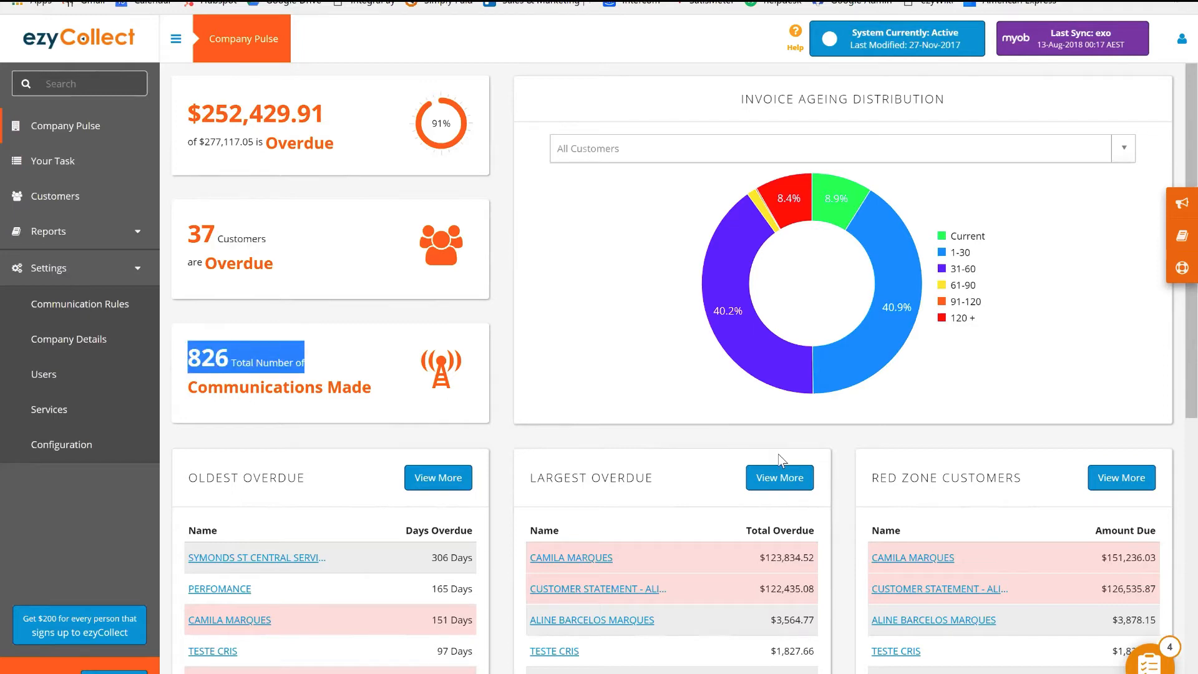
Step: Scroll the dashboard to the excluded/paused customers, escalation and credit limit usage panels
{"action": "scroll", "scroll_direction": "down", "scroll_amount": 3}
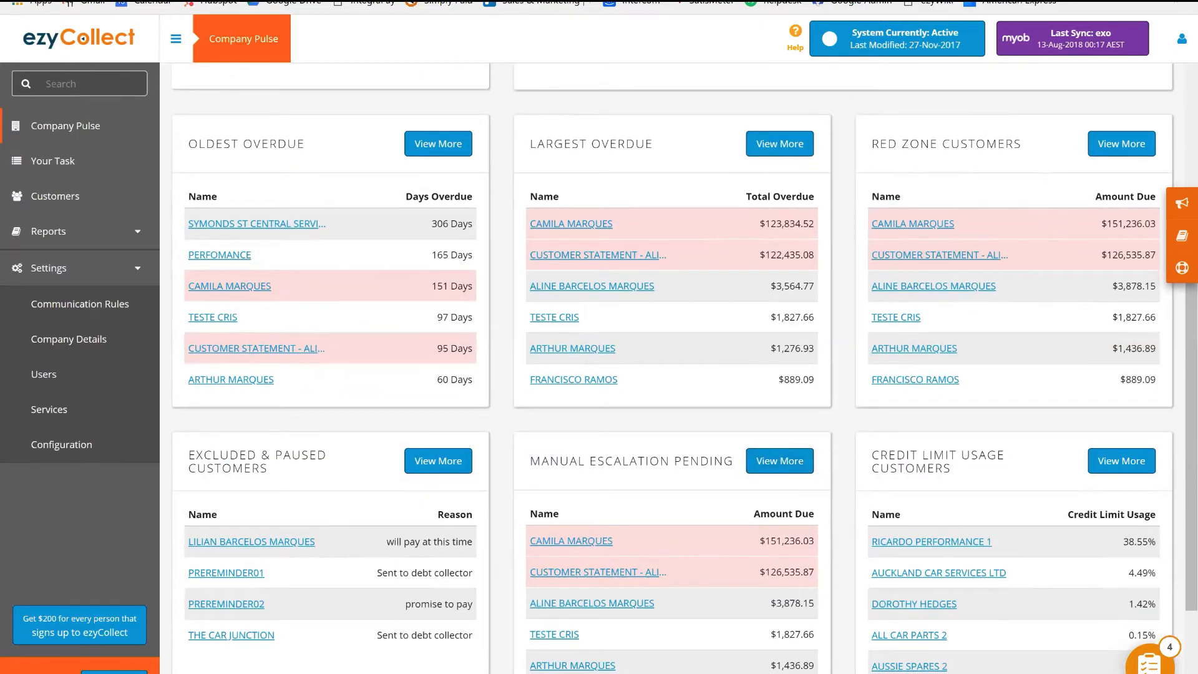
{"action": "double_click", "coordinate": [946, 144]}
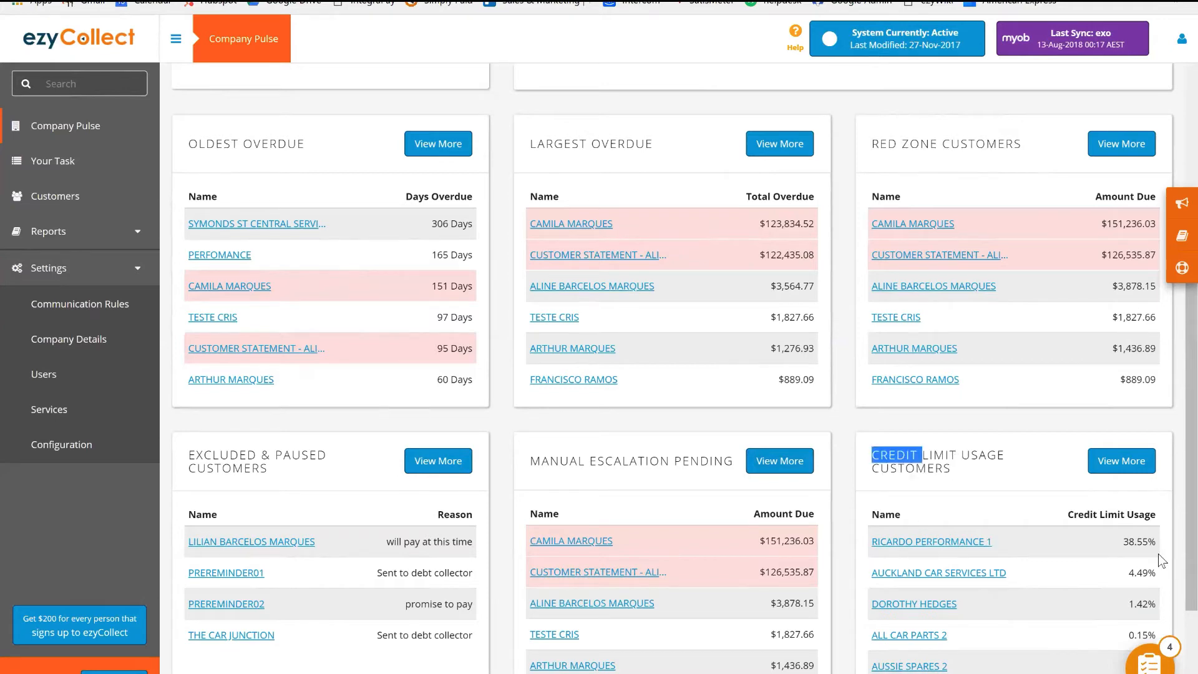
{"action": "scroll", "scroll_direction": "down", "scroll_amount": 3}
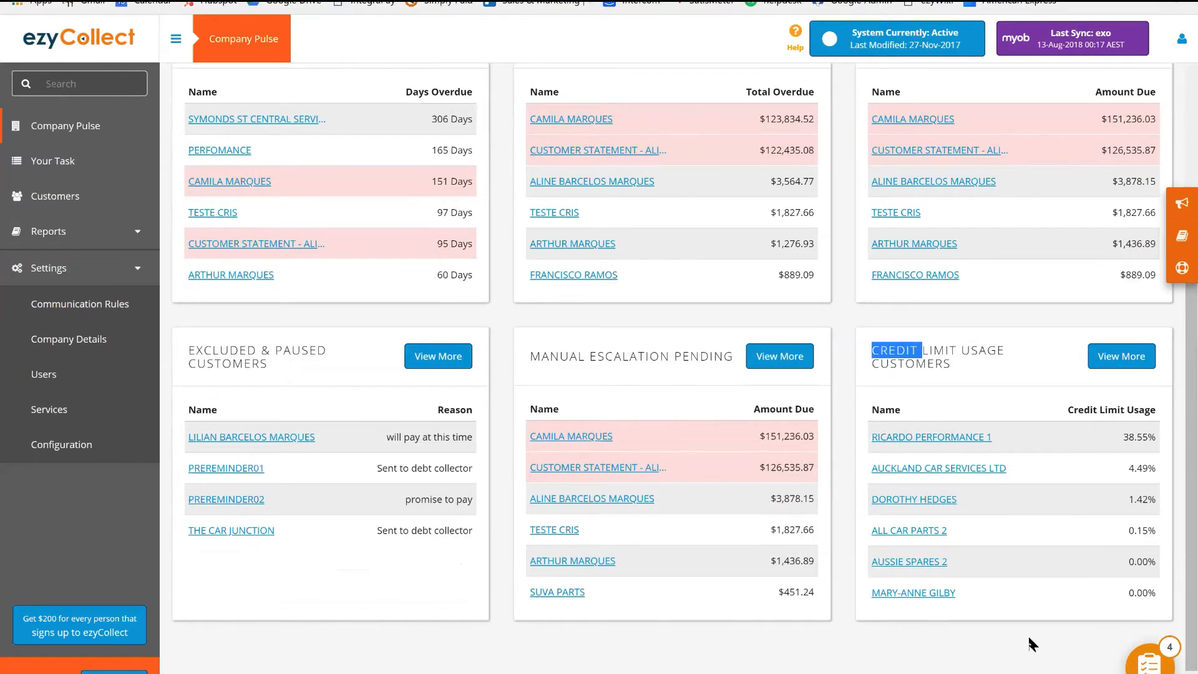
{"action": "mouse_move", "coordinate": [146, 438]}
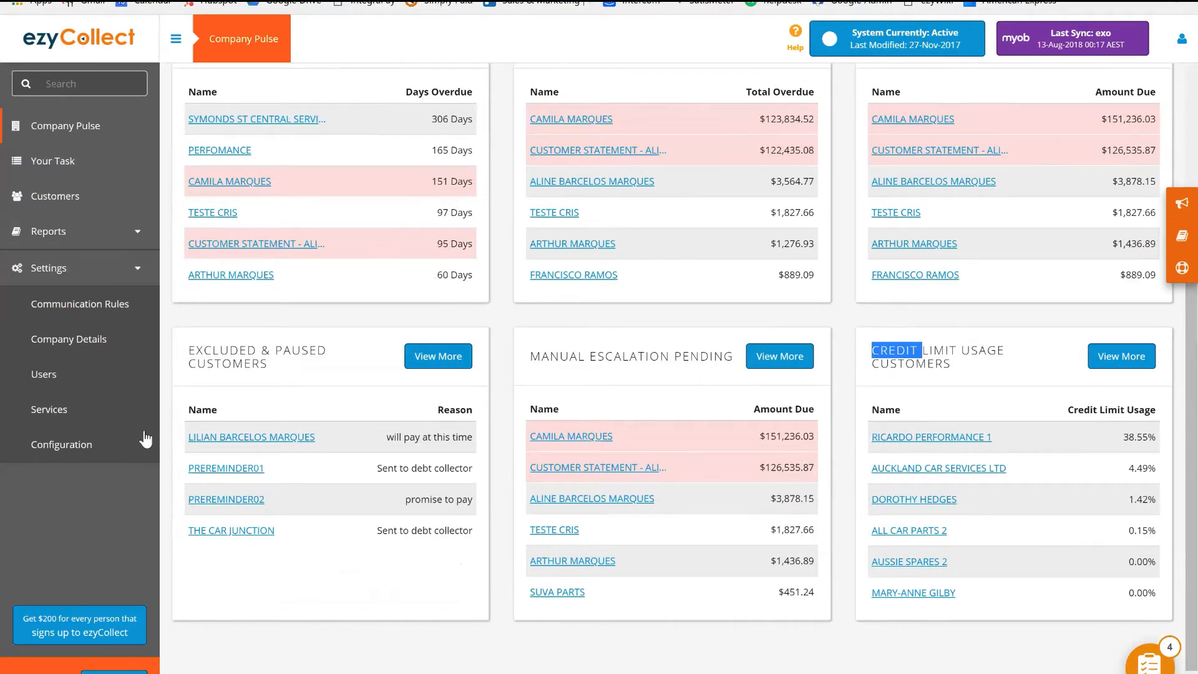
{"action": "scroll", "scroll_direction": "up", "scroll_amount": 3}
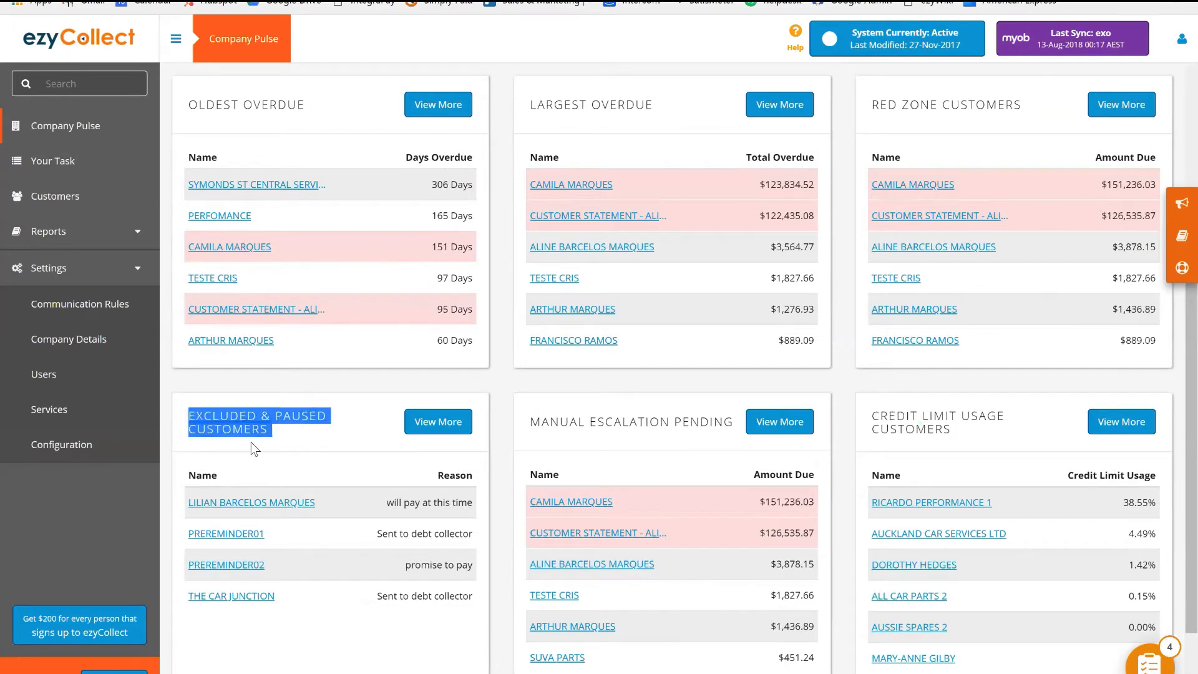
{"action": "mouse_move", "coordinate": [314, 62]}
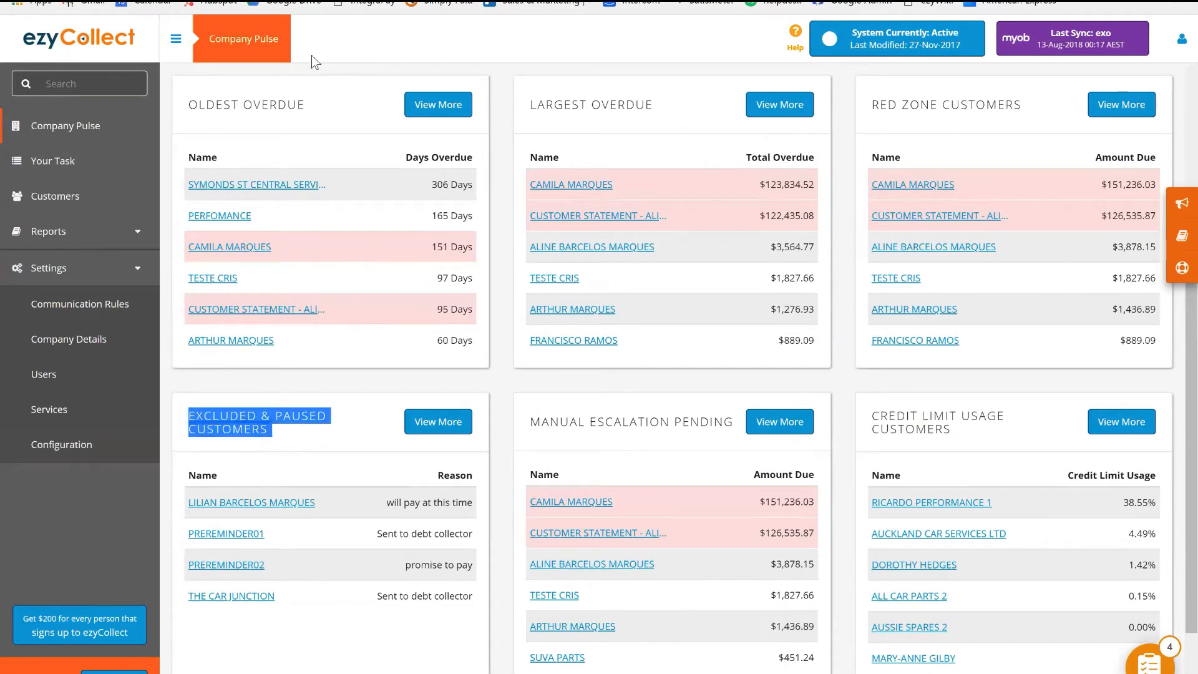
{"action": "mouse_move", "coordinate": [353, 13]}
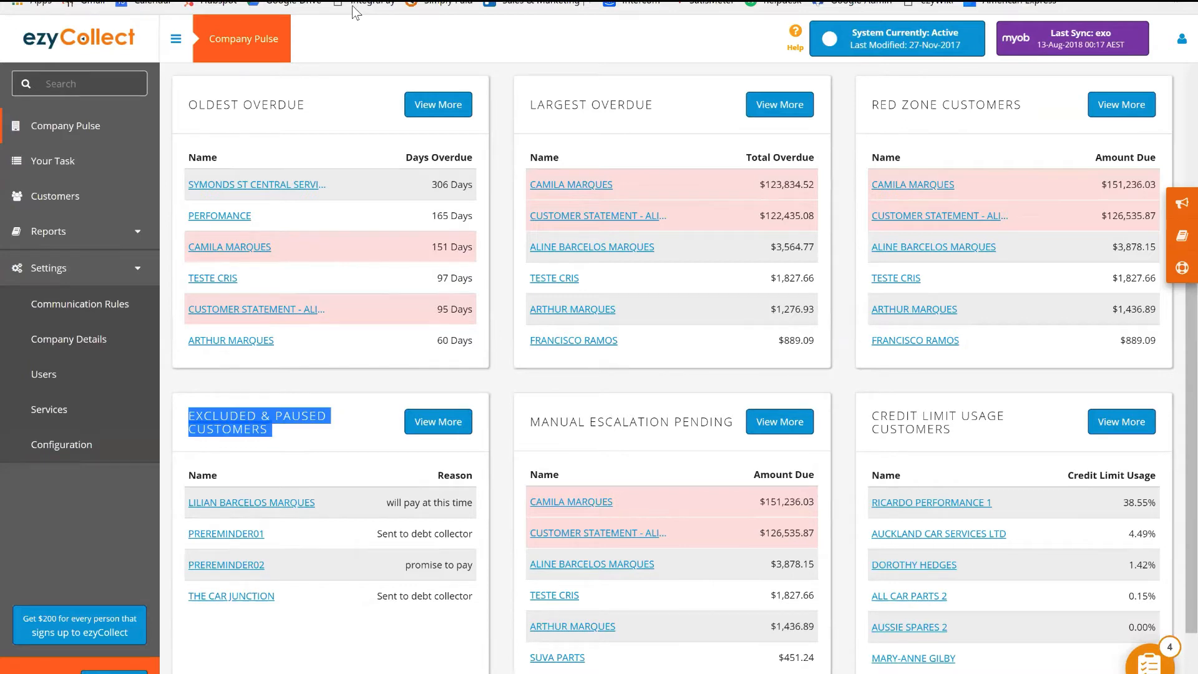
Step: Go to Communication Rules and point out the First Follow-Up email step
{"action": "left_click", "coordinate": [79, 303]}
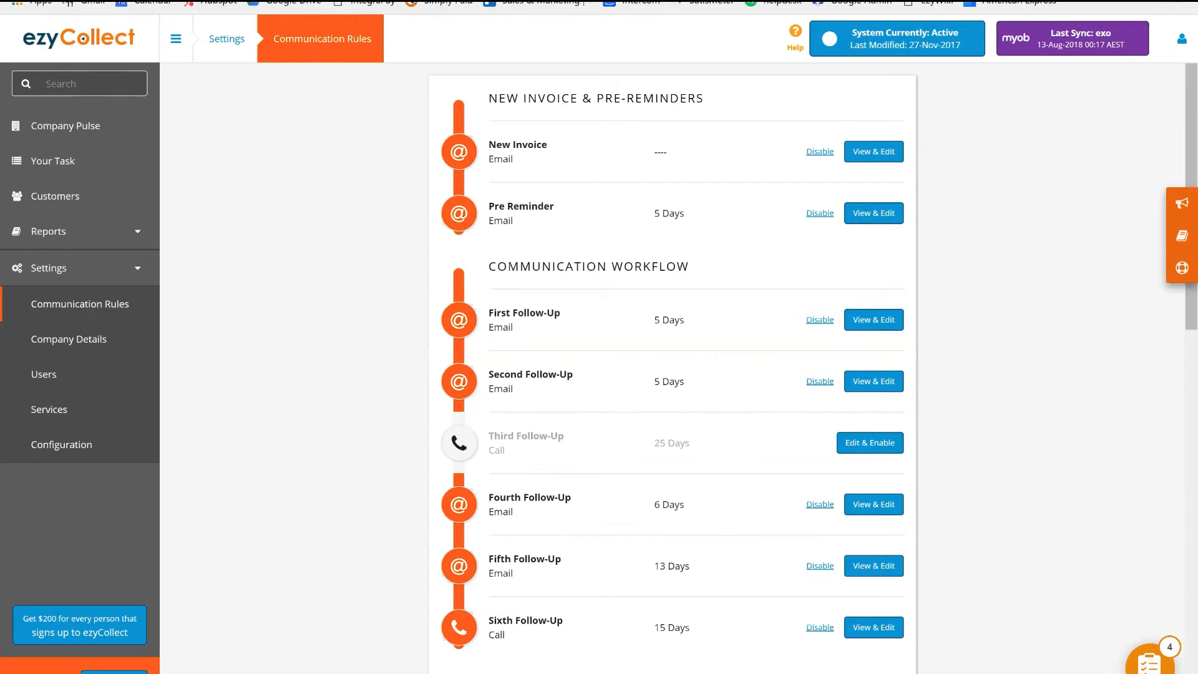
{"action": "mouse_move", "coordinate": [633, 495]}
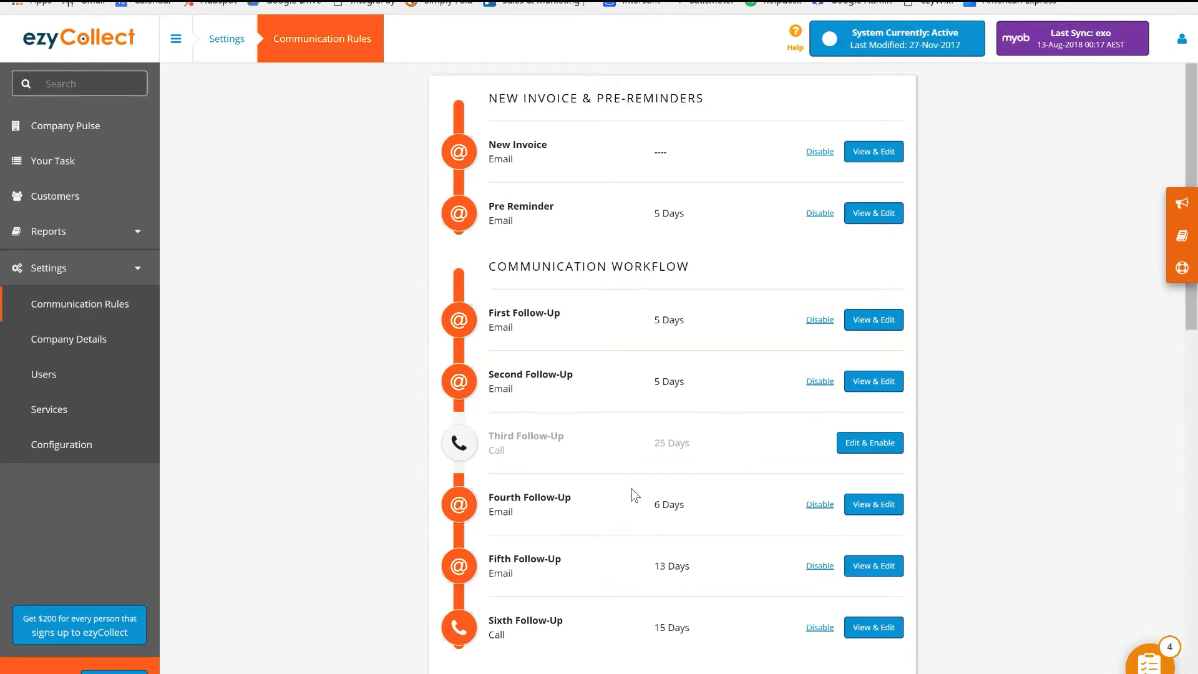
{"action": "mouse_move", "coordinate": [517, 331]}
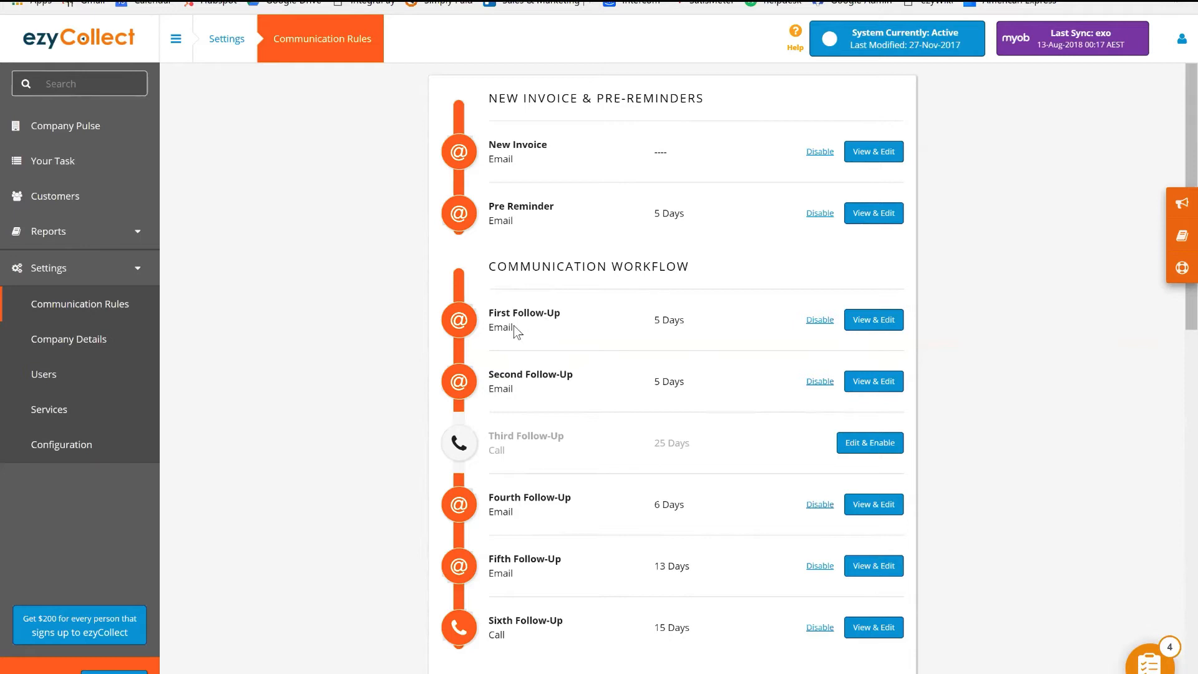
{"action": "double_click", "coordinate": [501, 327]}
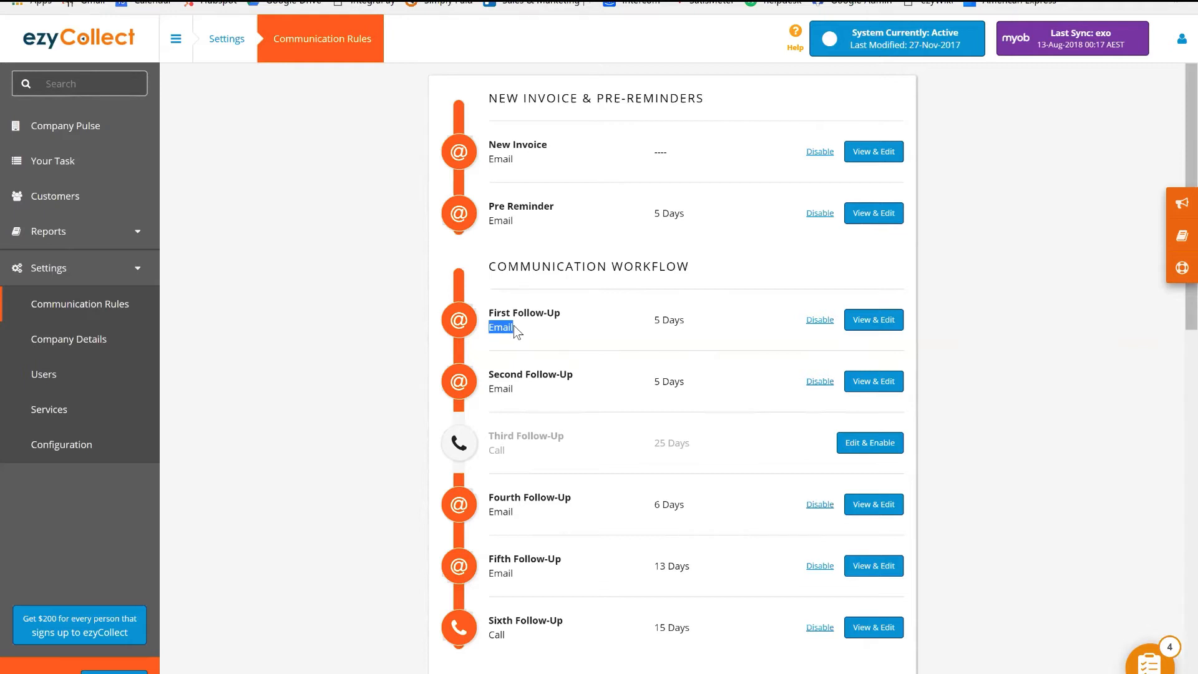
{"action": "mouse_move", "coordinate": [542, 158]}
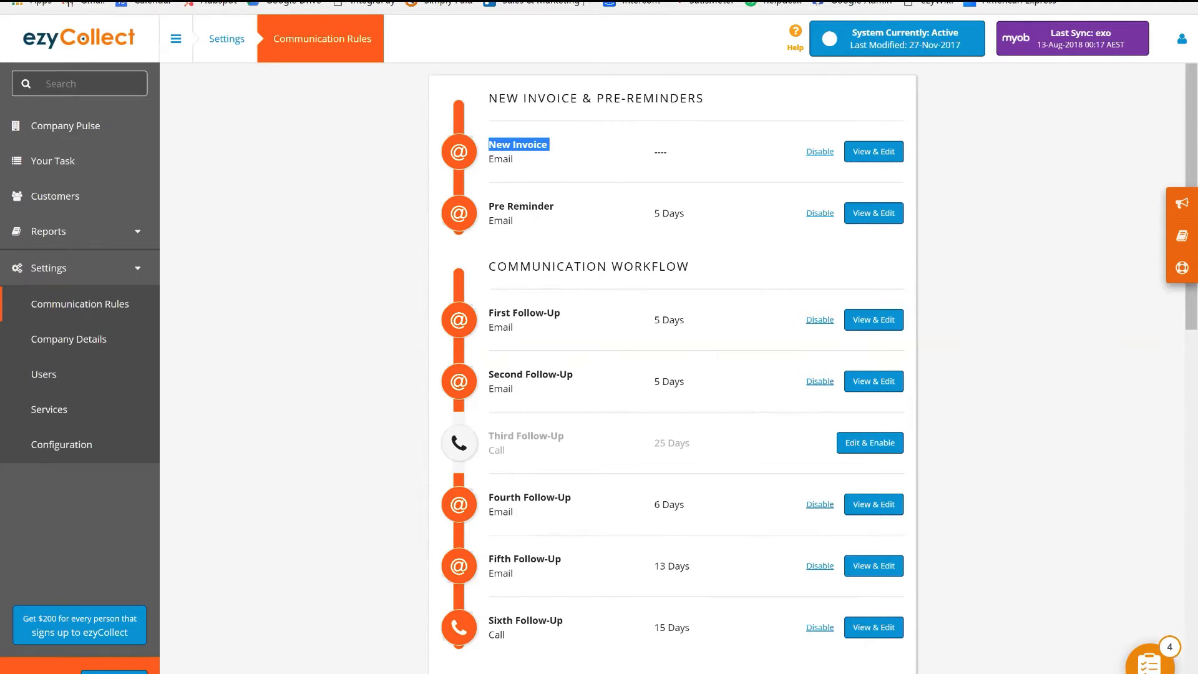
{"action": "double_click", "coordinate": [525, 313]}
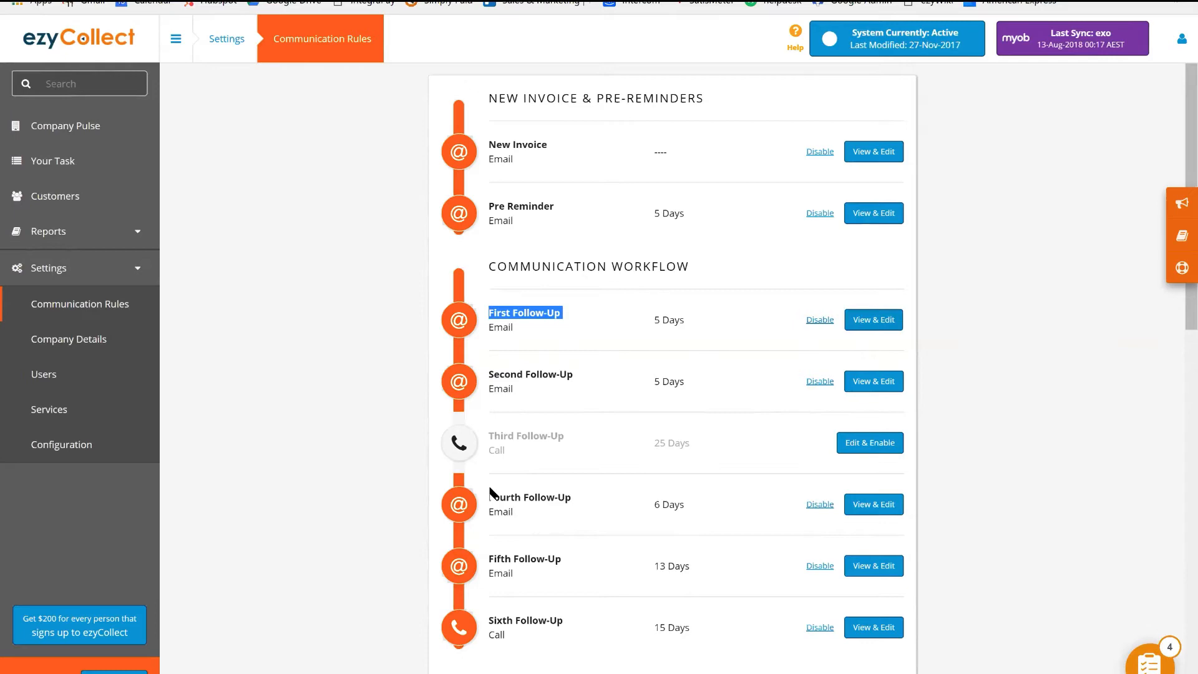
{"action": "scroll", "scroll_direction": "down", "scroll_amount": 3}
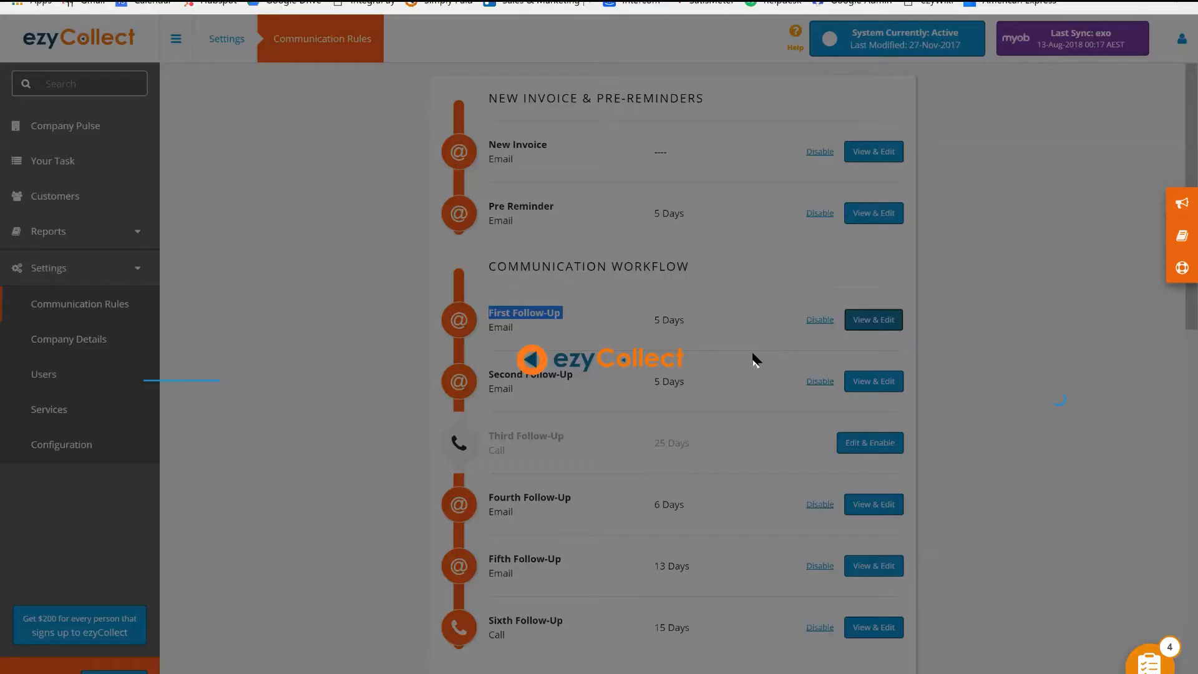
{"action": "left_click", "coordinate": [872, 320]}
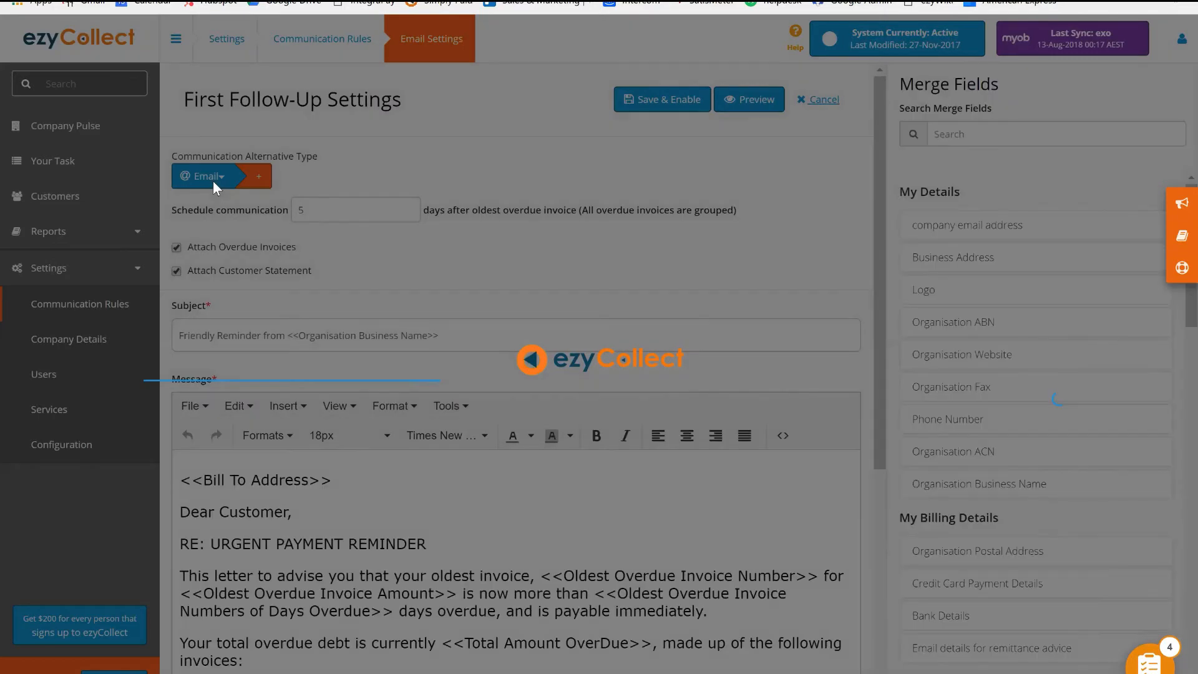
{"action": "left_click", "coordinate": [204, 176]}
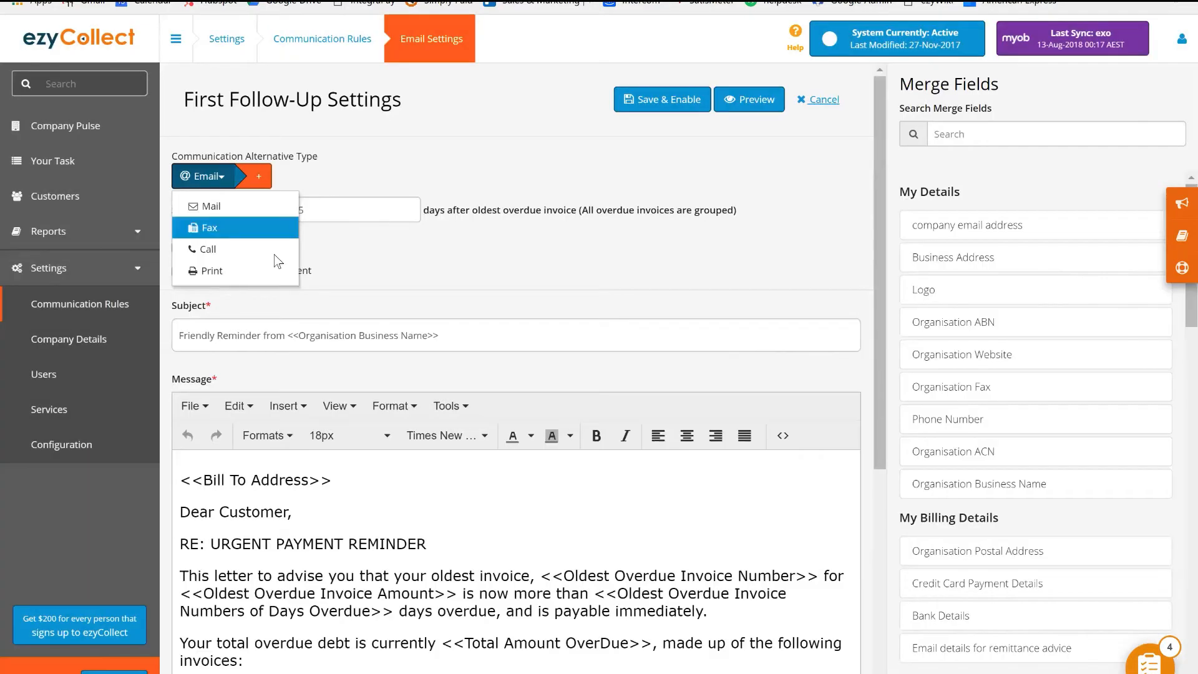
{"action": "mouse_move", "coordinate": [235, 285]}
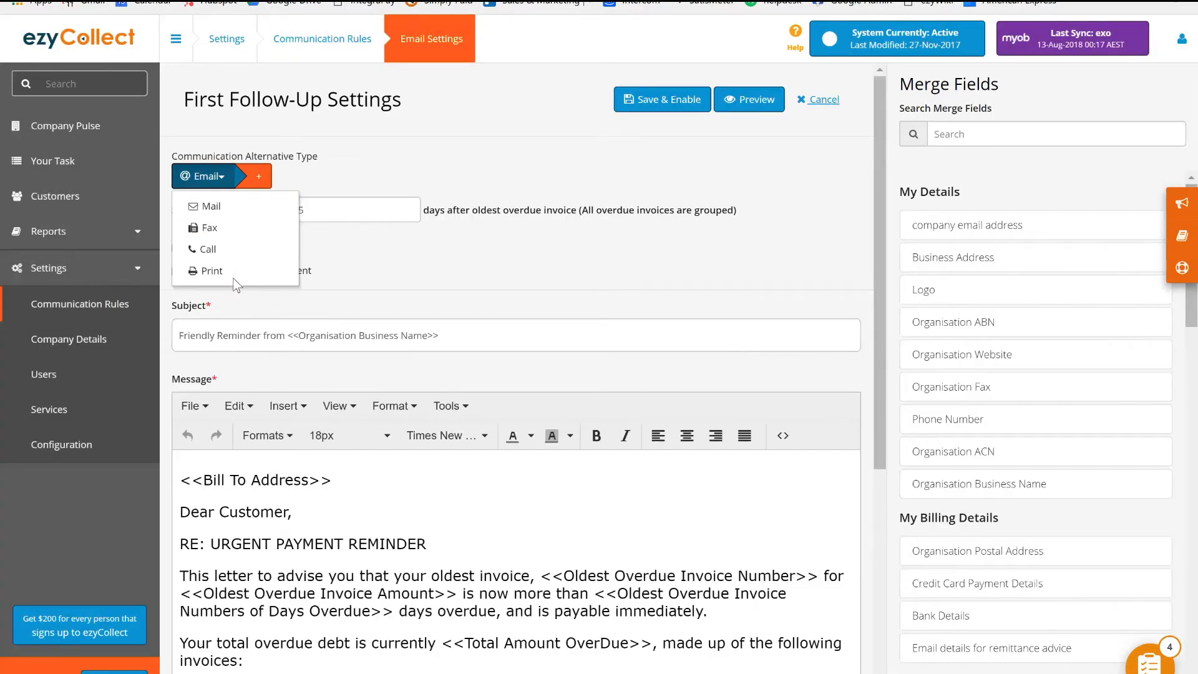
{"action": "mouse_move", "coordinate": [212, 270]}
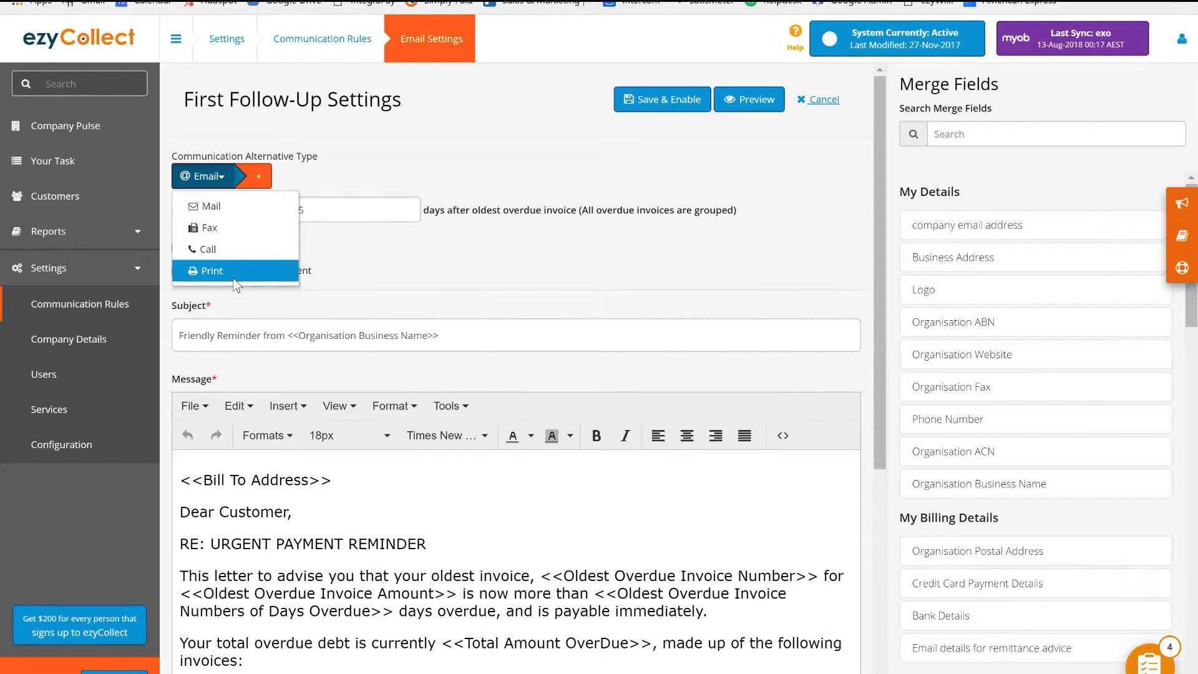
{"action": "mouse_move", "coordinate": [501, 449]}
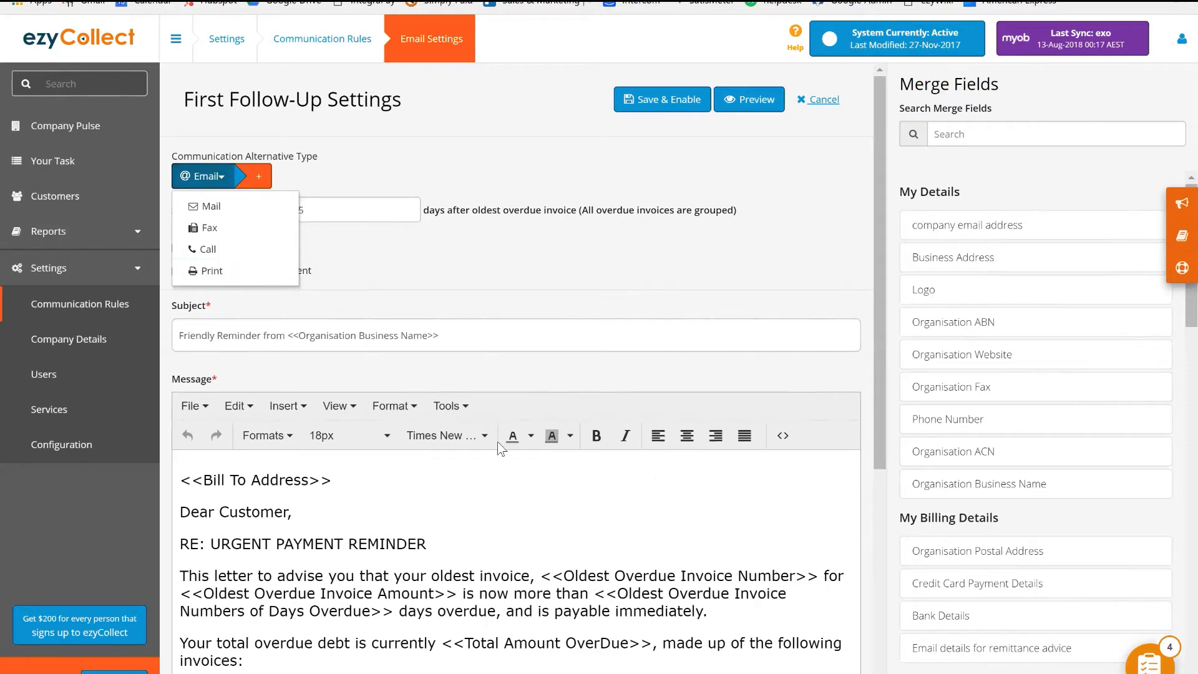
{"action": "scroll", "scroll_direction": "down", "scroll_amount": 3}
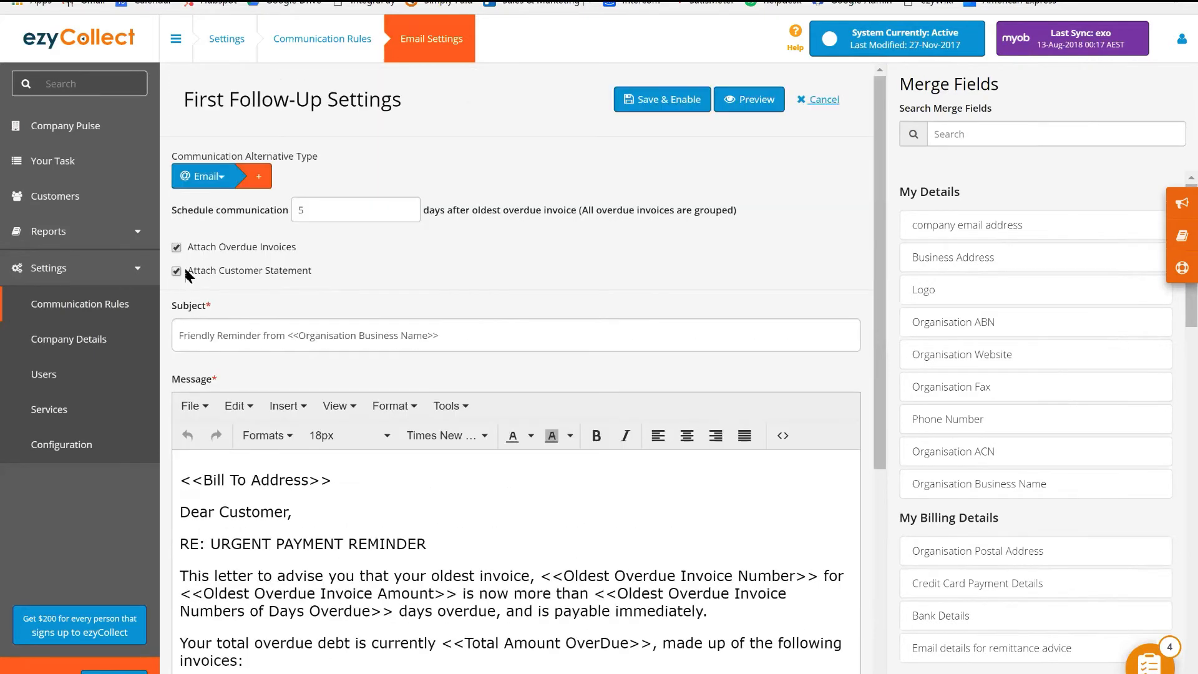
{"action": "left_click", "coordinate": [177, 247]}
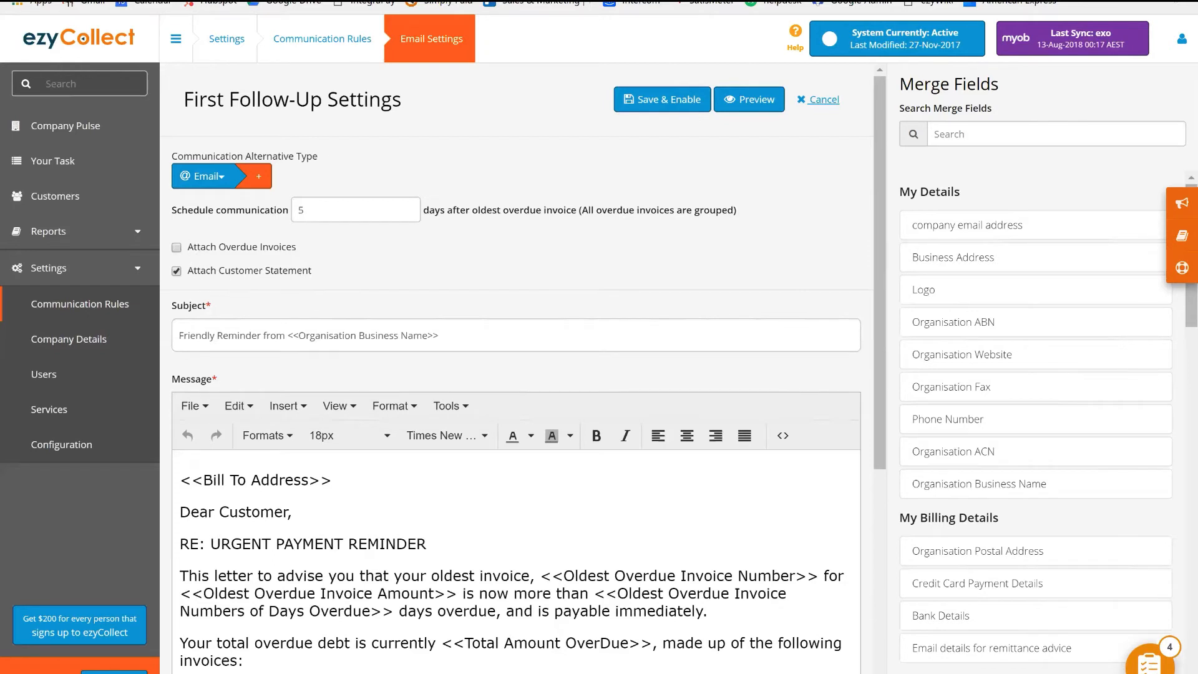
{"action": "left_click", "coordinate": [177, 247]}
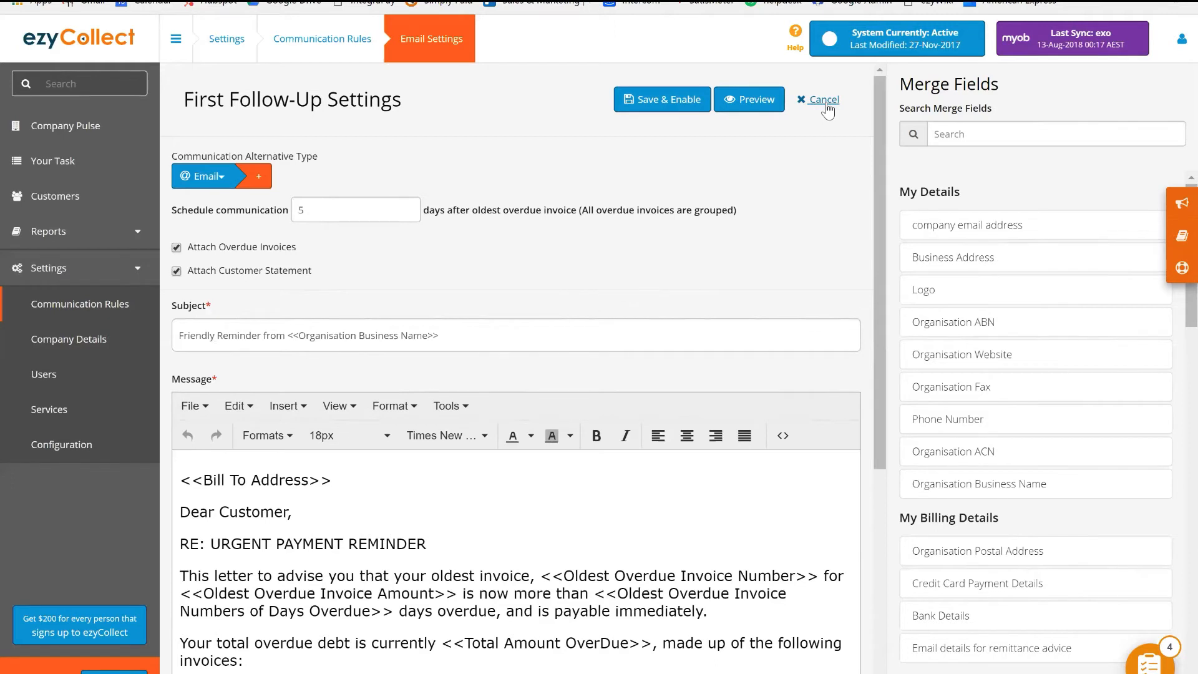
{"action": "left_click", "coordinate": [823, 99]}
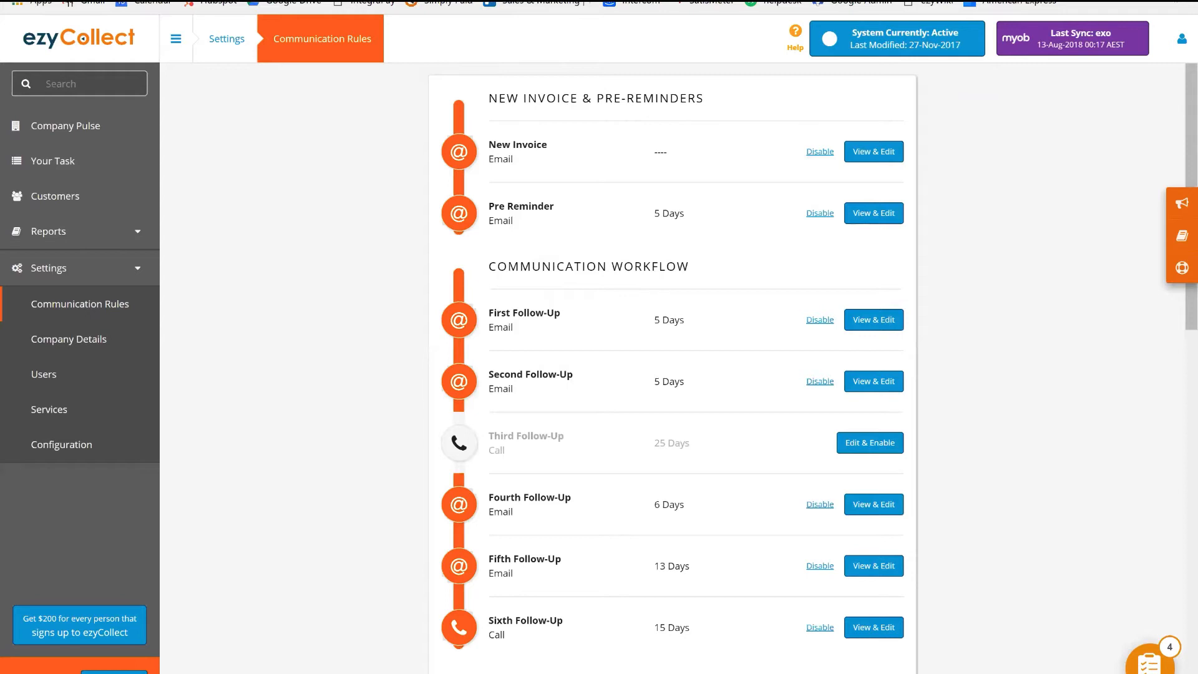
Step: Point out the Second Follow-Up delay, thank-you payment message and disabled Third Follow-Up call
{"action": "double_click", "coordinate": [671, 381]}
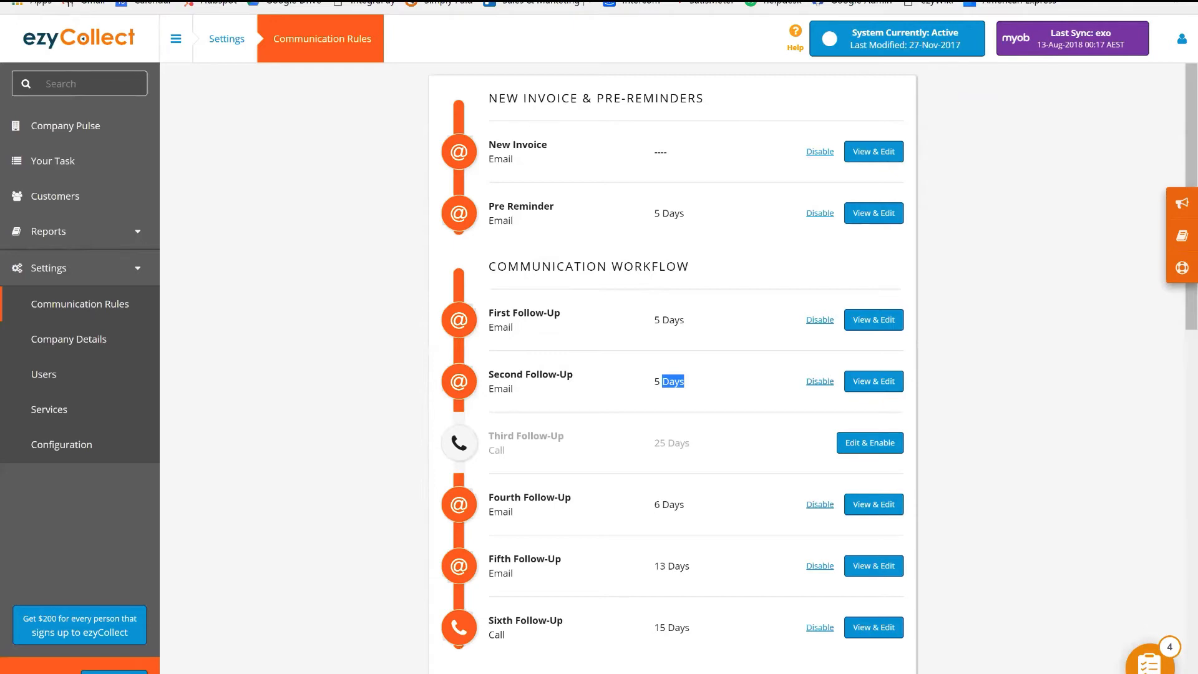
{"action": "scroll", "scroll_direction": "down", "scroll_amount": 3}
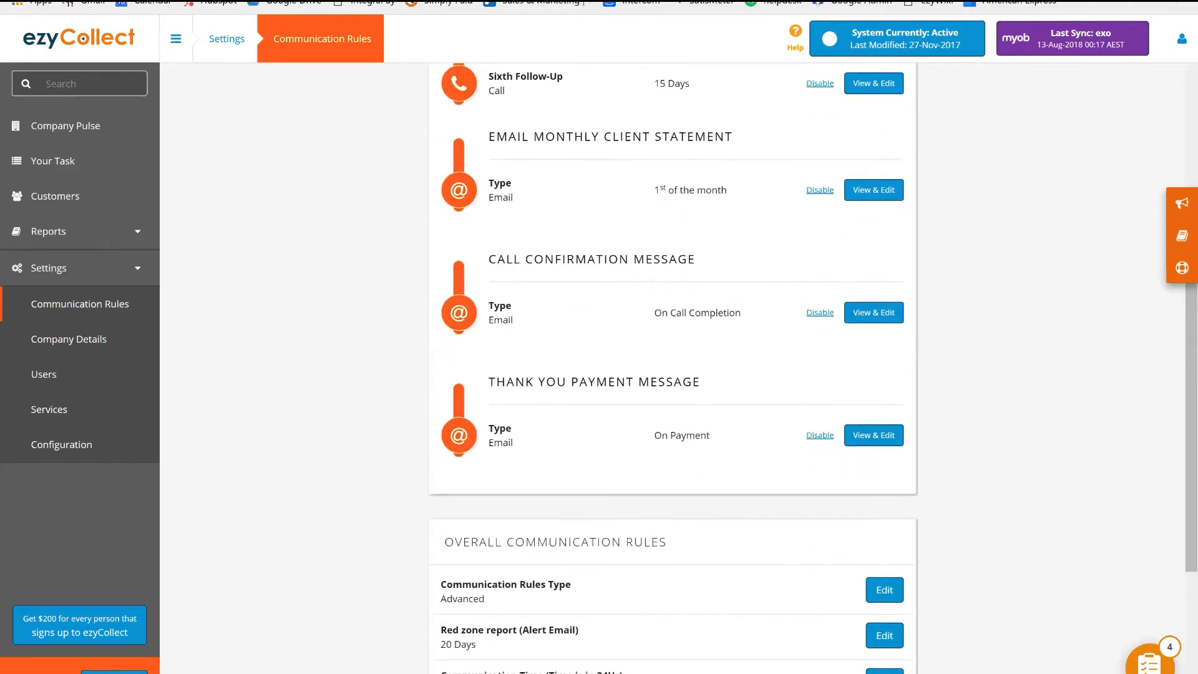
{"action": "double_click", "coordinate": [593, 381]}
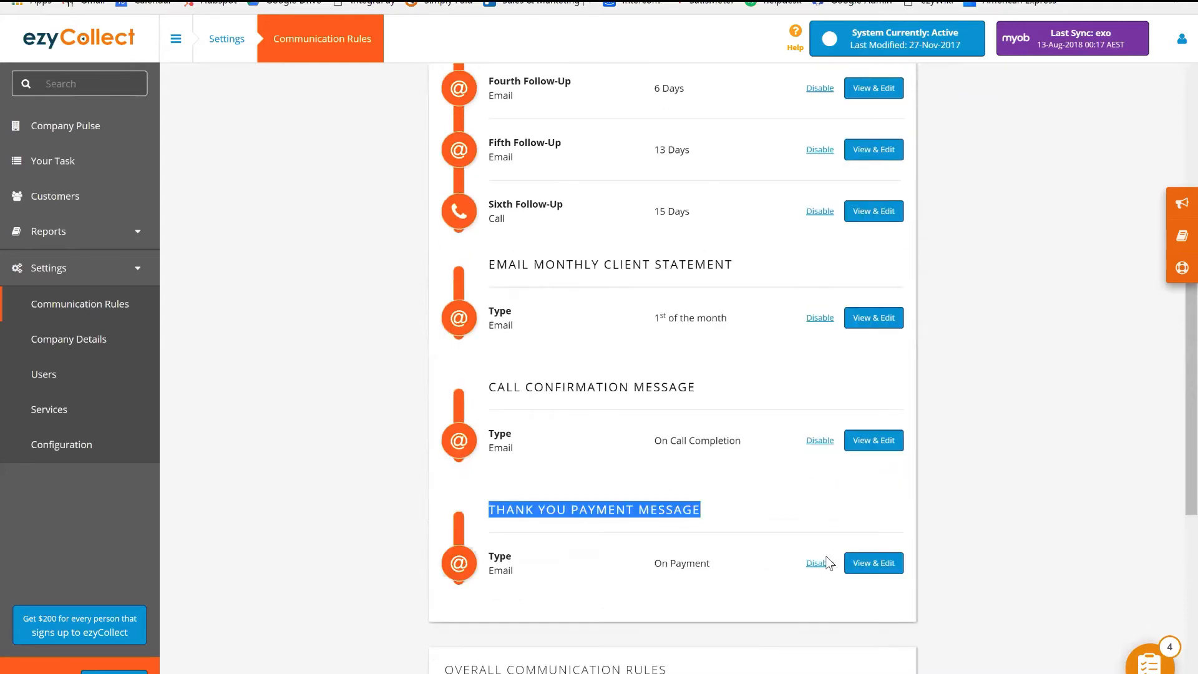
{"action": "scroll", "scroll_direction": "up", "scroll_amount": 3}
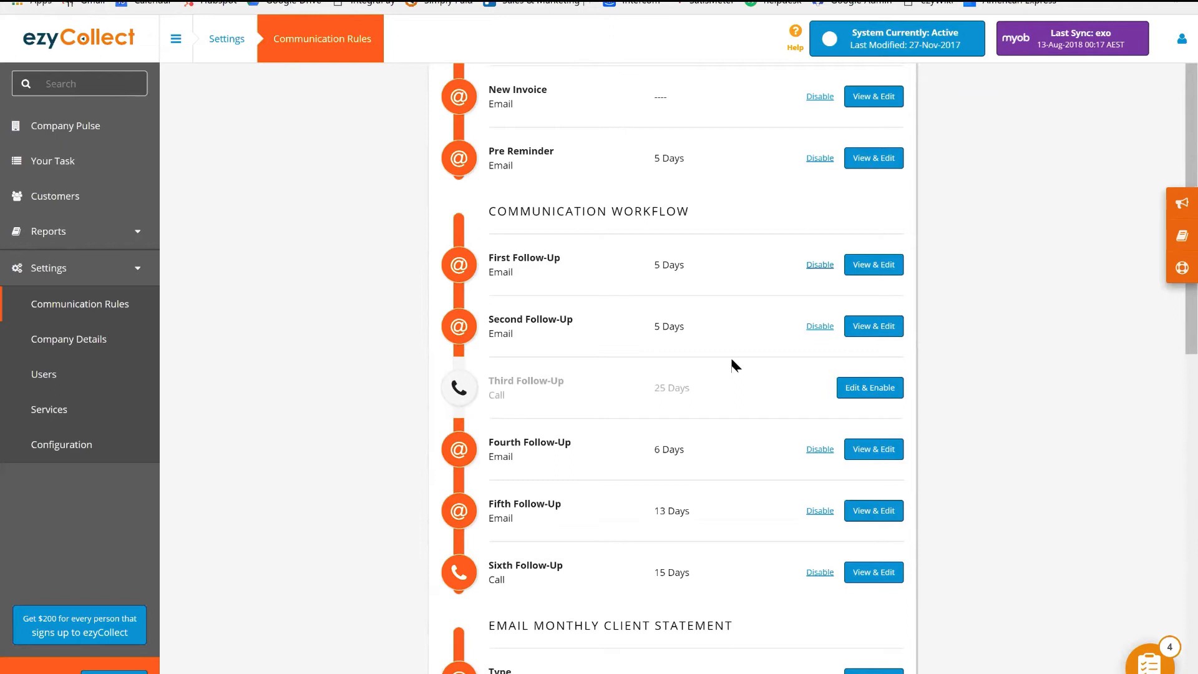
{"action": "double_click", "coordinate": [525, 381]}
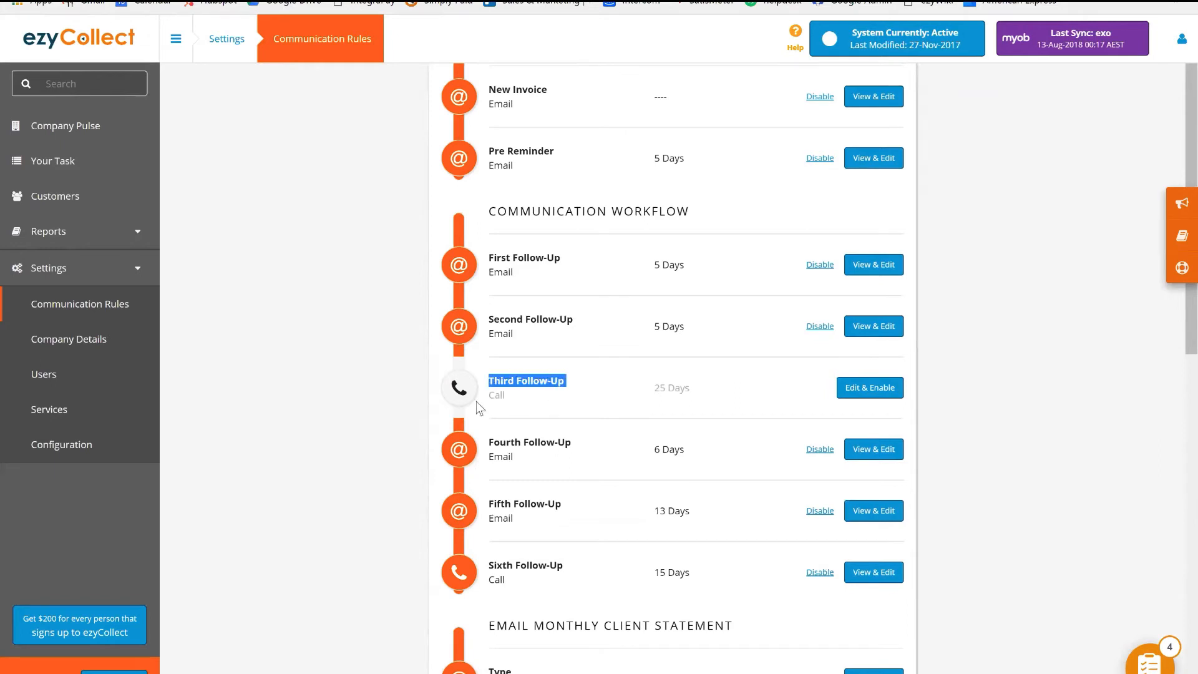
{"action": "mouse_move", "coordinate": [693, 375]}
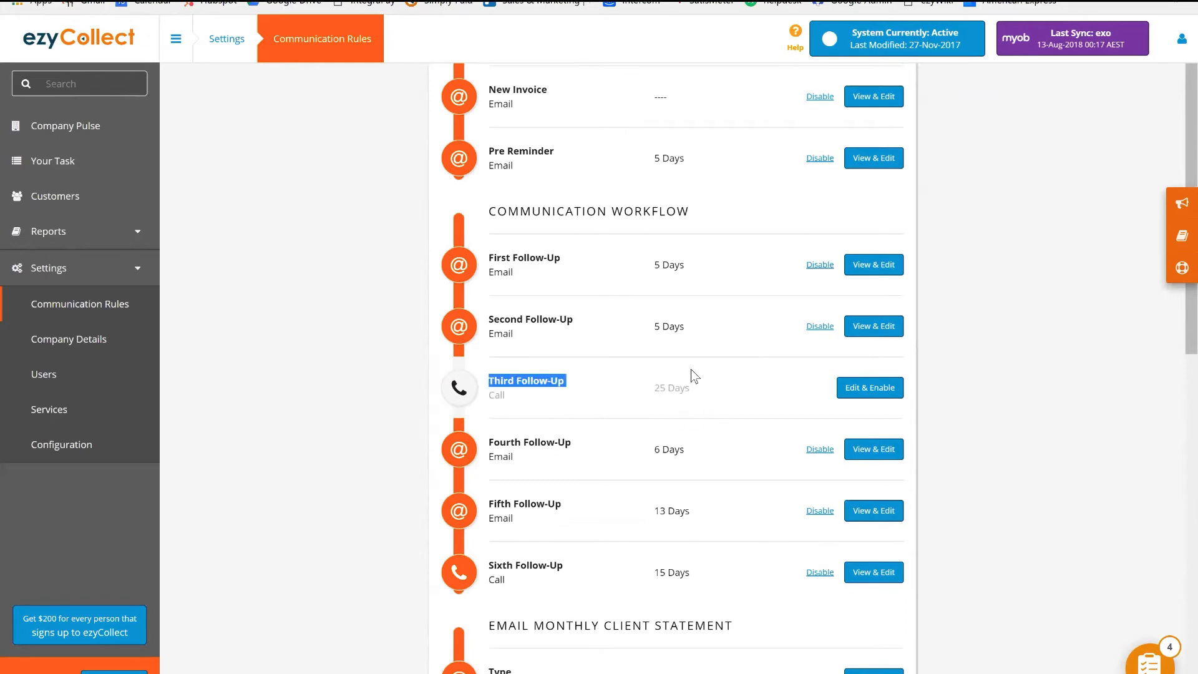
{"action": "mouse_move", "coordinate": [692, 374]}
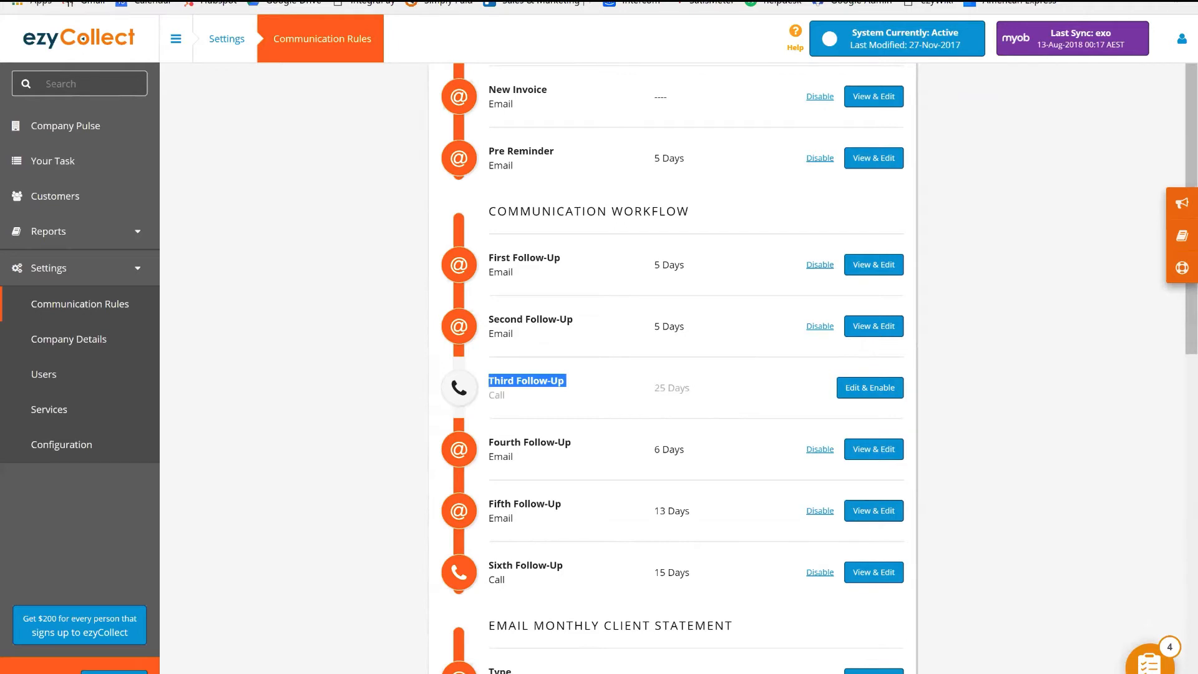
{"action": "mouse_move", "coordinate": [53, 161]}
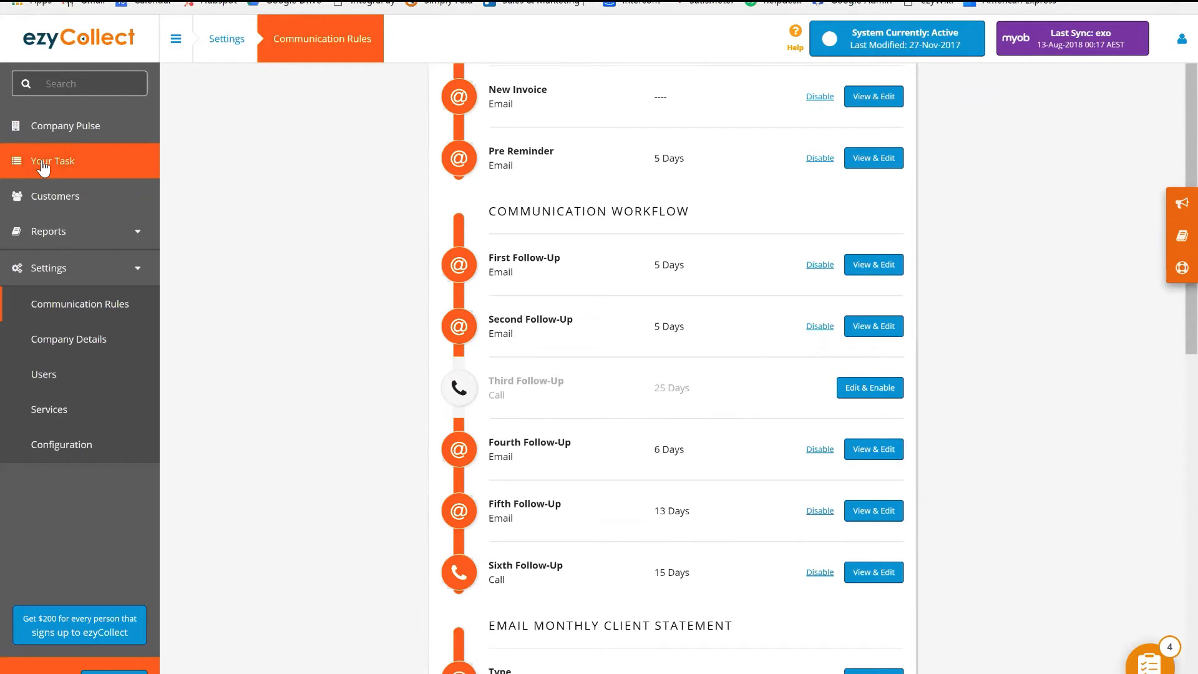
{"action": "mouse_move", "coordinate": [369, 8]}
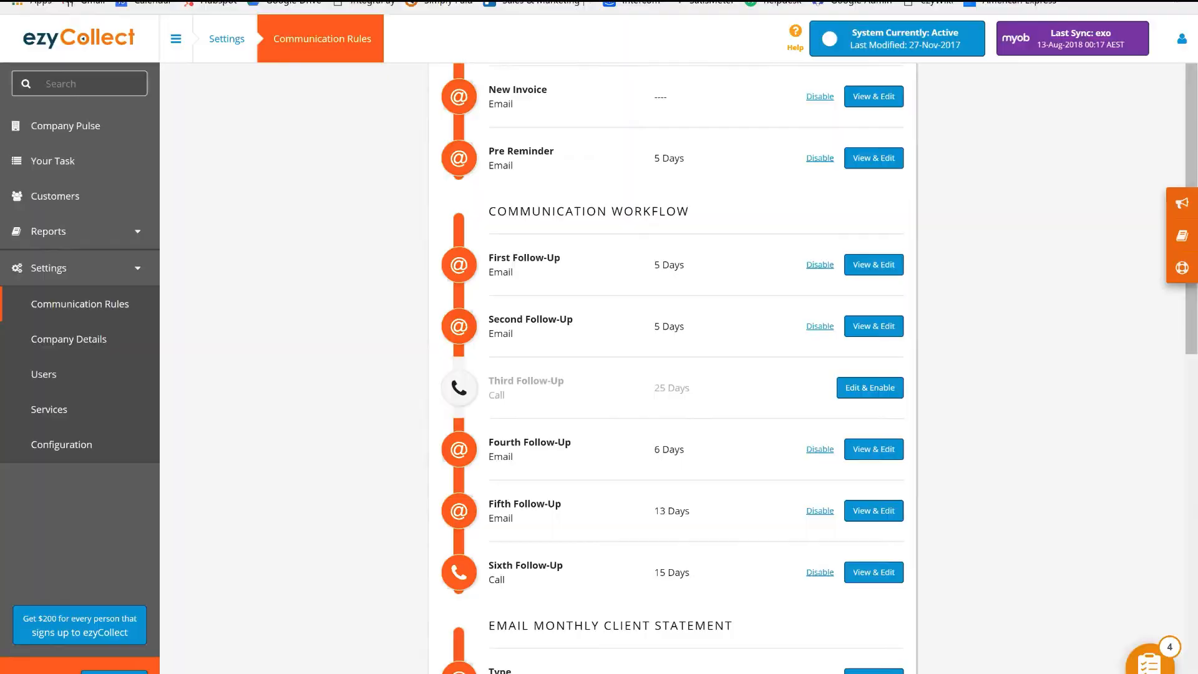
Step: Switch to Your Task to list the six calls to be made
{"action": "left_click", "coordinate": [54, 161]}
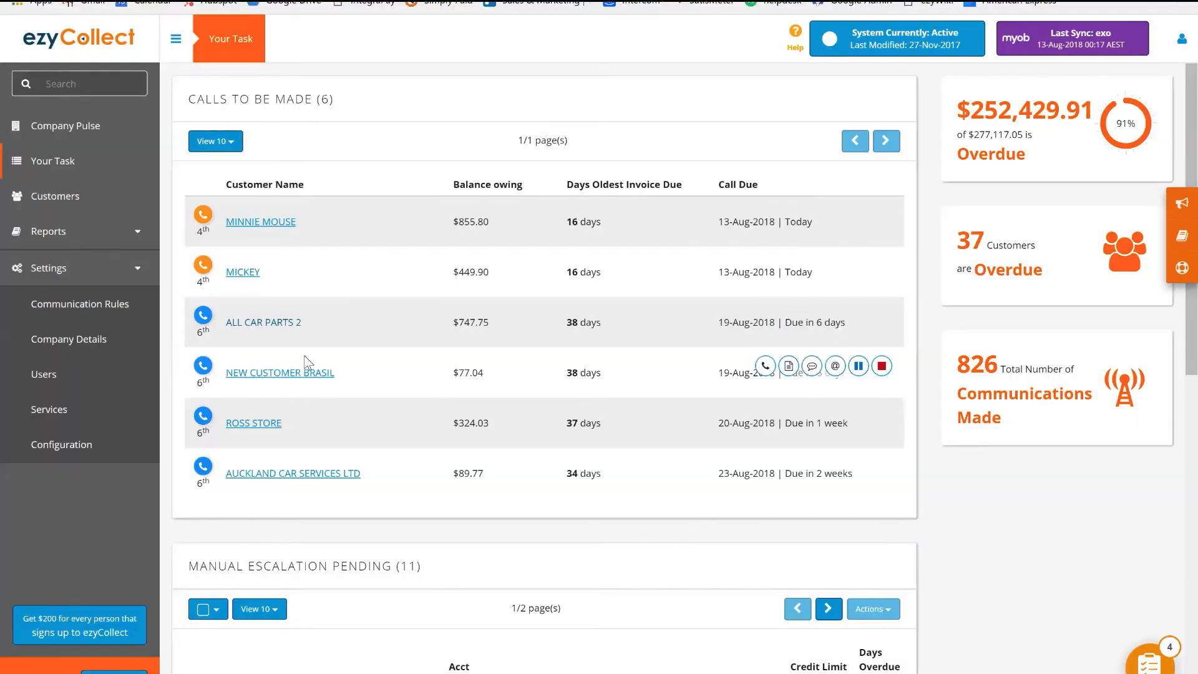
{"action": "mouse_move", "coordinate": [397, 274]}
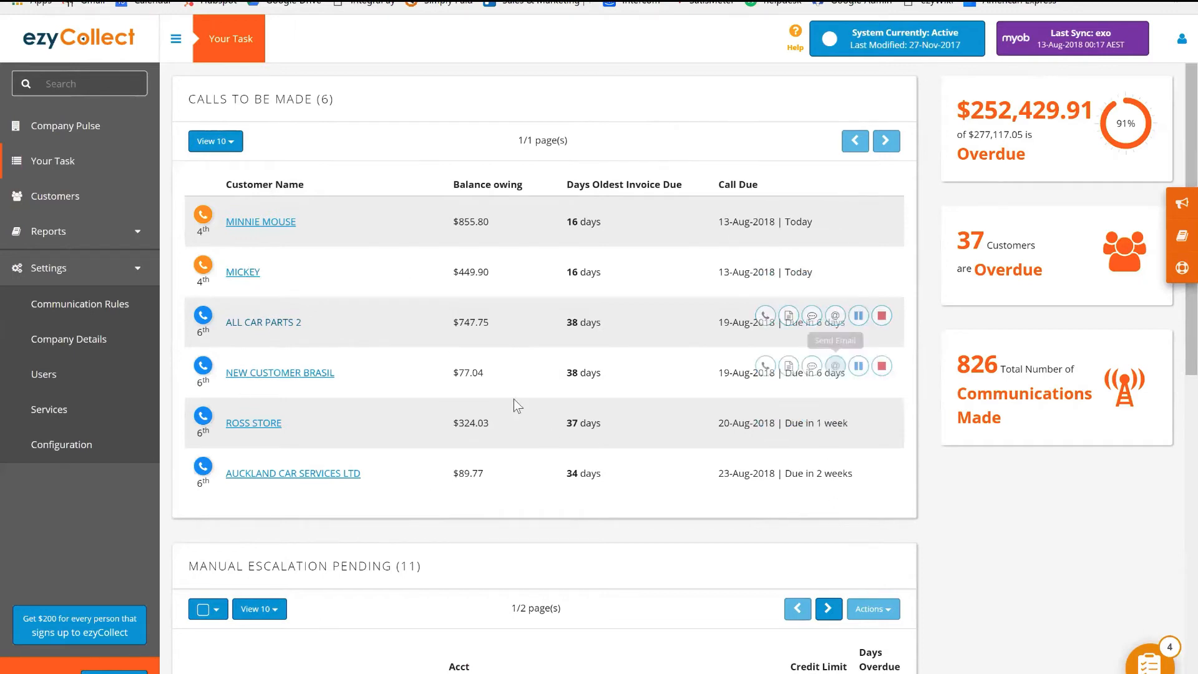
{"action": "mouse_move", "coordinate": [512, 422]}
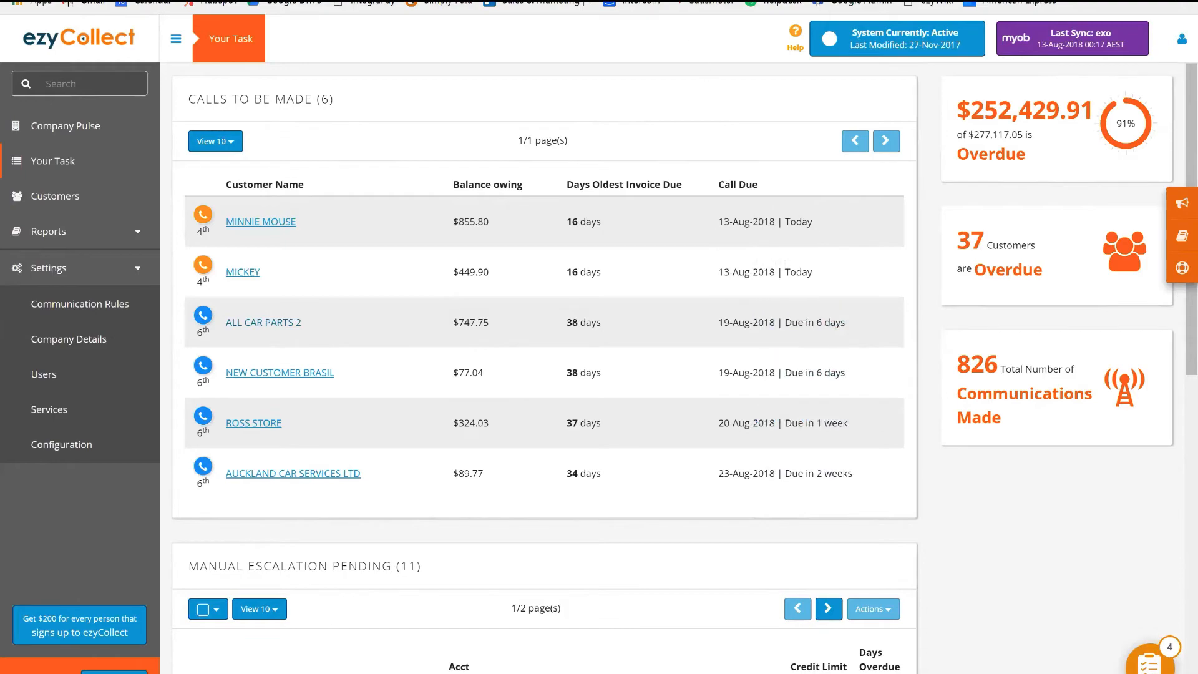
Step: Open MINNIE MOUSE's customer record from the Calls To Be Made list
{"action": "left_click", "coordinate": [260, 221]}
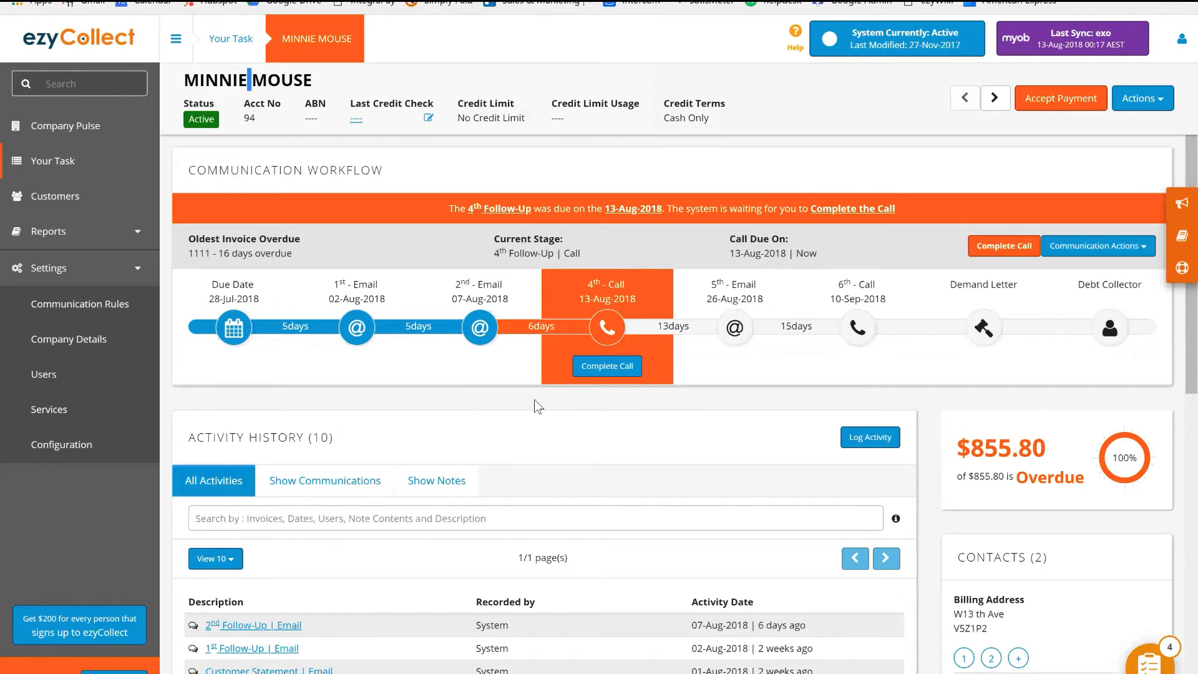
{"action": "mouse_move", "coordinate": [397, 651]}
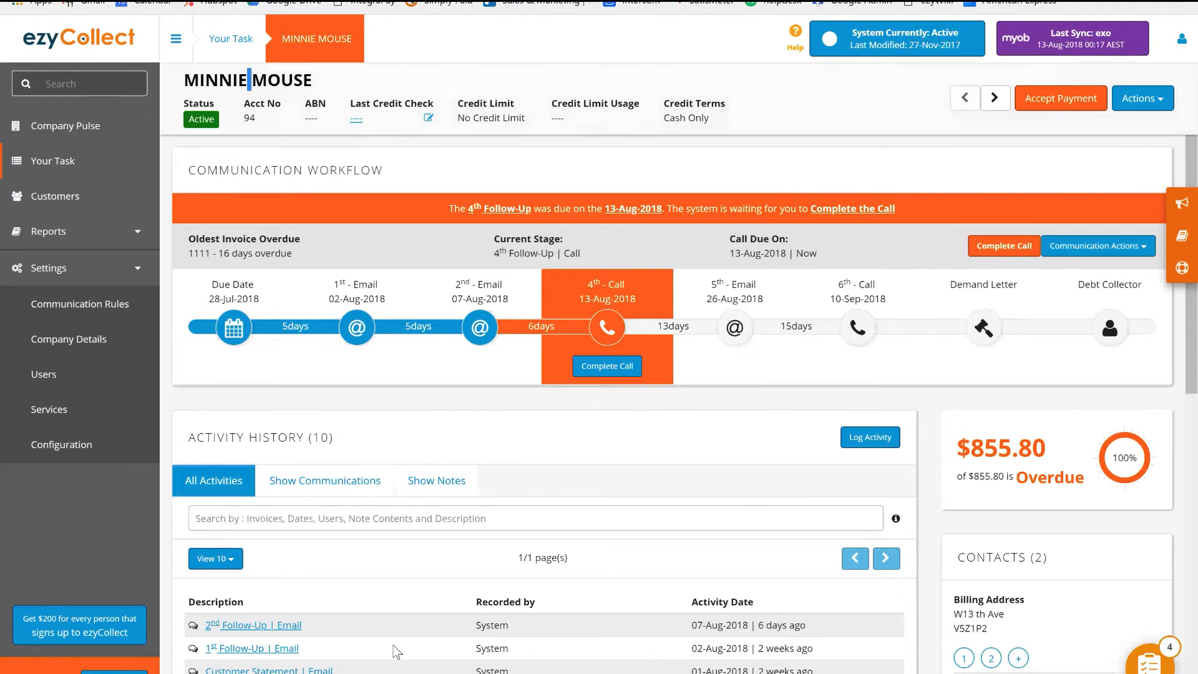
{"action": "mouse_move", "coordinate": [267, 178]}
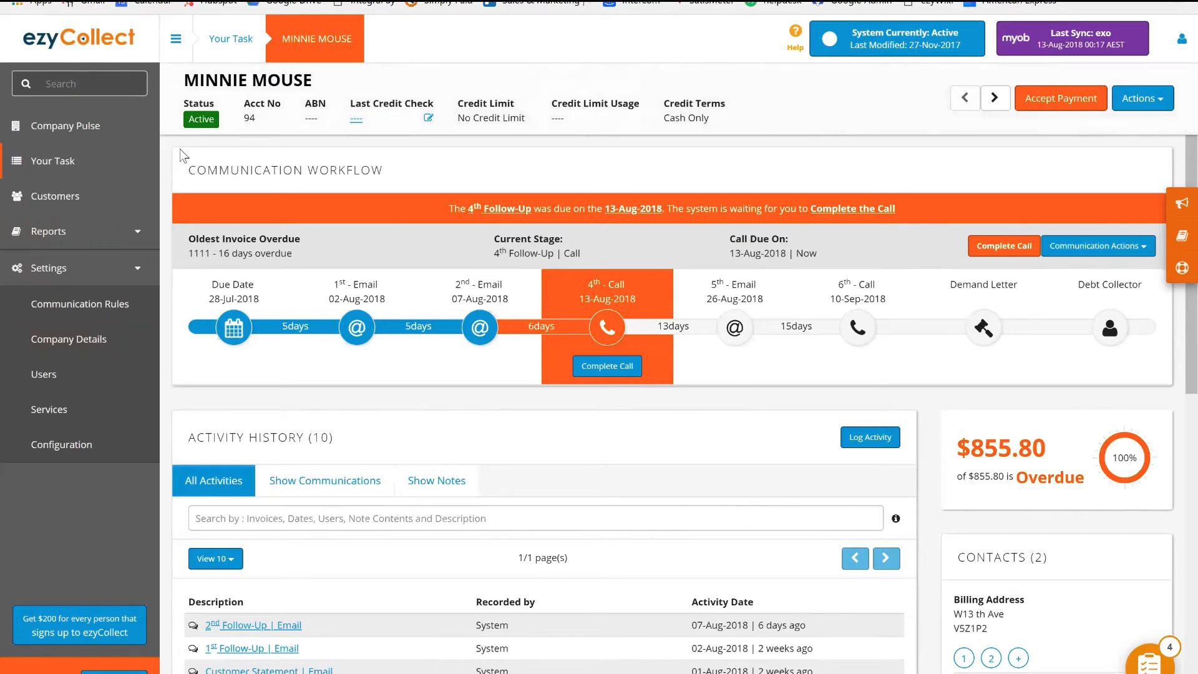
Step: Scroll to Activity History and open the '2nd Follow-Up | Email' record
{"action": "double_click", "coordinate": [216, 79]}
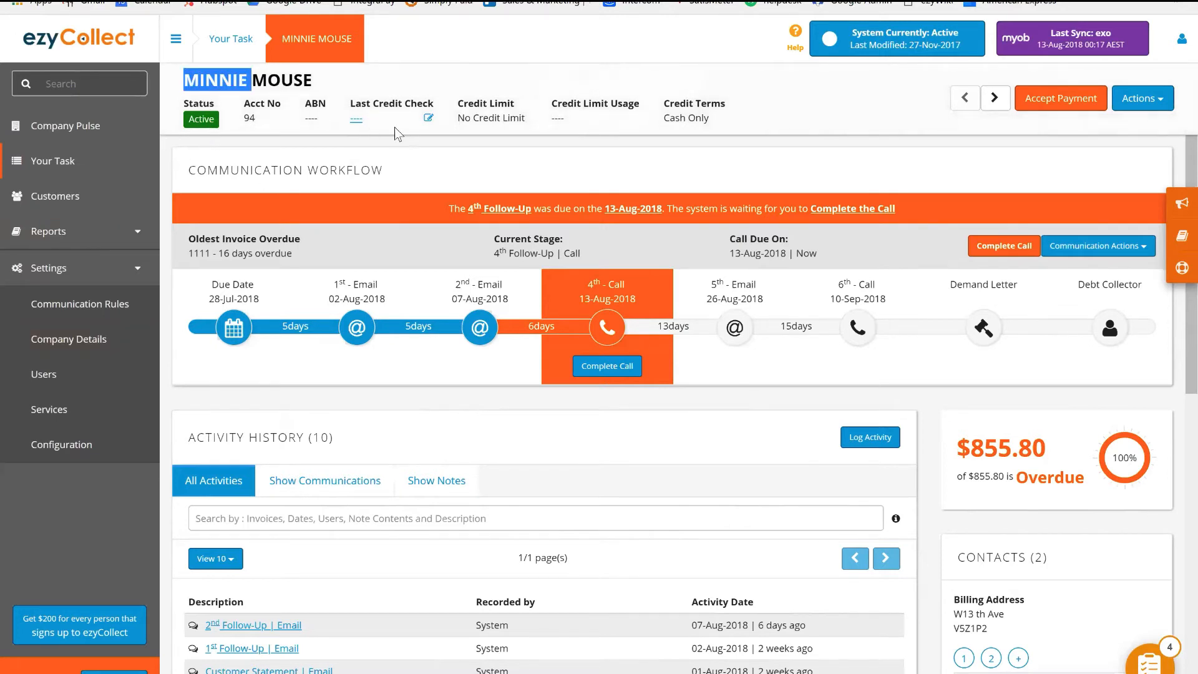
{"action": "mouse_move", "coordinate": [485, 103]}
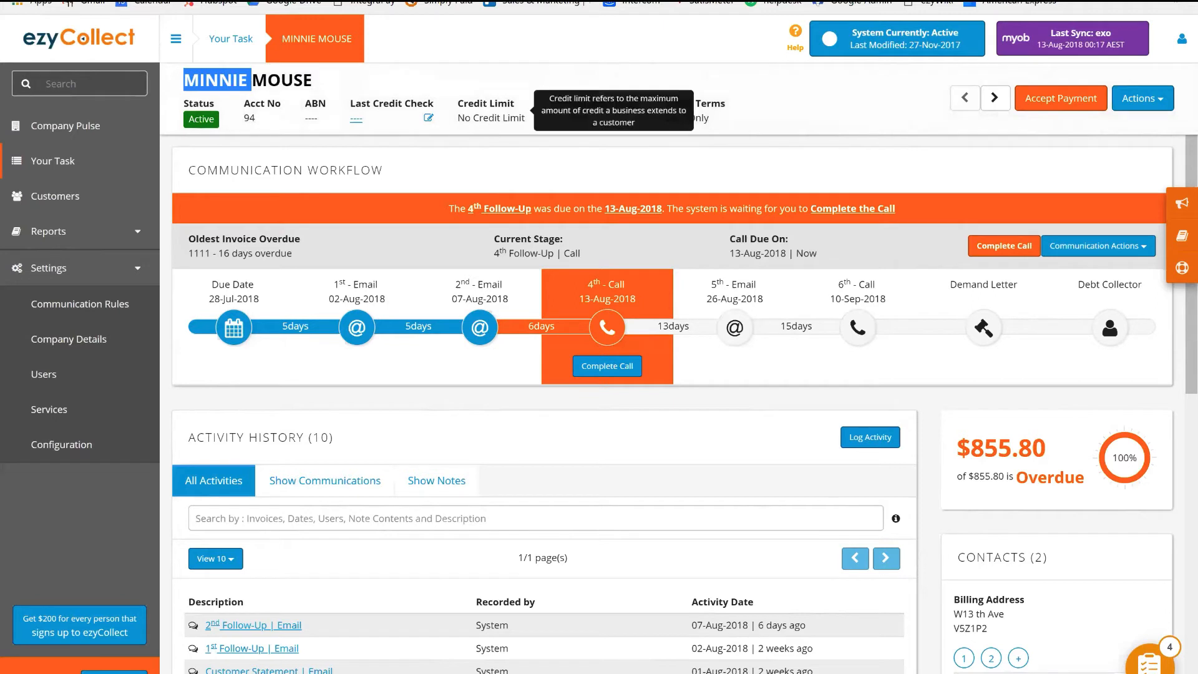
{"action": "mouse_move", "coordinate": [653, 177]}
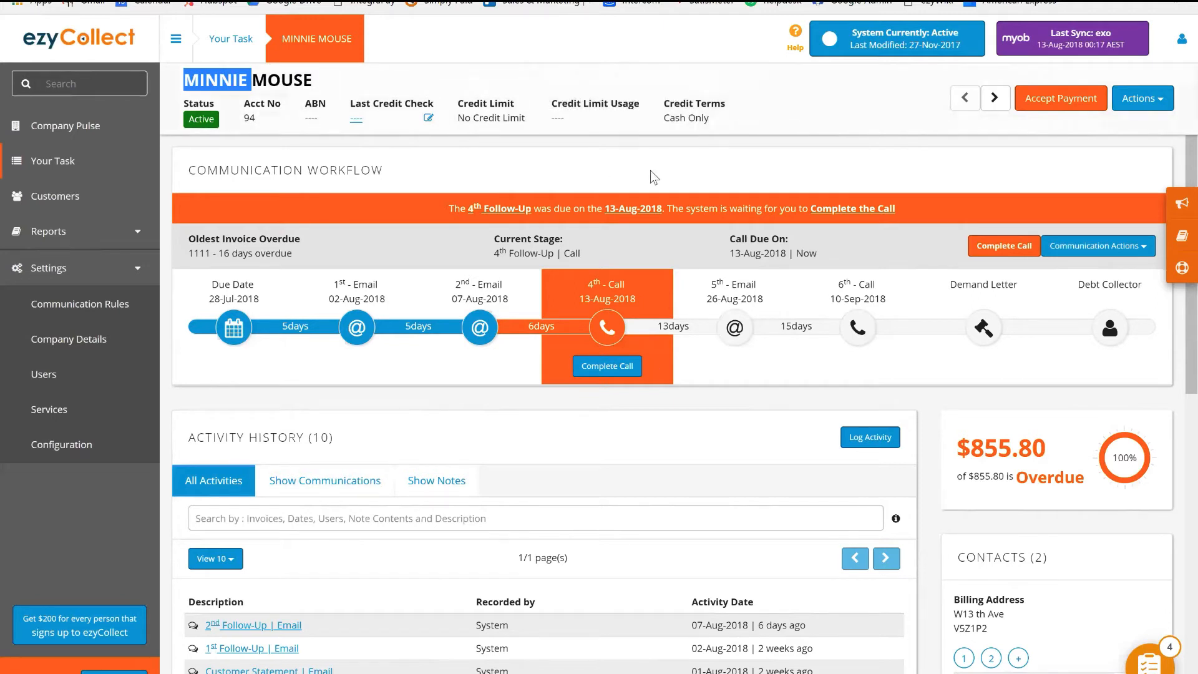
{"action": "mouse_move", "coordinate": [386, 181]}
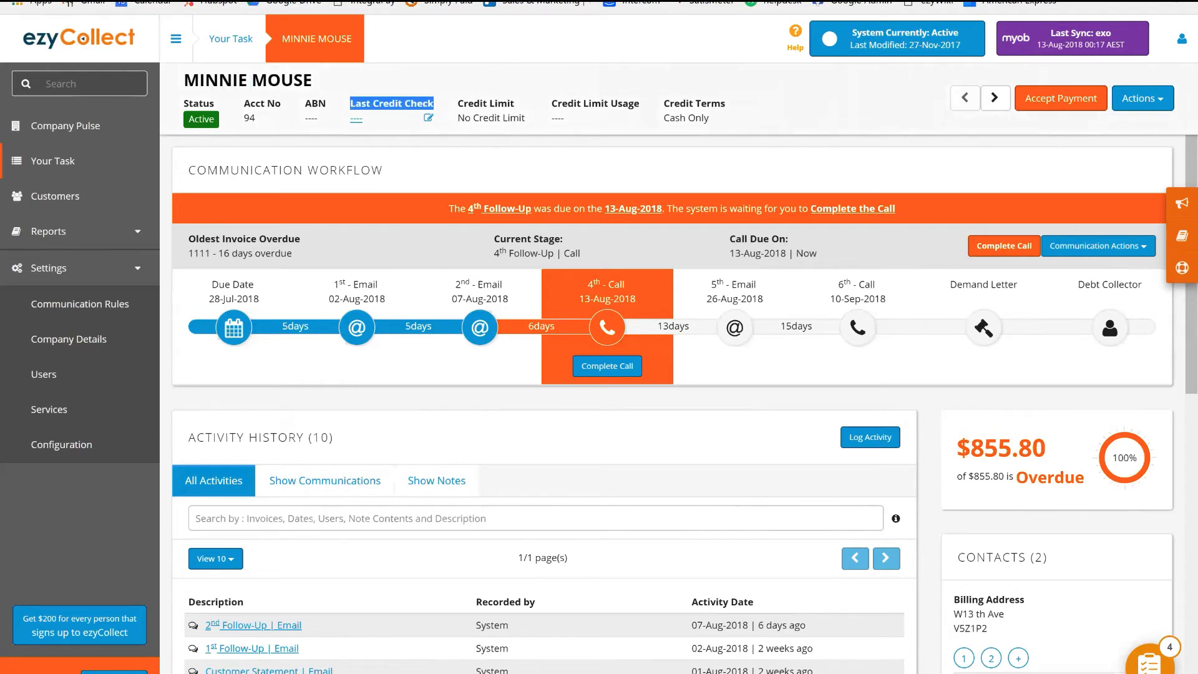
{"action": "mouse_move", "coordinate": [420, 174]}
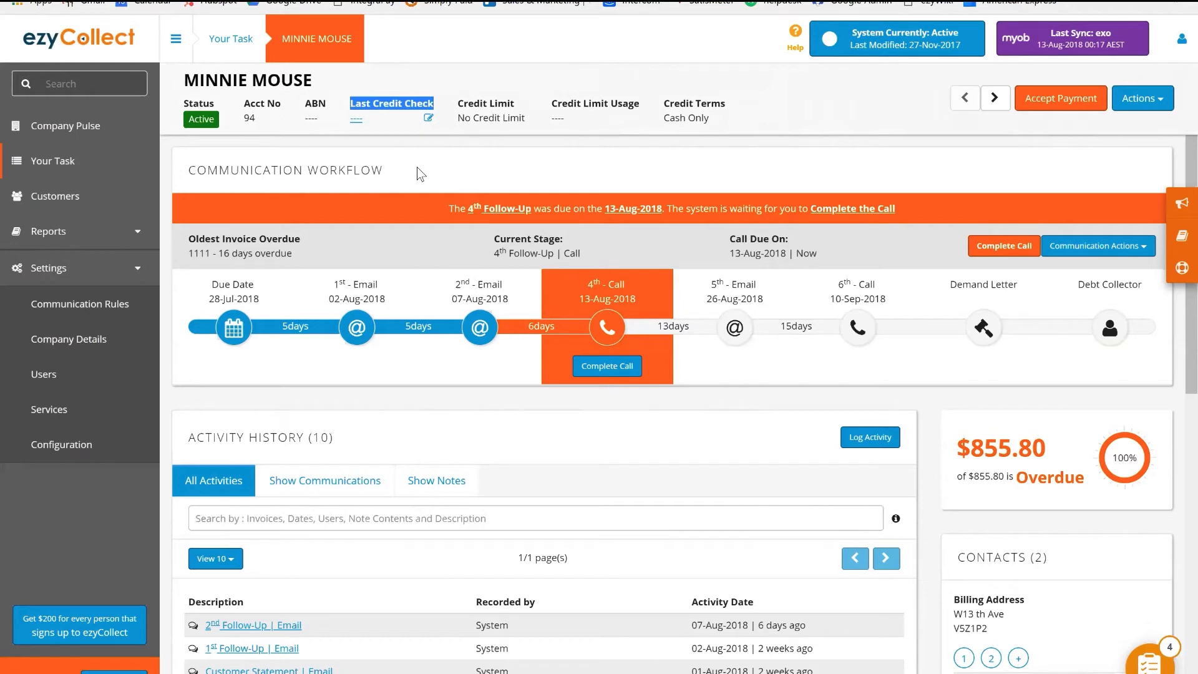
{"action": "mouse_move", "coordinate": [402, 125]}
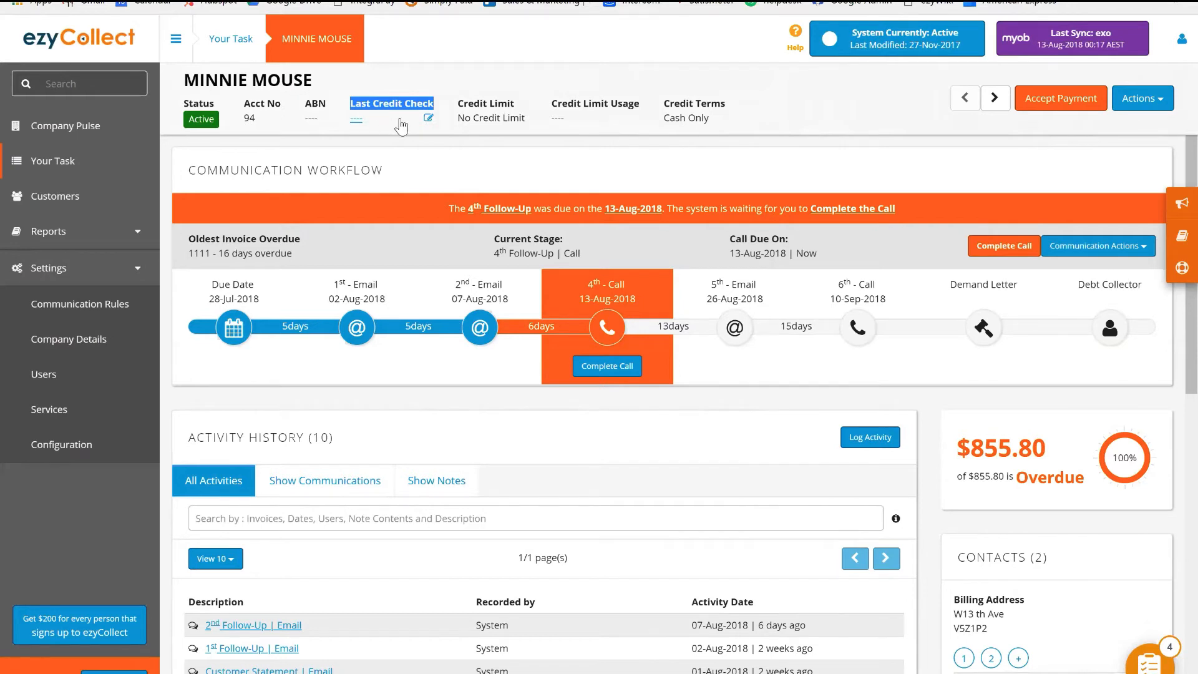
{"action": "mouse_move", "coordinate": [413, 151]}
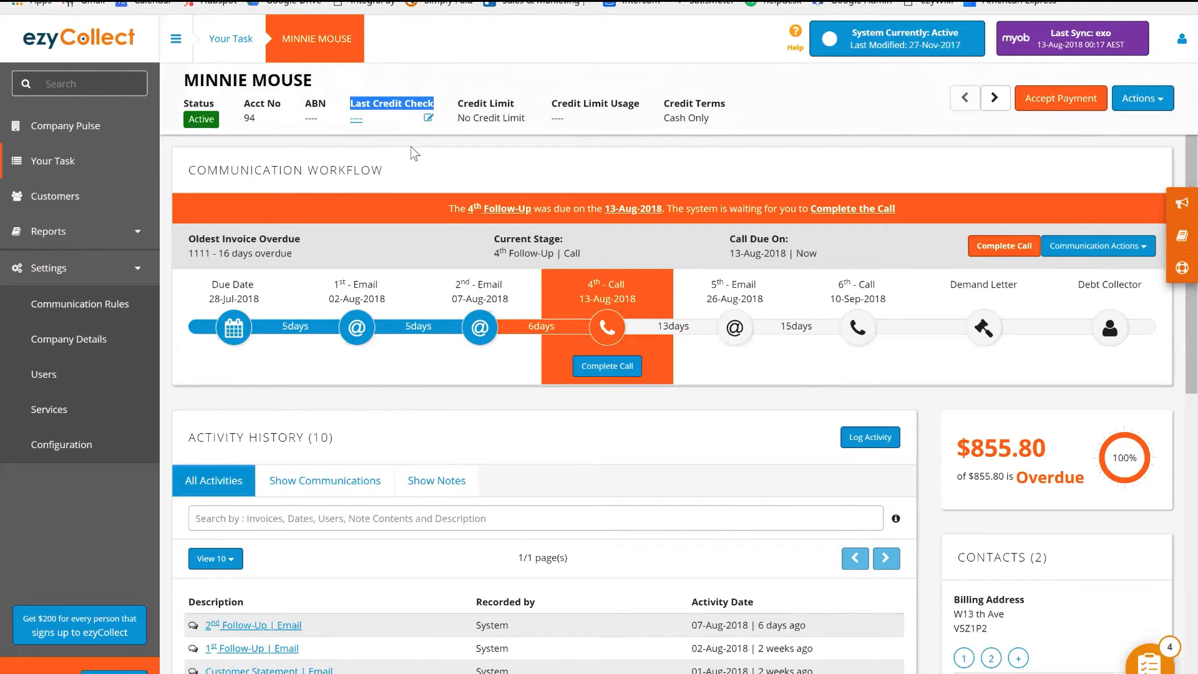
{"action": "mouse_move", "coordinate": [1007, 191]}
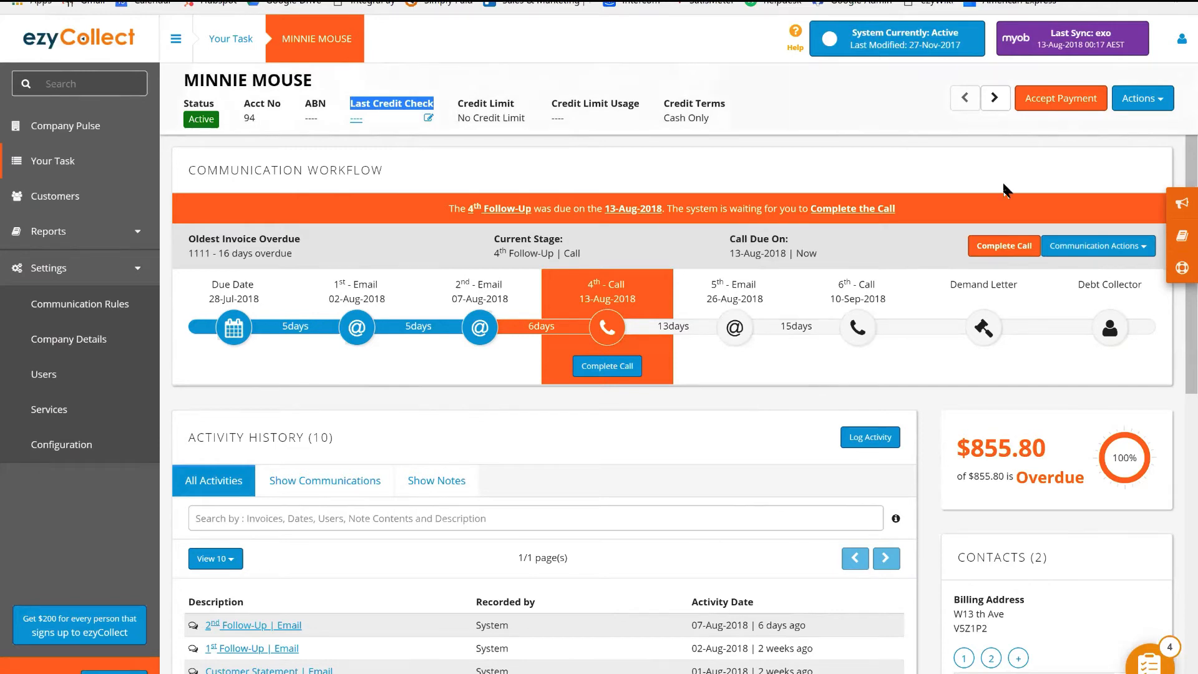
{"action": "scroll", "scroll_direction": "down", "scroll_amount": 3}
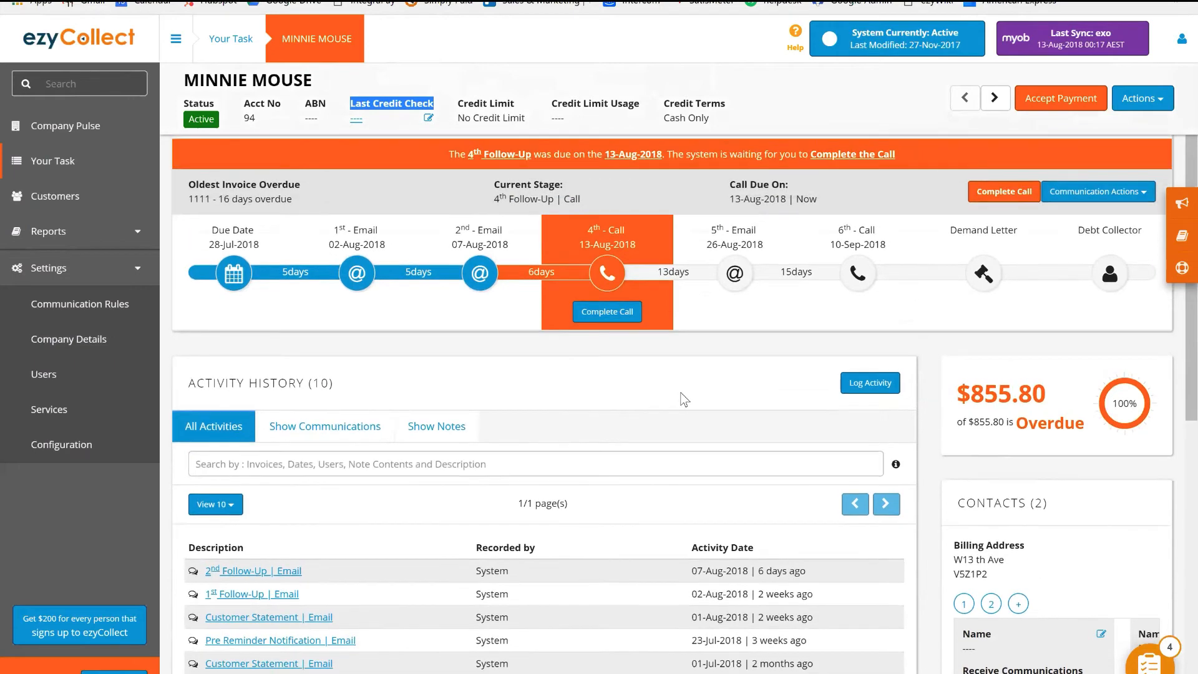
{"action": "scroll", "scroll_direction": "down", "scroll_amount": 3}
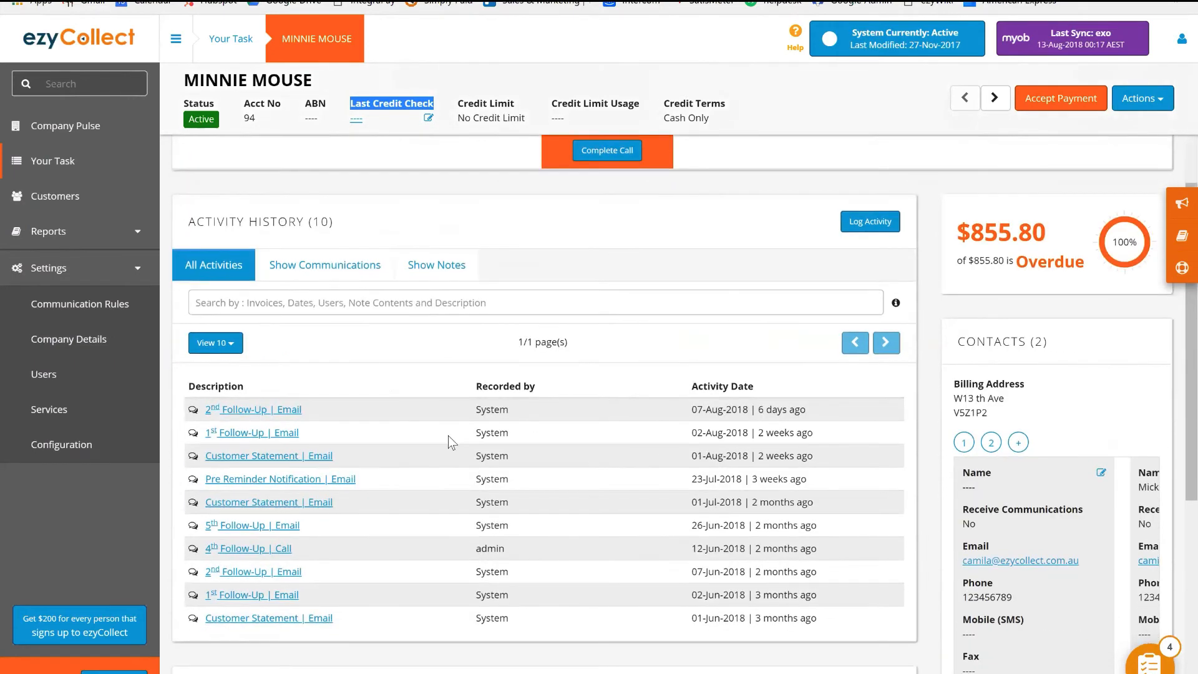
{"action": "mouse_move", "coordinate": [511, 453]}
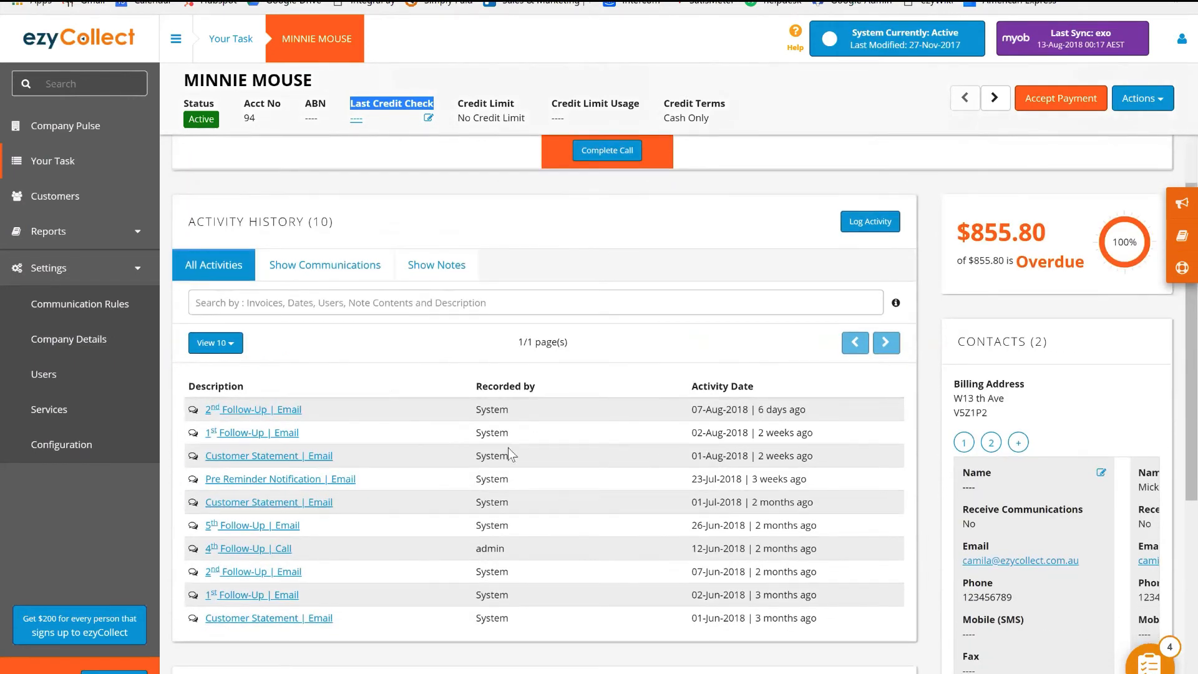
{"action": "mouse_move", "coordinate": [287, 455]}
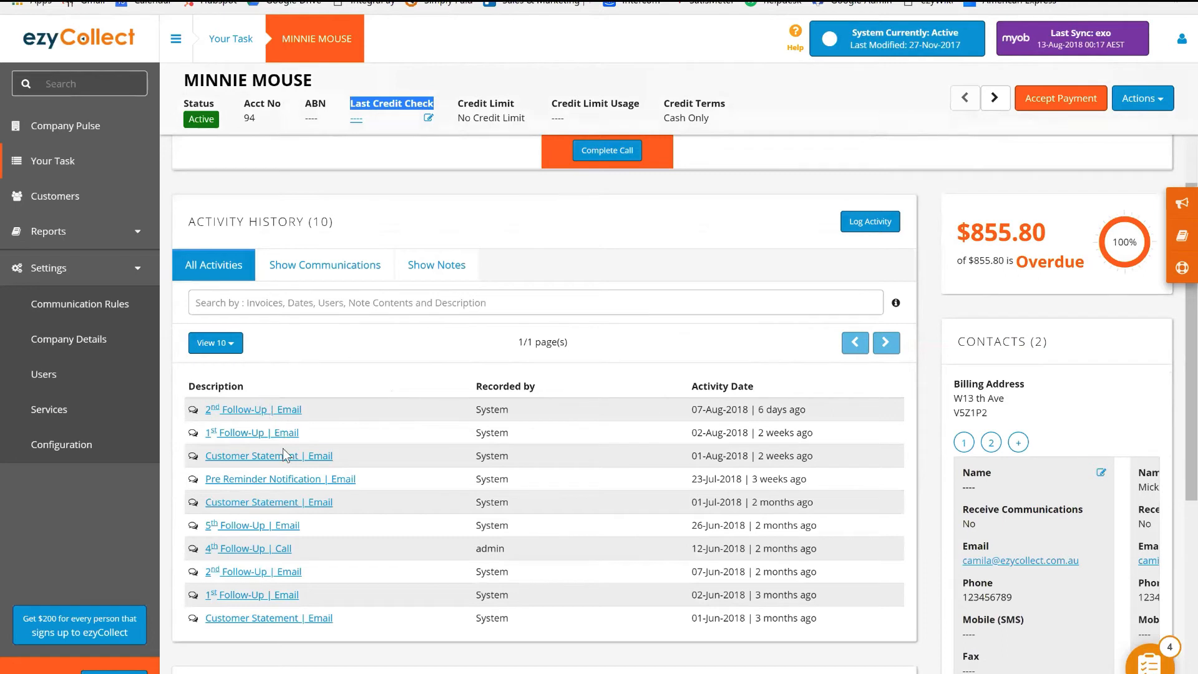
{"action": "mouse_move", "coordinate": [322, 426]}
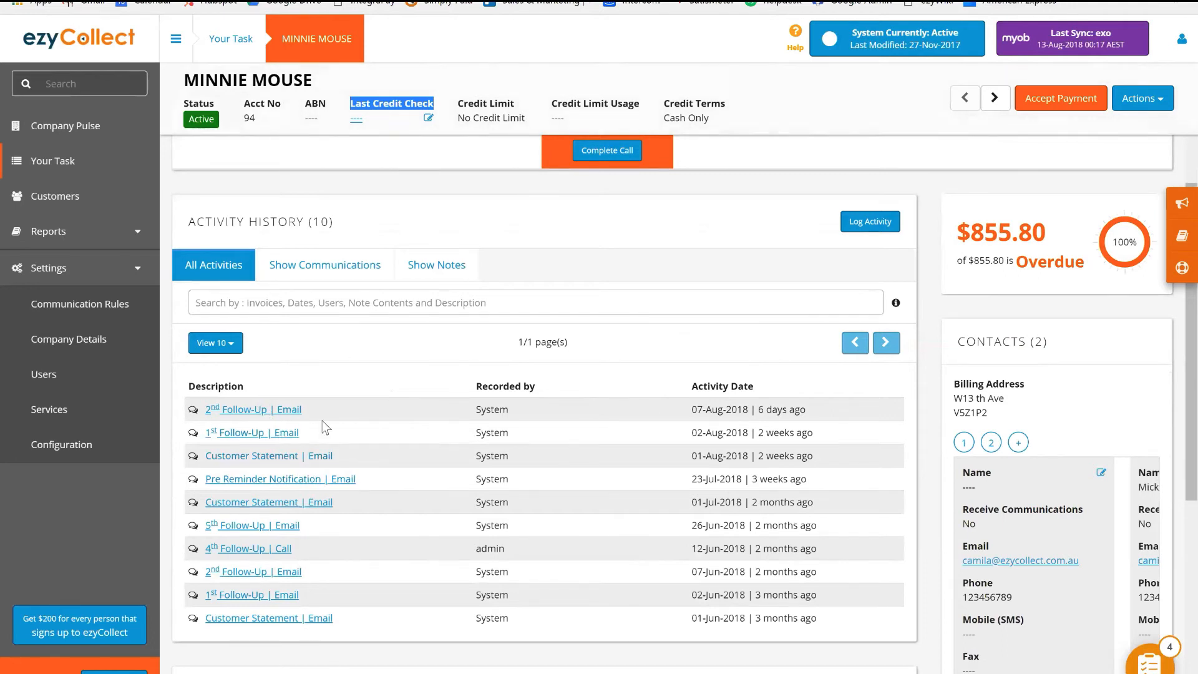
{"action": "mouse_move", "coordinate": [784, 569]}
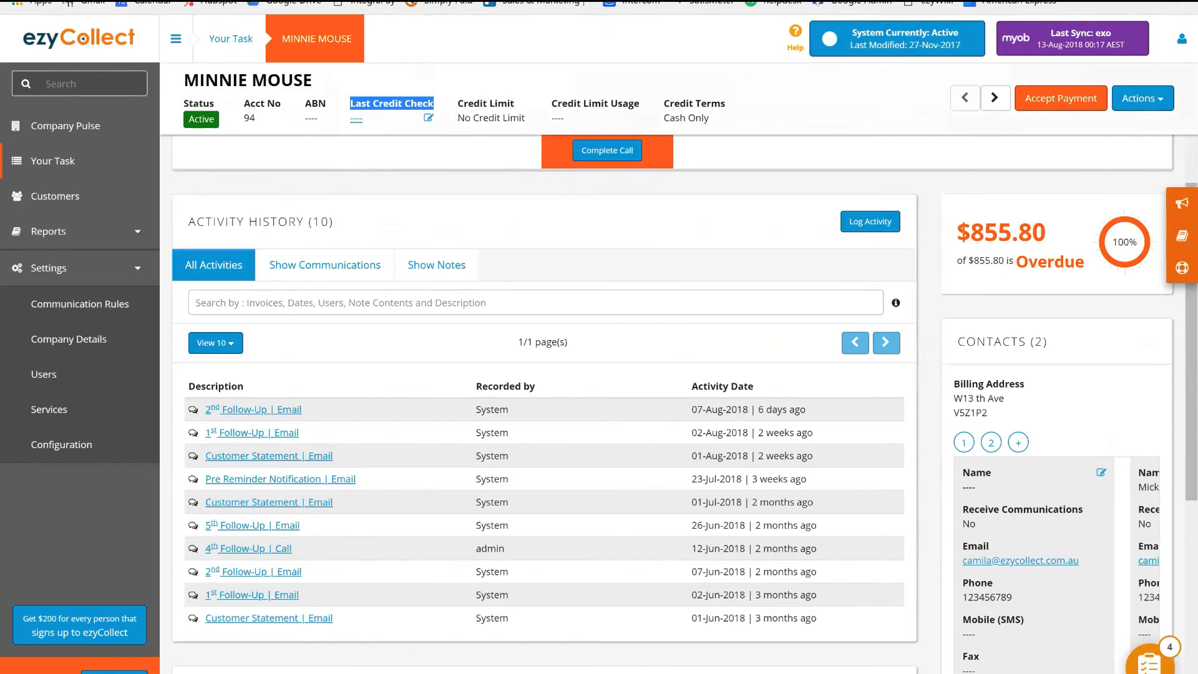
{"action": "scroll", "scroll_direction": "down", "scroll_amount": 3}
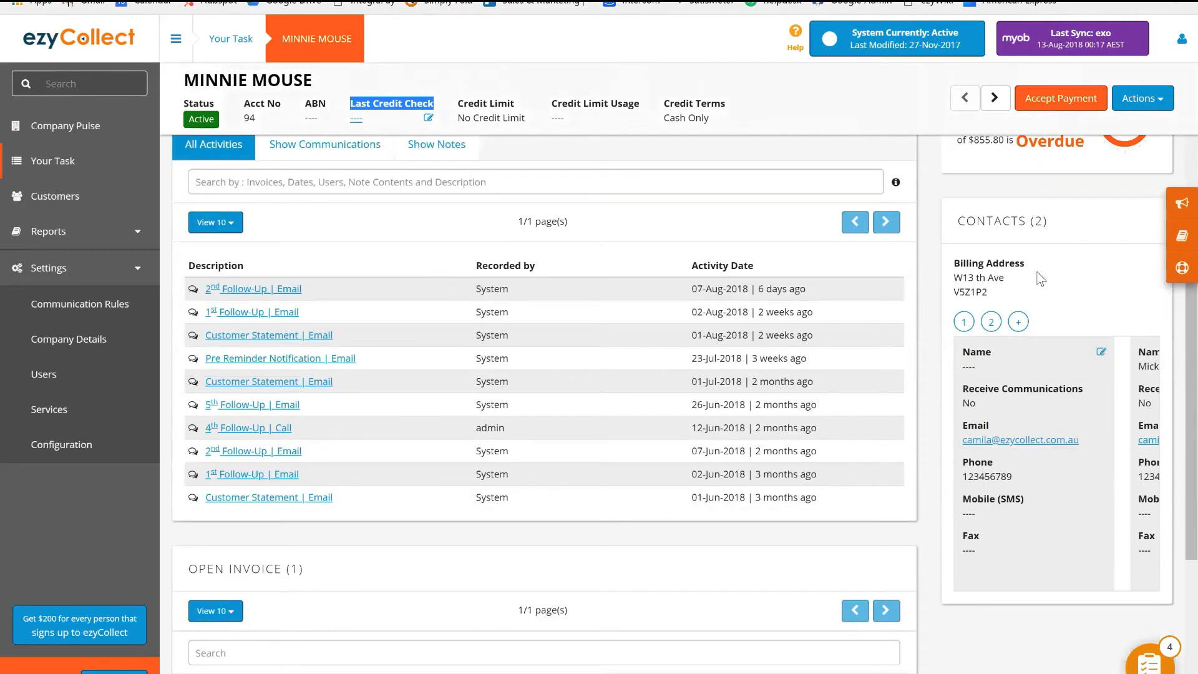
{"action": "scroll", "scroll_direction": "down", "scroll_amount": 3}
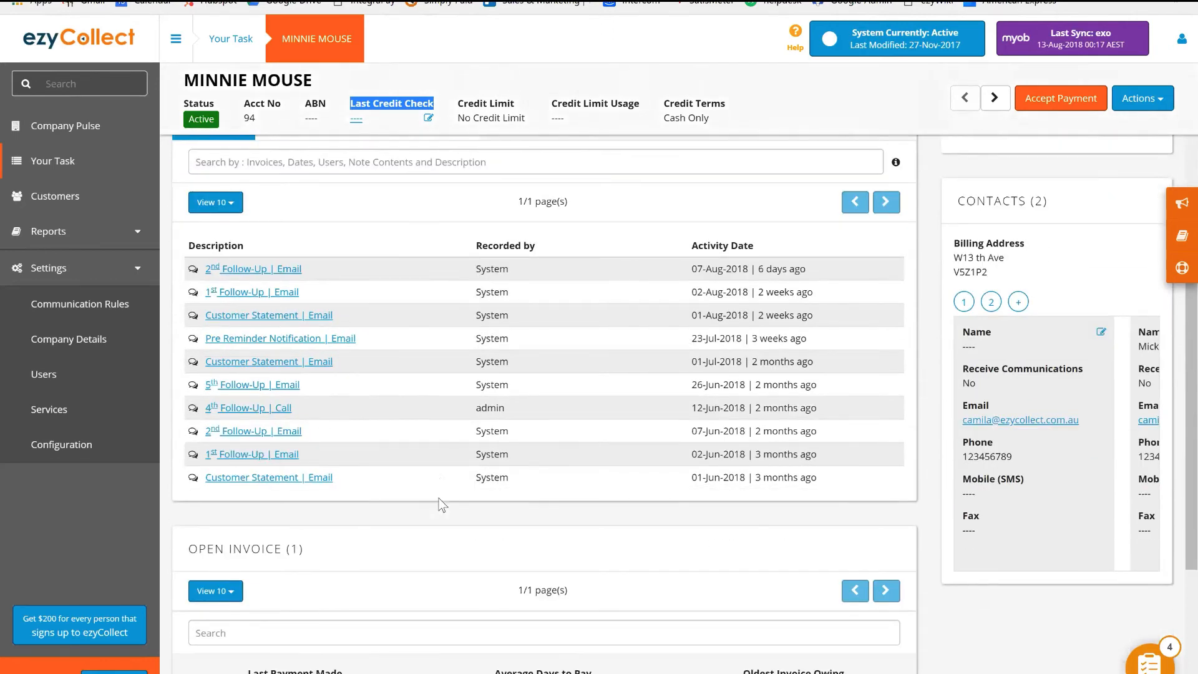
{"action": "scroll", "scroll_direction": "down", "scroll_amount": 3}
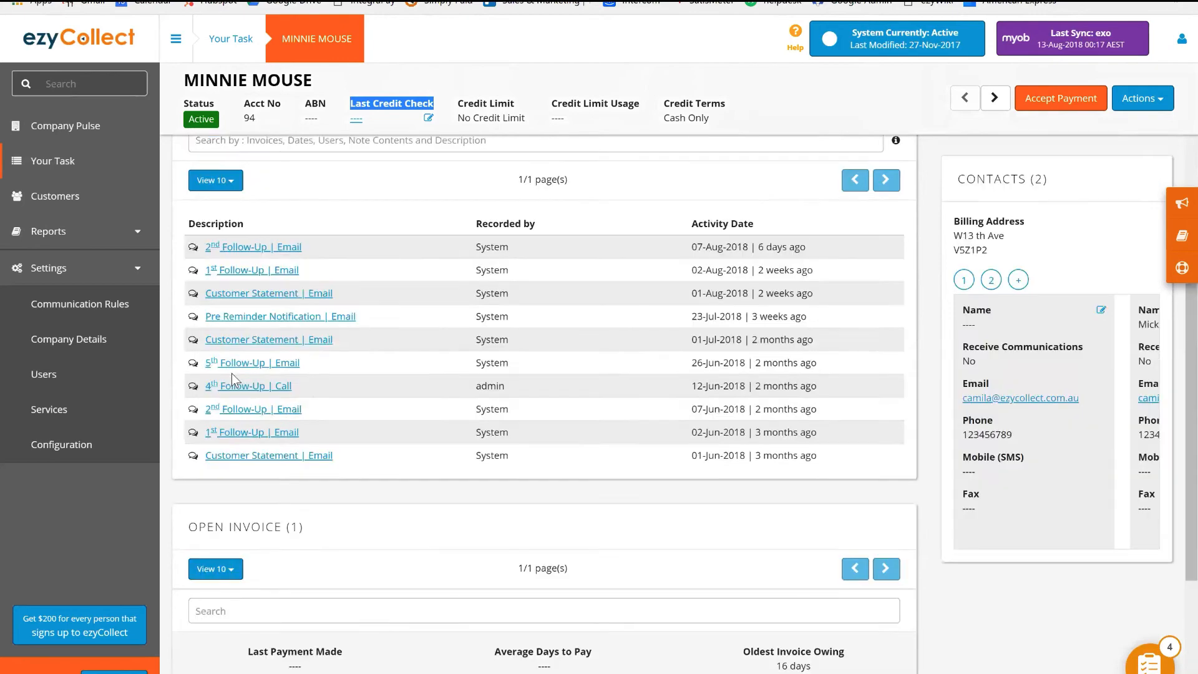
{"action": "scroll", "scroll_direction": "up", "scroll_amount": 3}
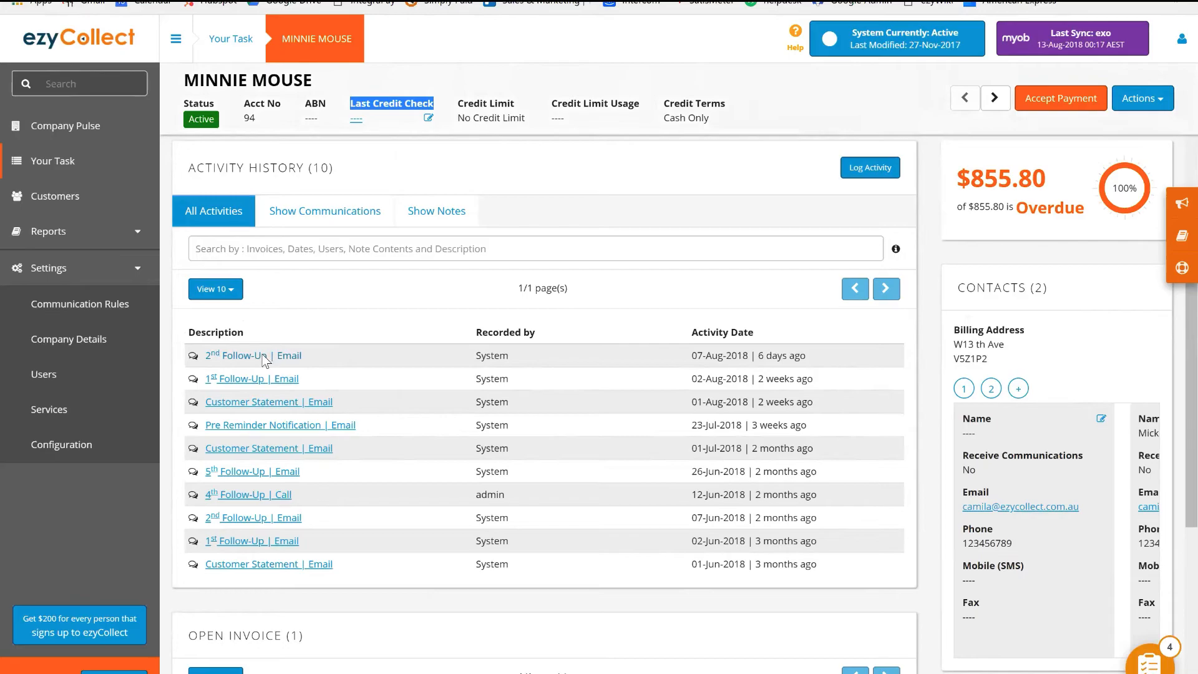
{"action": "left_click", "coordinate": [239, 355]}
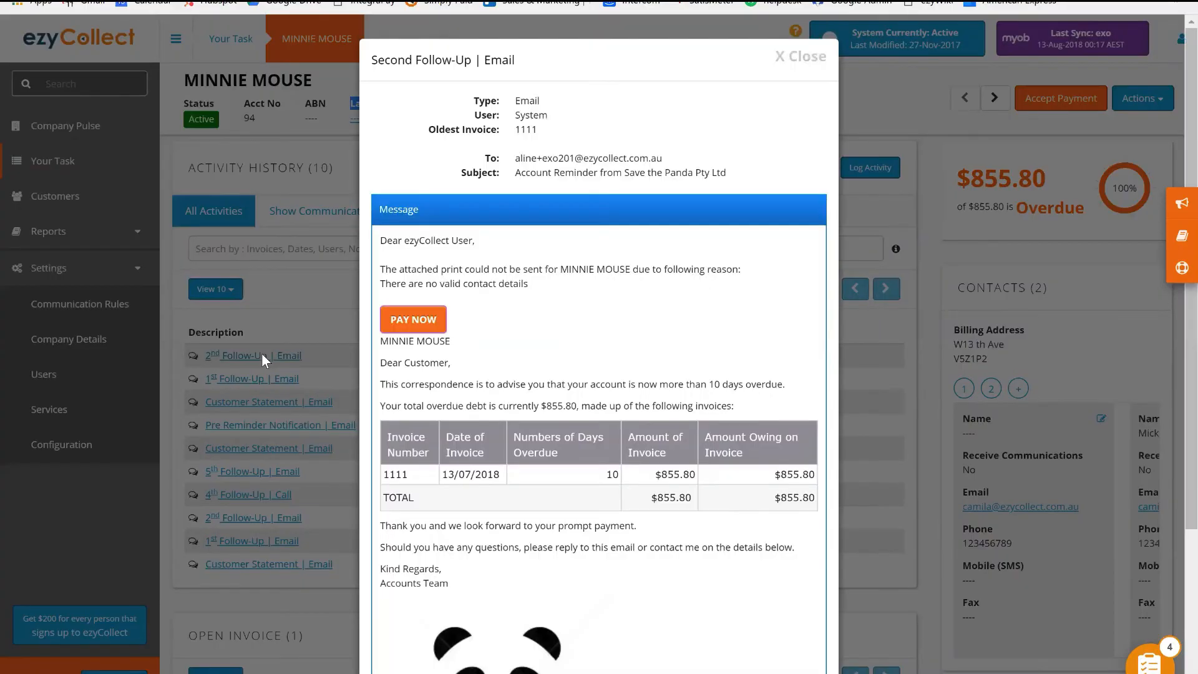
{"action": "mouse_move", "coordinate": [648, 281]}
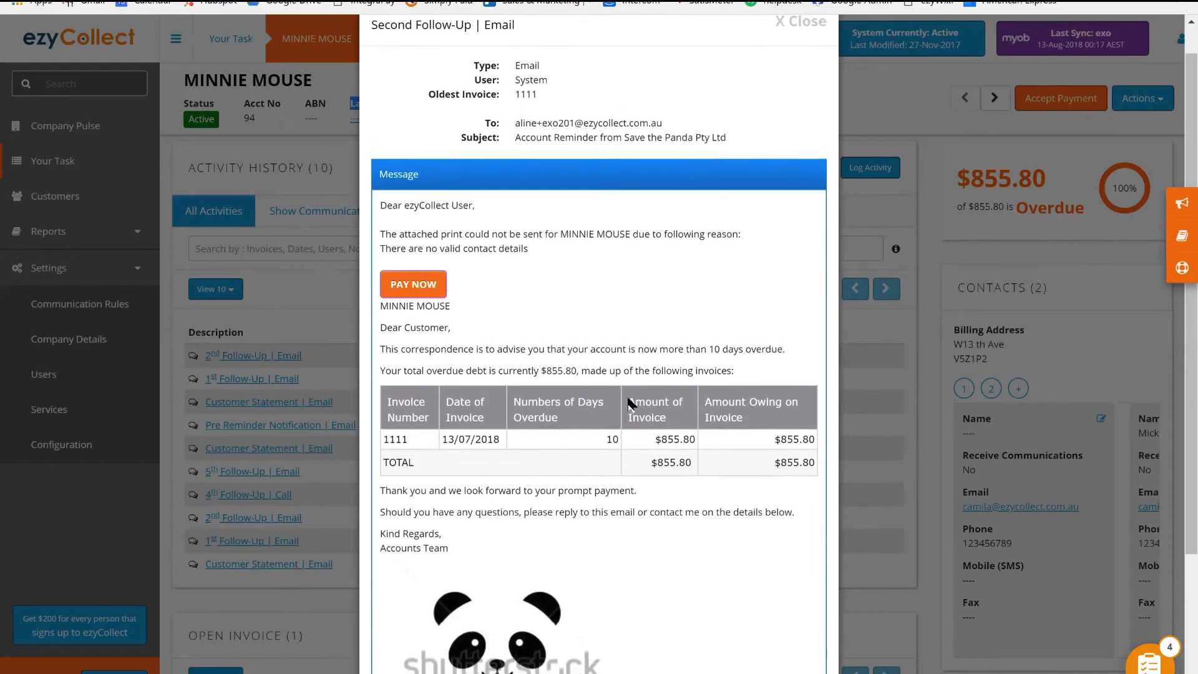
Step: Scroll the Second Follow-Up email down to its closing, logo and reminder footer
{"action": "scroll", "scroll_direction": "down", "scroll_amount": 3}
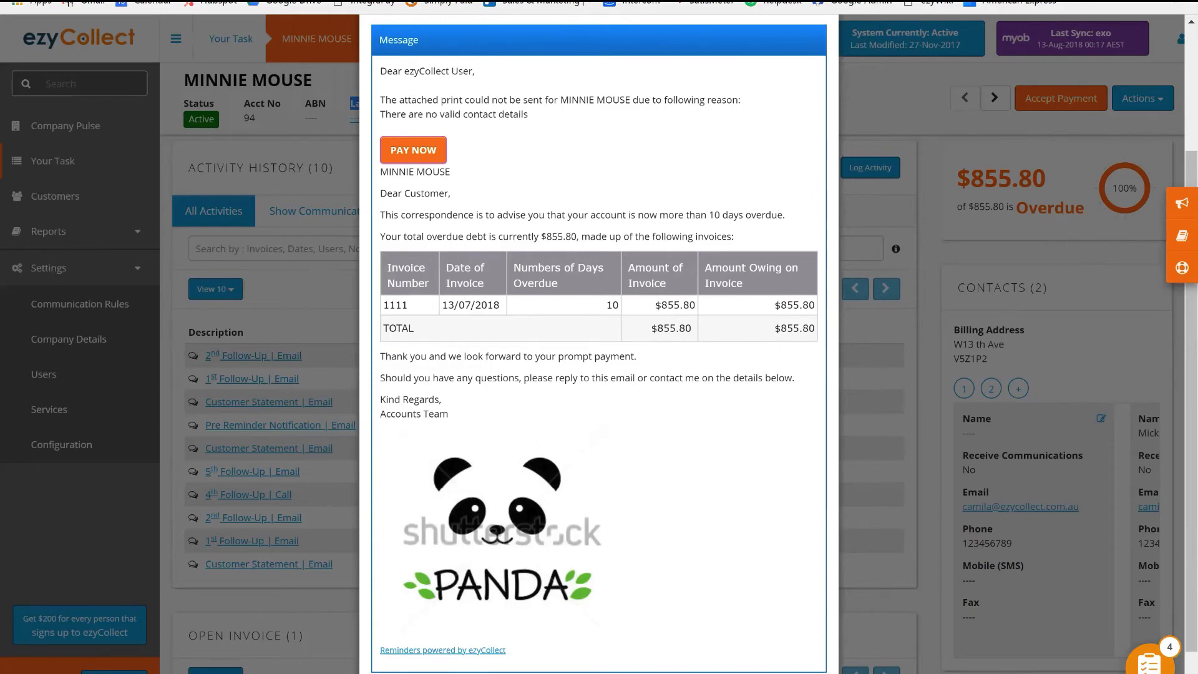
{"action": "mouse_move", "coordinate": [475, 204]}
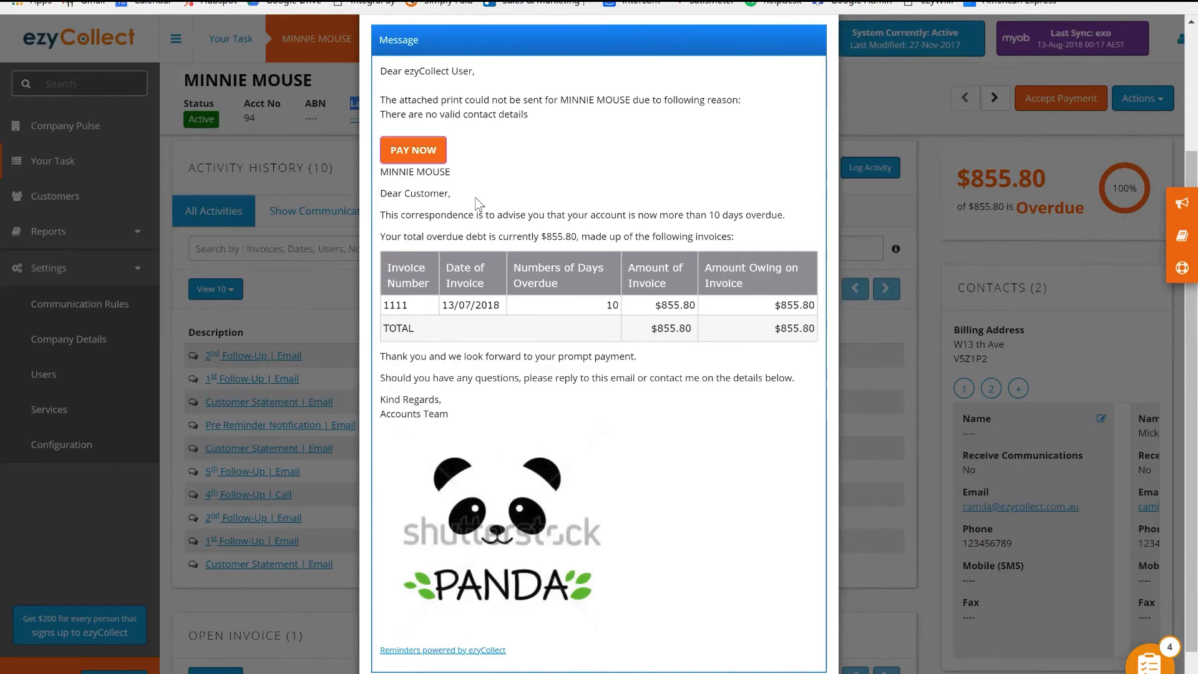
{"action": "mouse_move", "coordinate": [919, 501]}
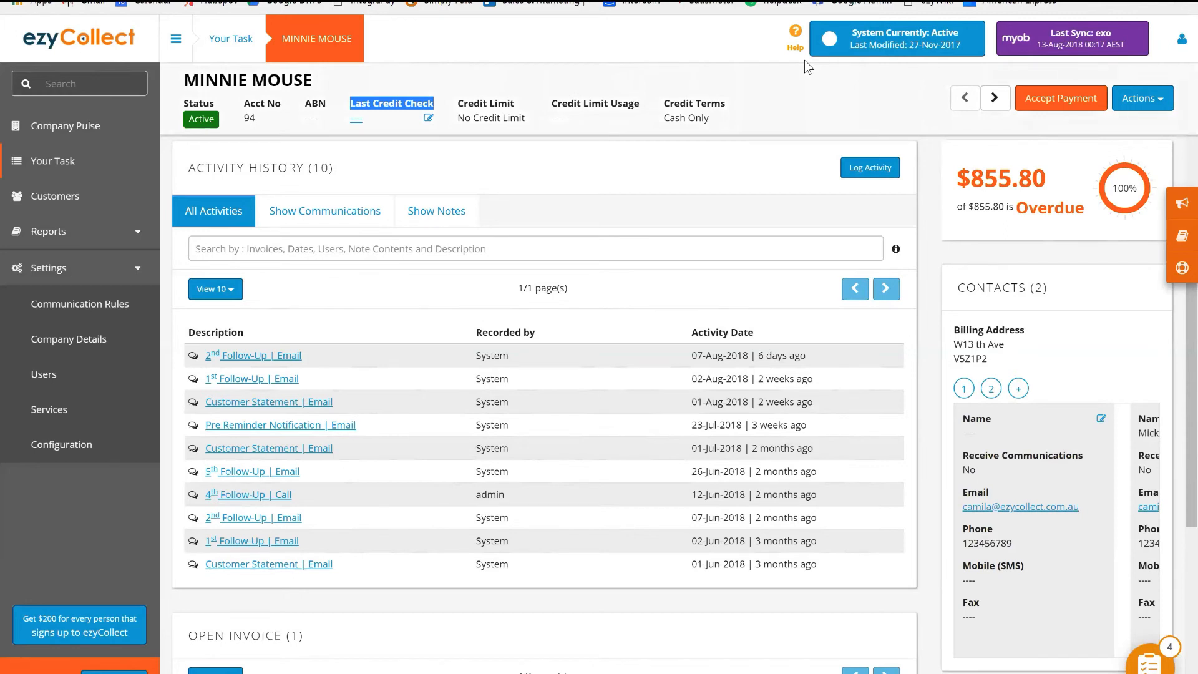
{"action": "mouse_move", "coordinate": [804, 60]}
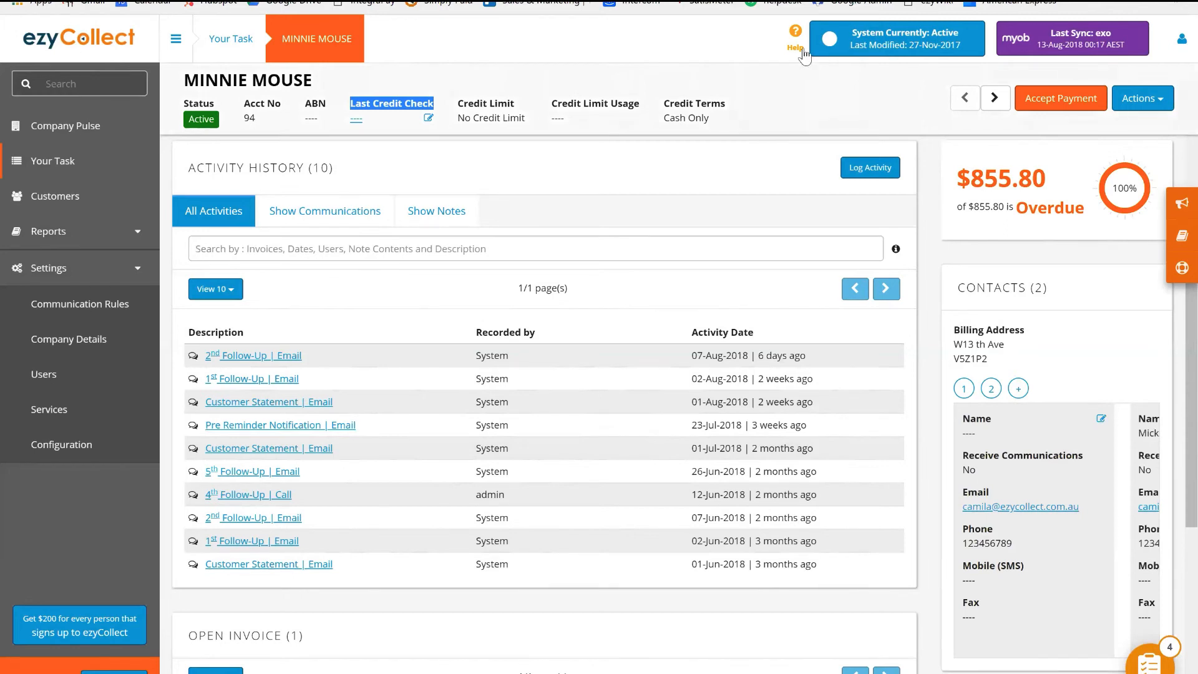
{"action": "mouse_move", "coordinate": [574, 150]}
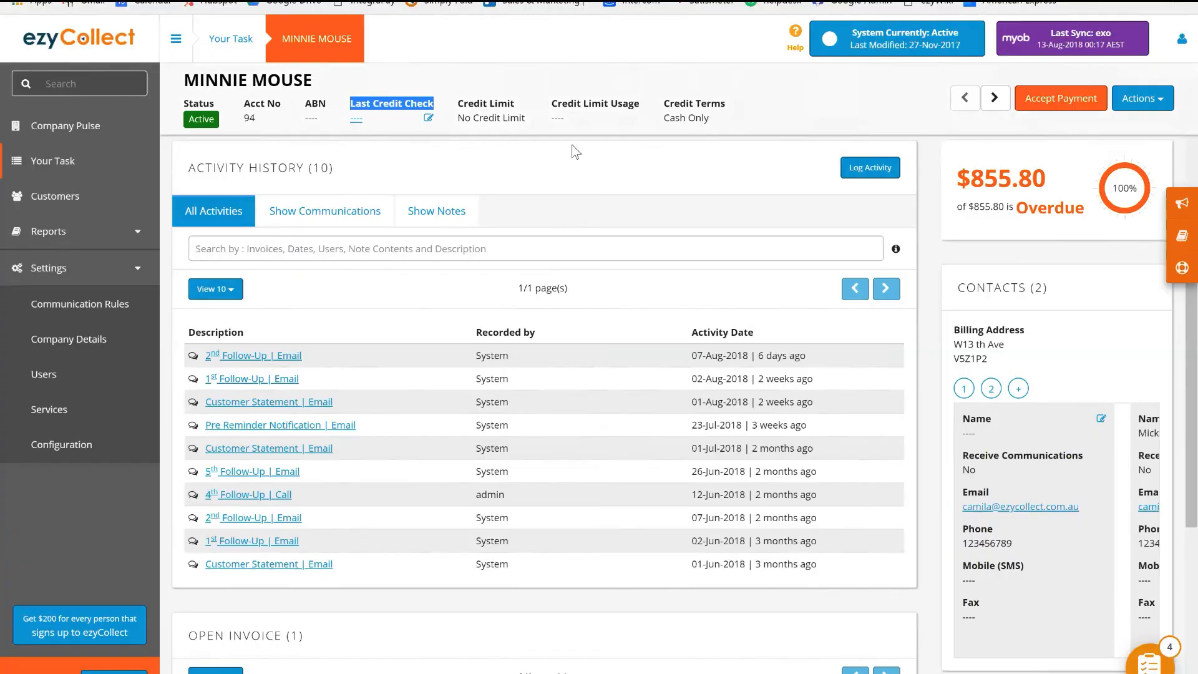
Step: Open the Secured Hosted Payment page for ALL CAR PARTS 2 with its $905.41 balance
{"action": "left_click", "coordinate": [54, 195]}
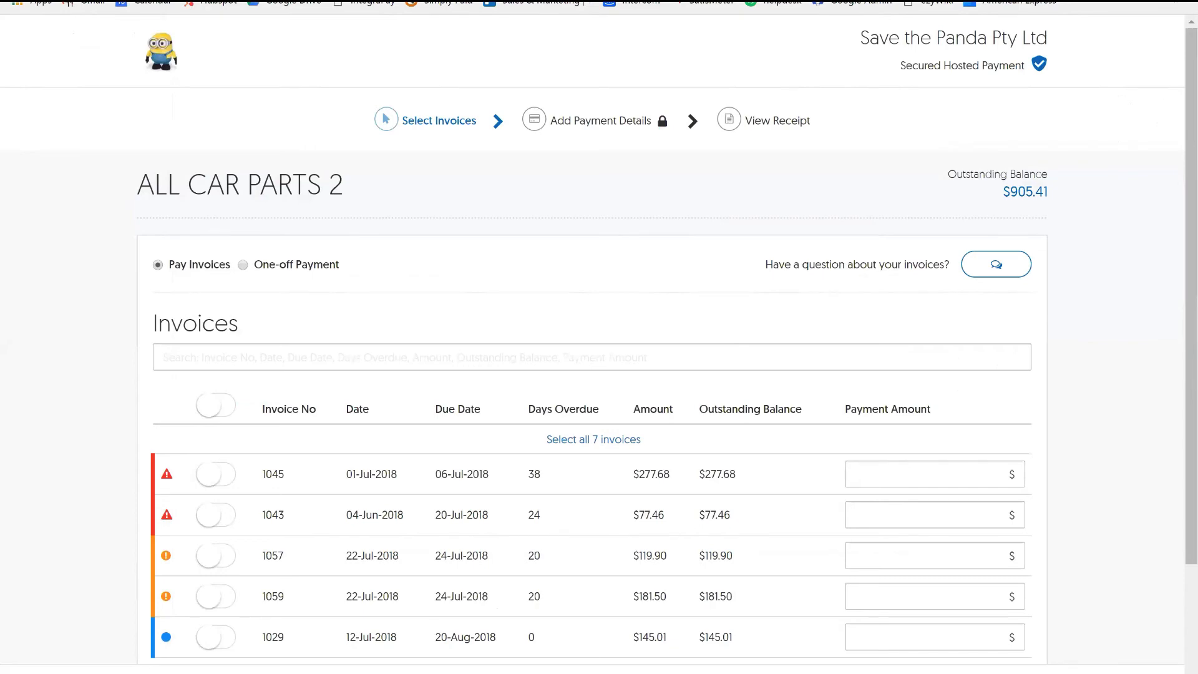
{"action": "mouse_move", "coordinate": [92, 391]}
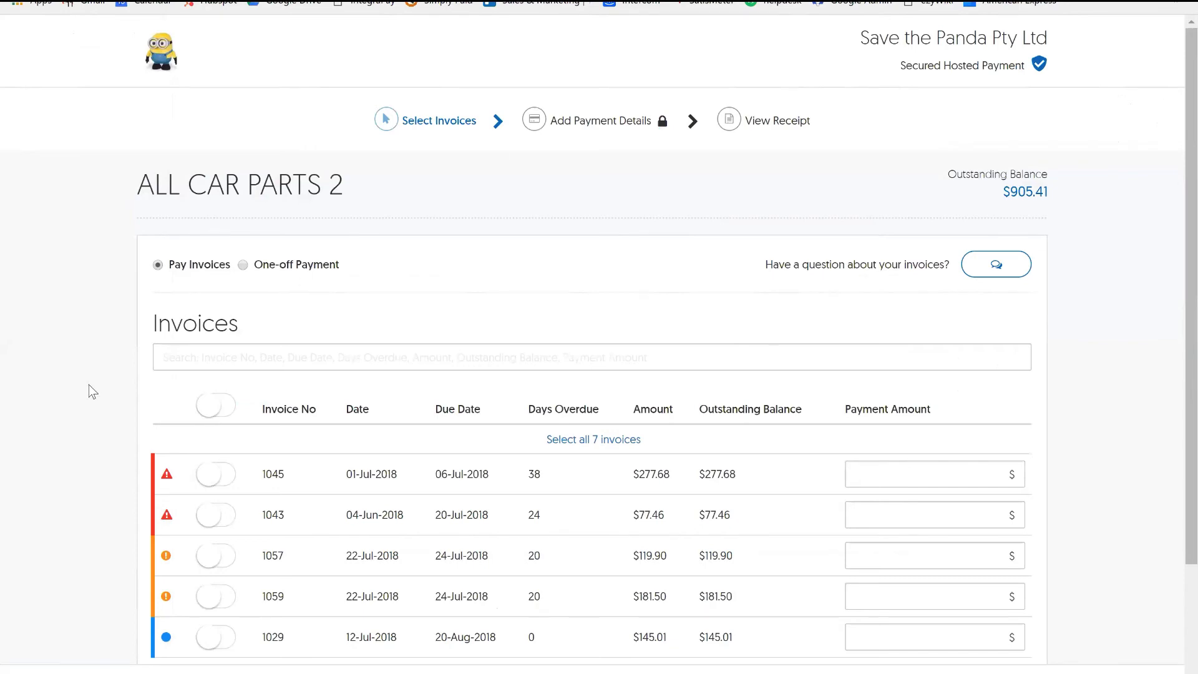
{"action": "scroll", "scroll_direction": "down", "scroll_amount": 3}
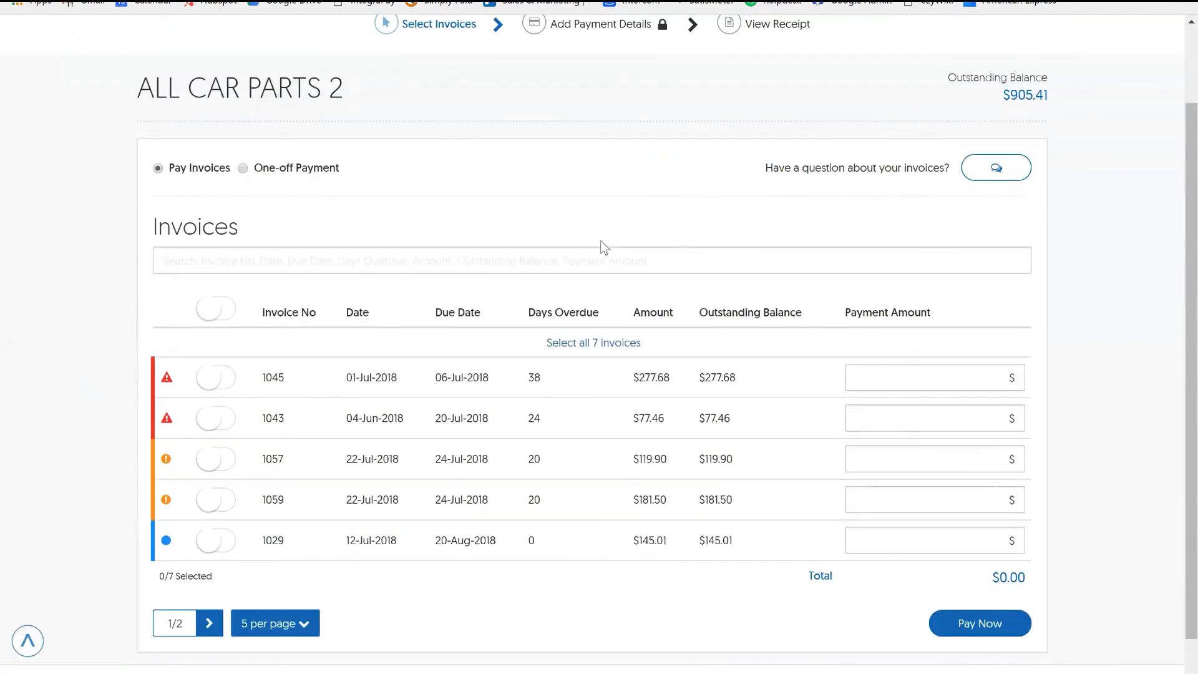
{"action": "scroll", "scroll_direction": "up", "scroll_amount": 3}
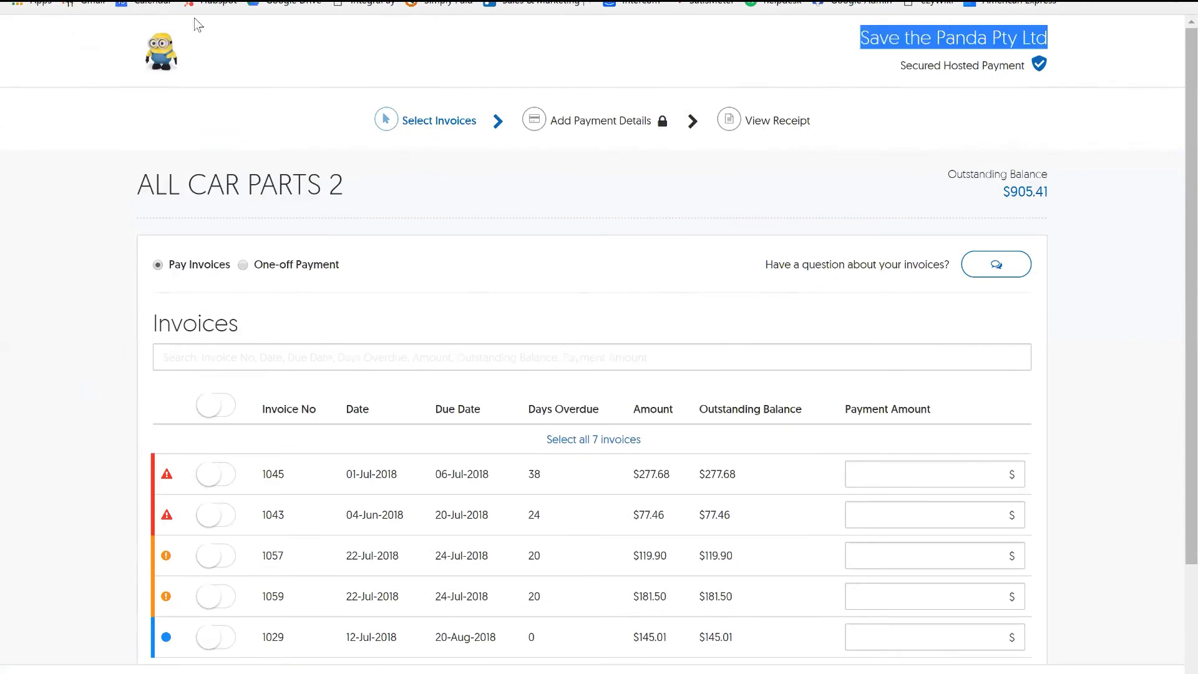
{"action": "double_click", "coordinate": [239, 185]}
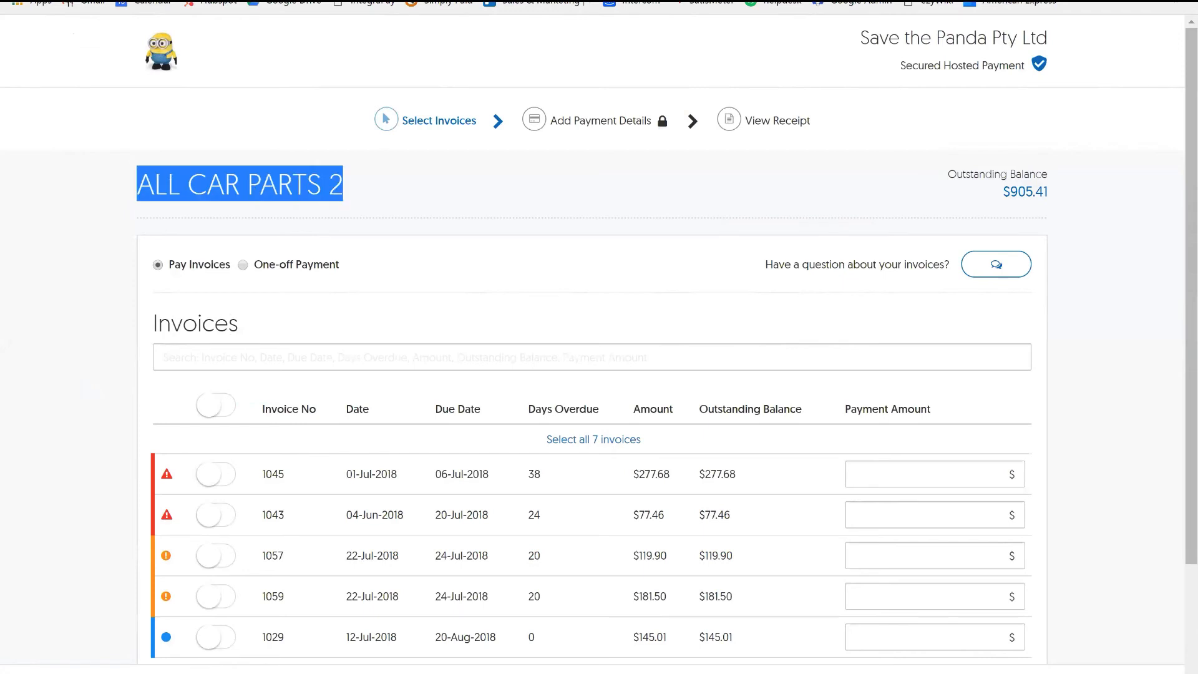
{"action": "mouse_move", "coordinate": [343, 221]}
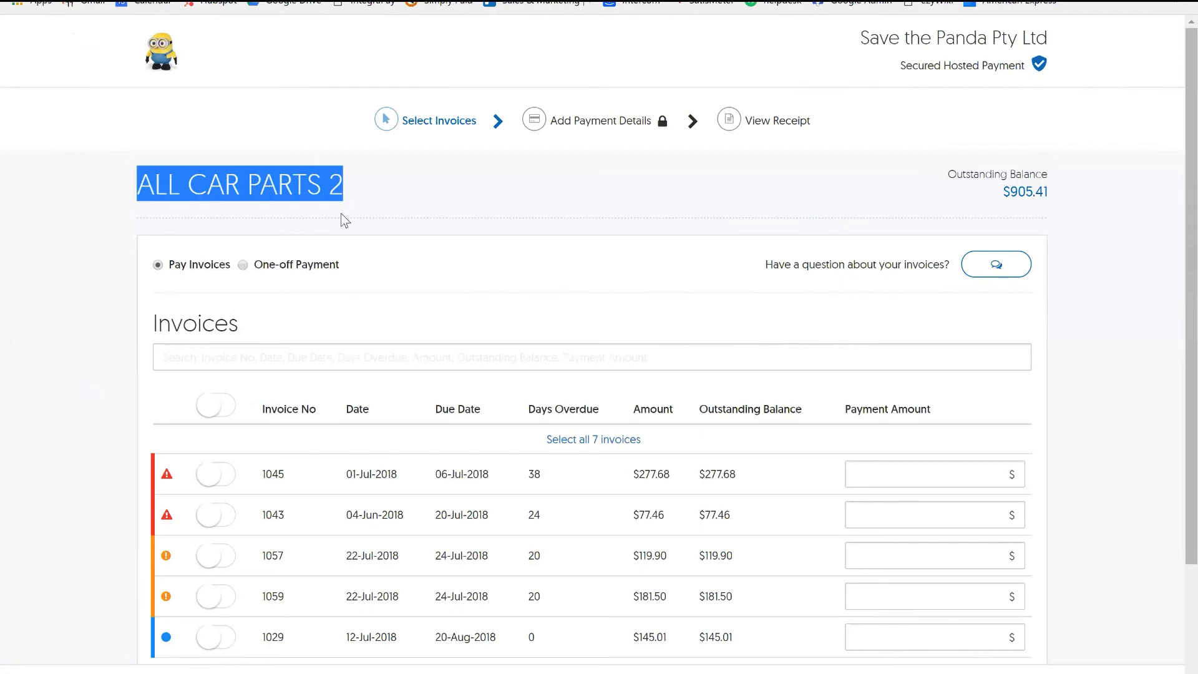
{"action": "mouse_move", "coordinate": [594, 273]}
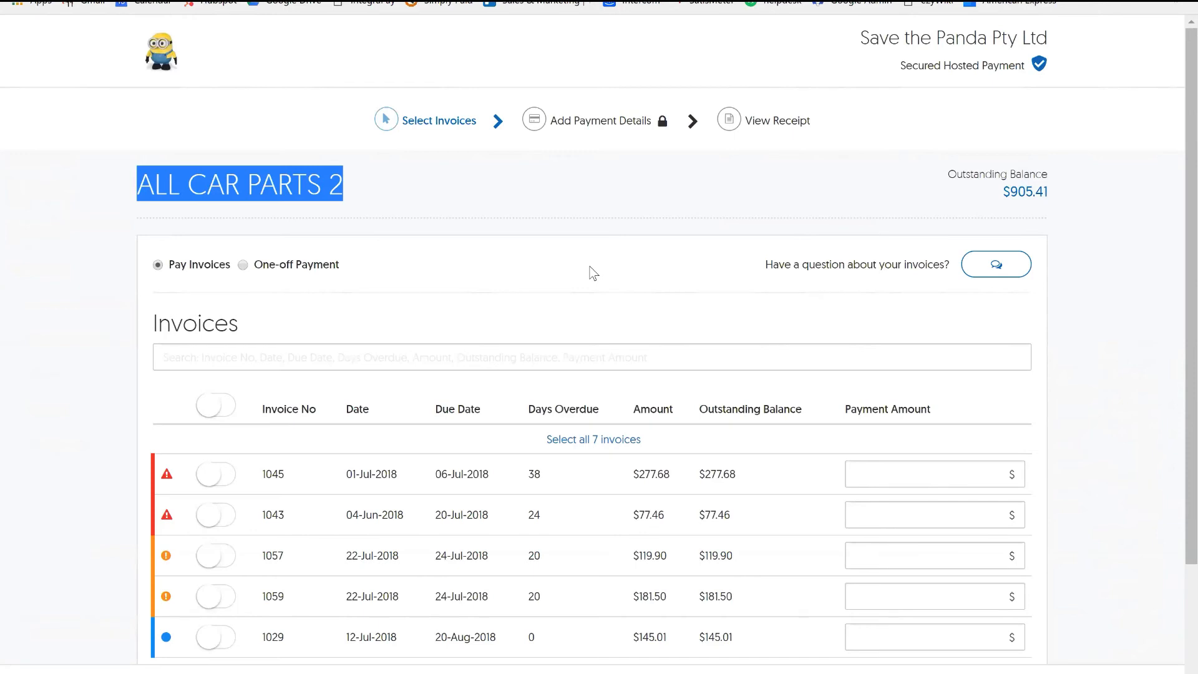
{"action": "mouse_move", "coordinate": [537, 224]}
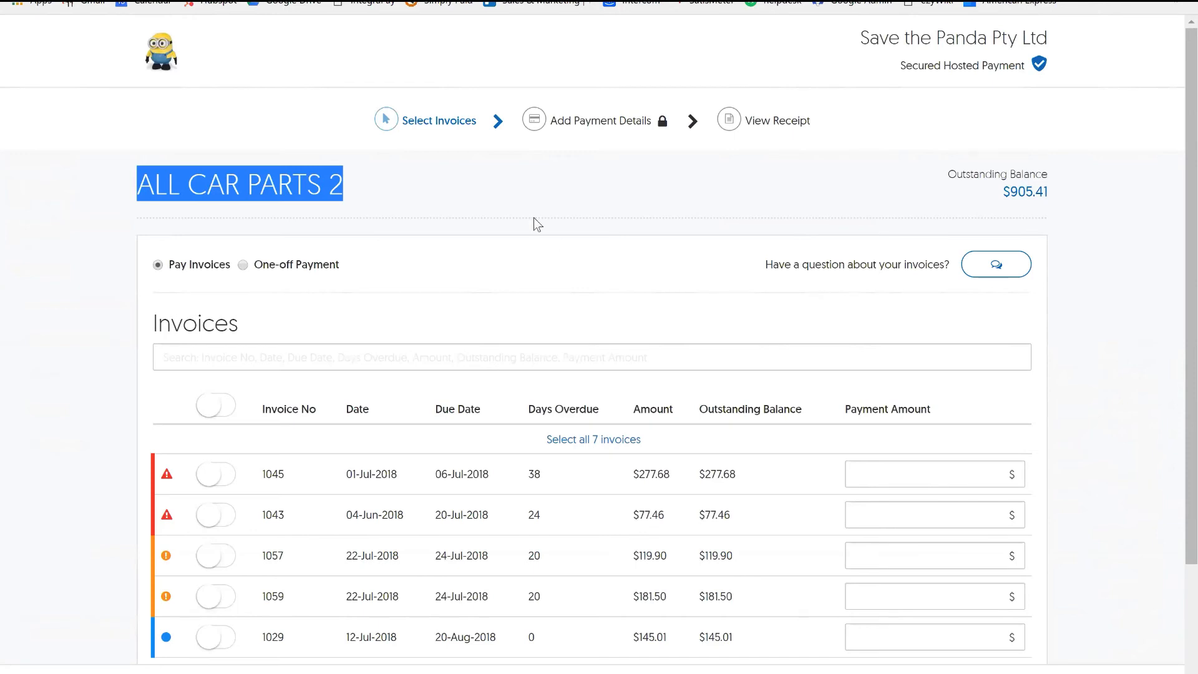
{"action": "mouse_move", "coordinate": [469, 288]}
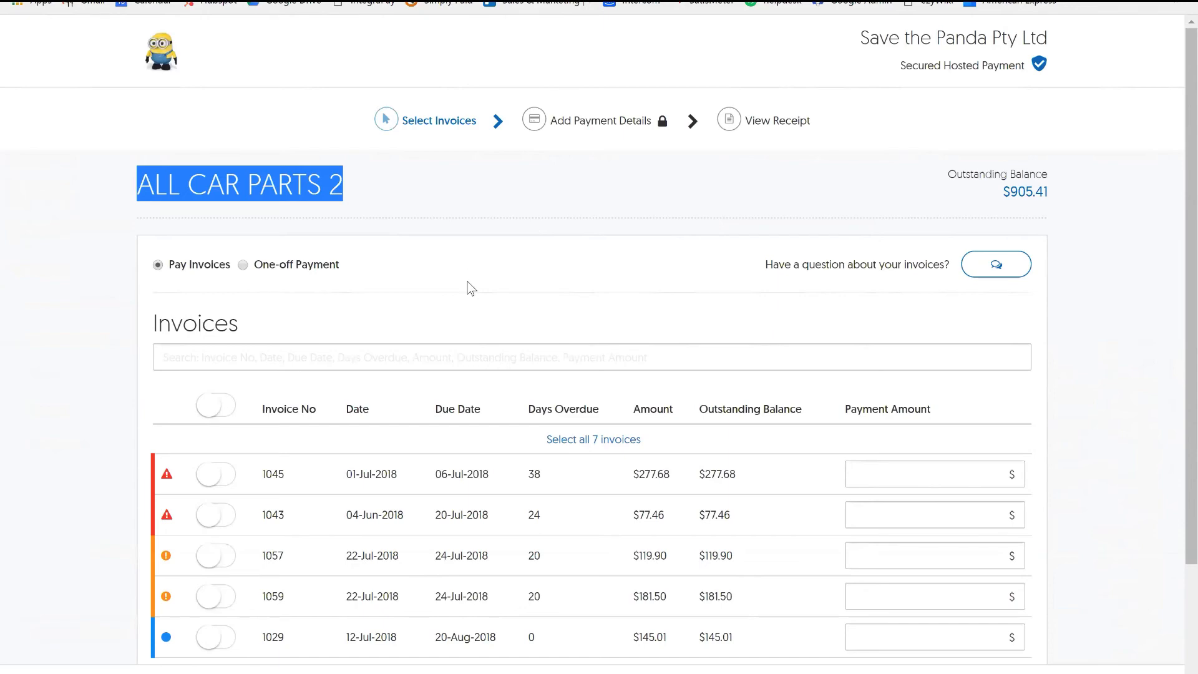
{"action": "mouse_move", "coordinate": [280, 309]}
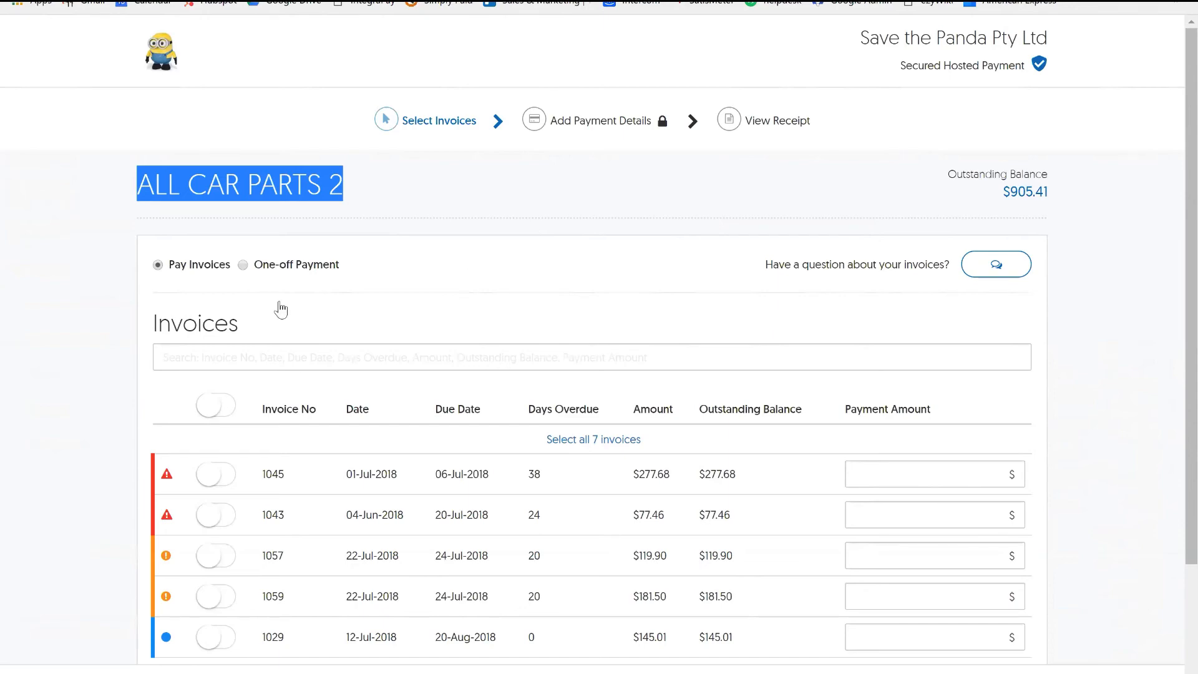
{"action": "scroll", "scroll_direction": "down", "scroll_amount": 3}
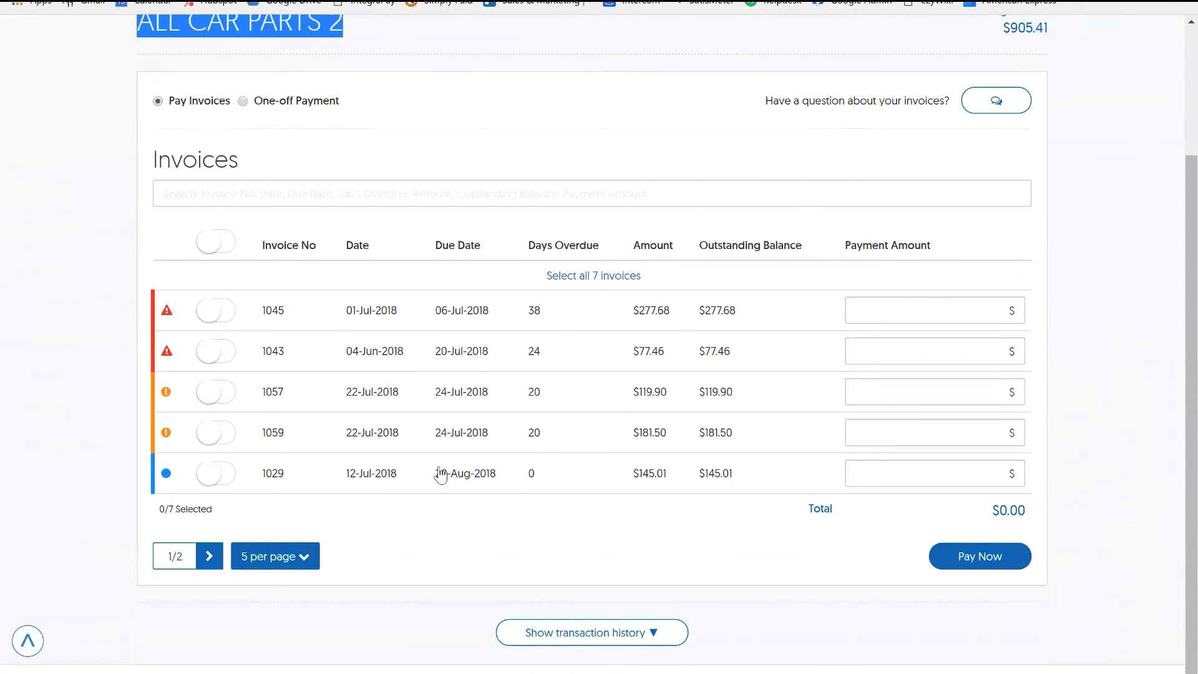
{"action": "mouse_move", "coordinate": [169, 457]}
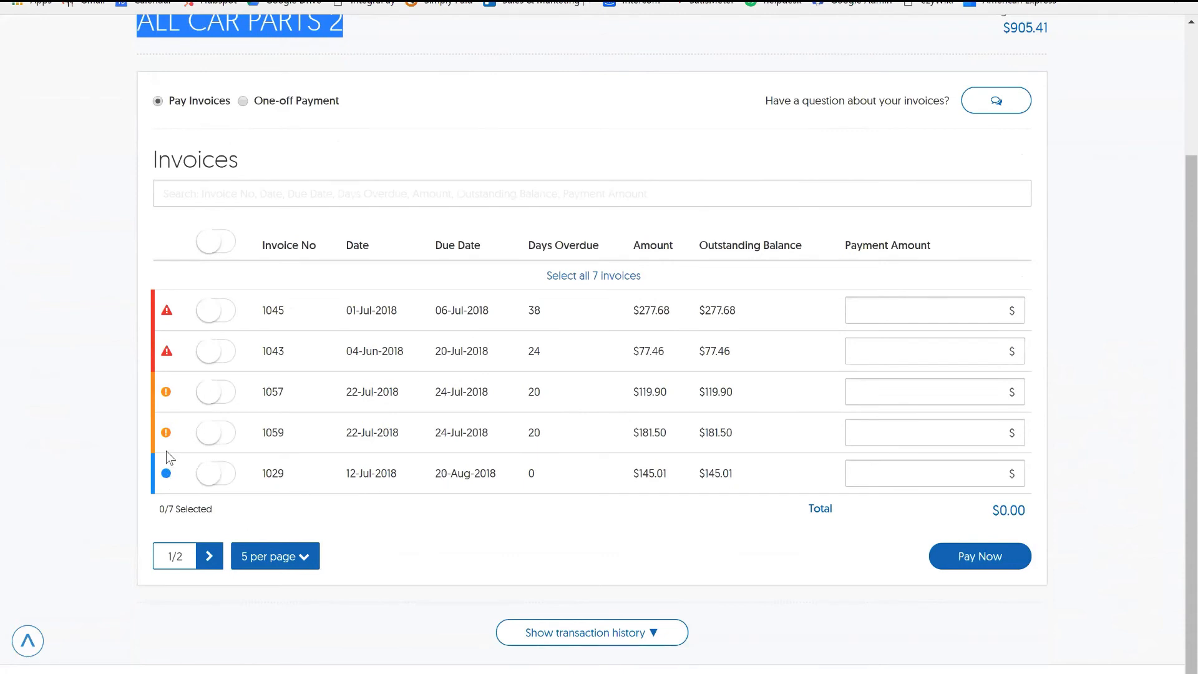
{"action": "mouse_move", "coordinate": [170, 330]}
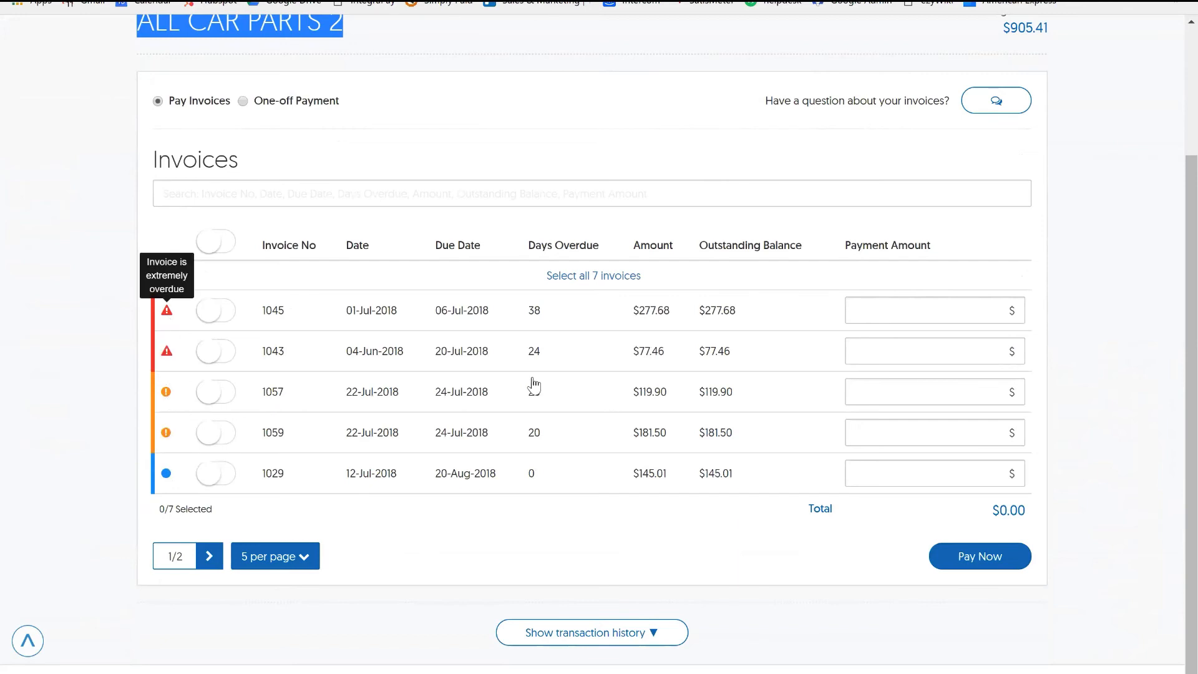
{"action": "mouse_move", "coordinate": [450, 317]}
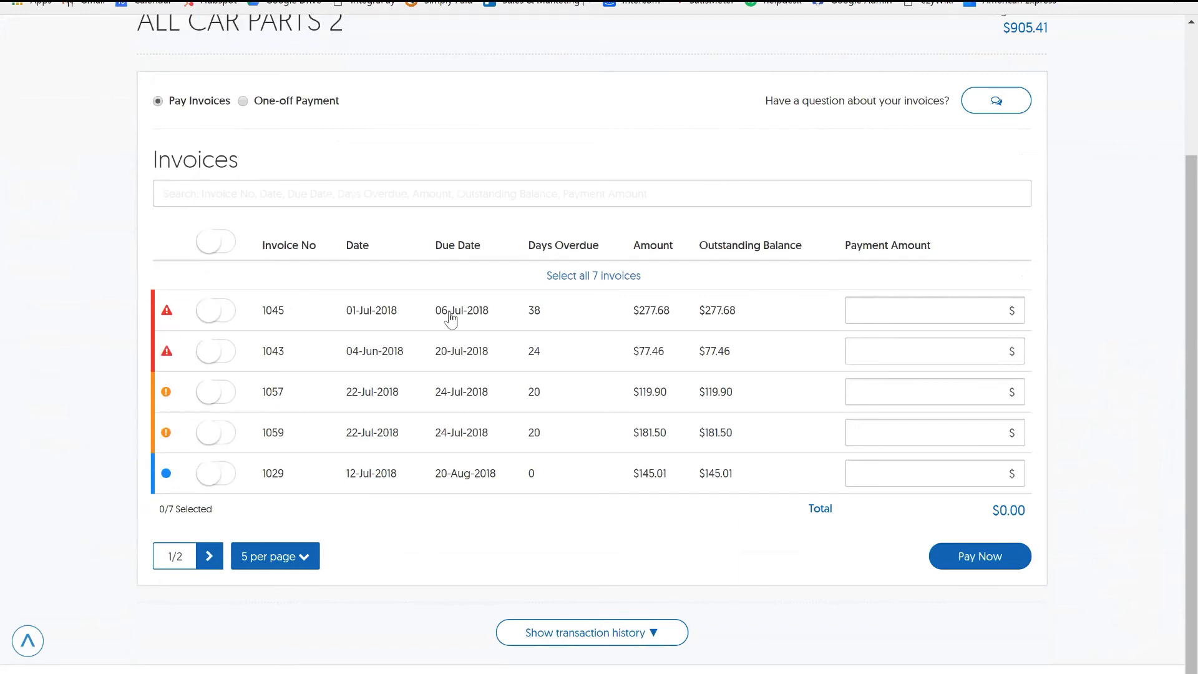
Step: Expand invoice 1045's line items and select it for its full $277.68 payment
{"action": "left_click", "coordinate": [371, 310]}
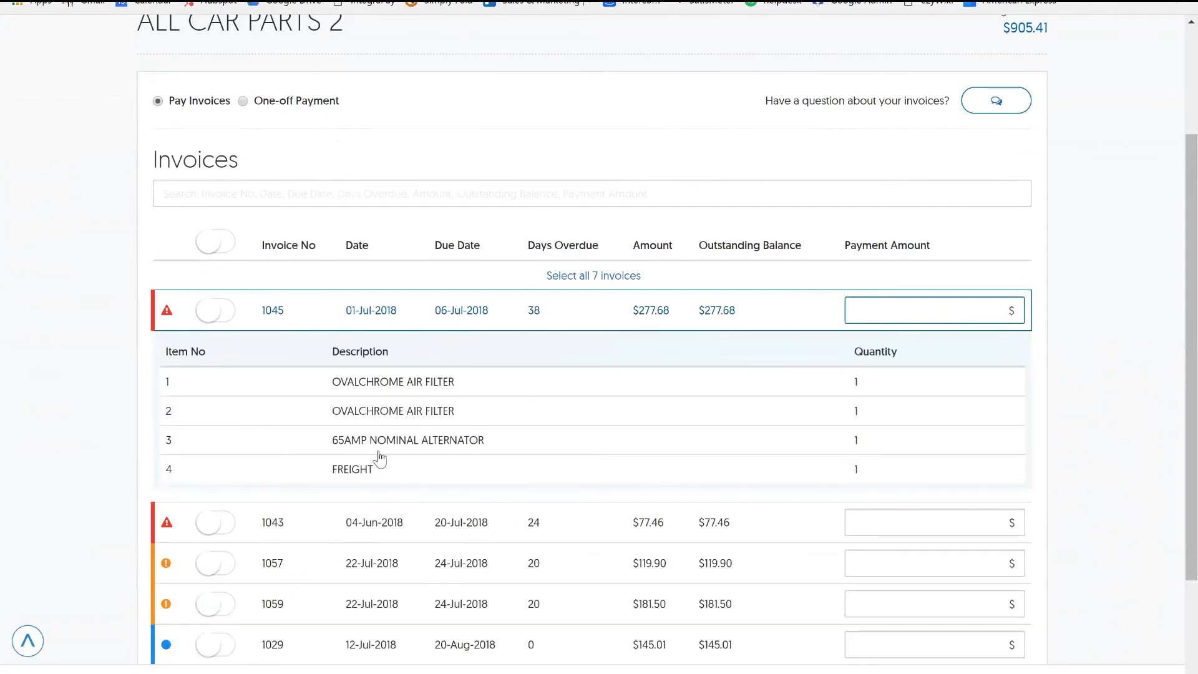
{"action": "mouse_move", "coordinate": [742, 448]}
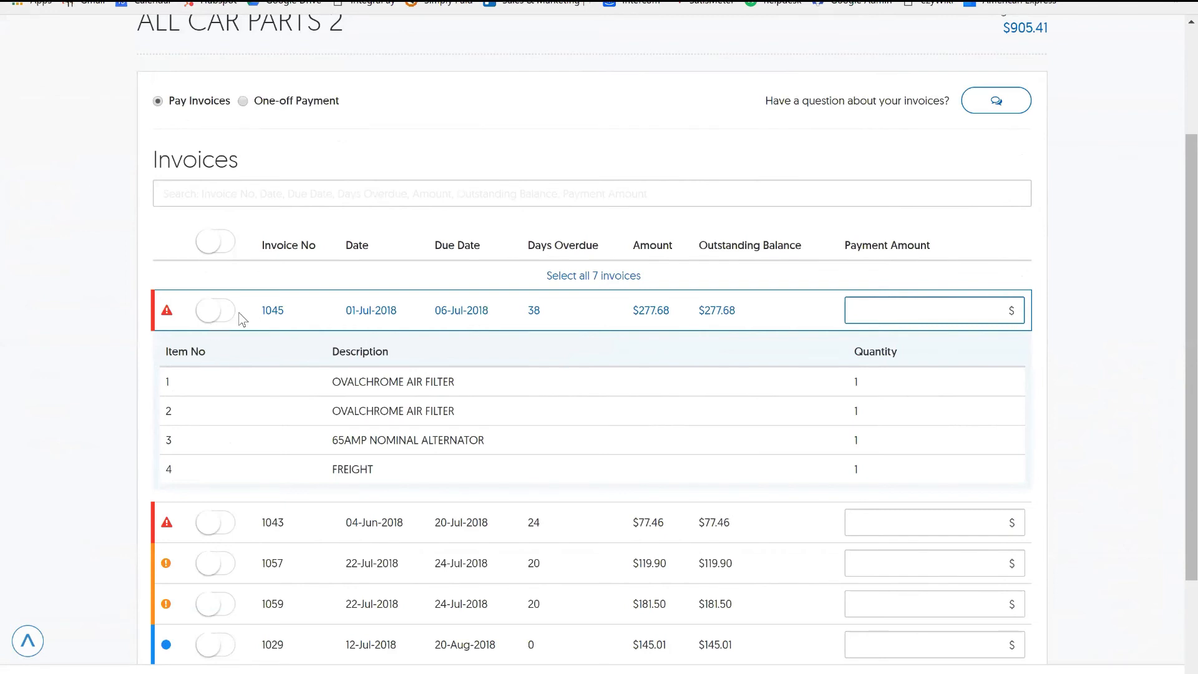
{"action": "left_click", "coordinate": [217, 311]}
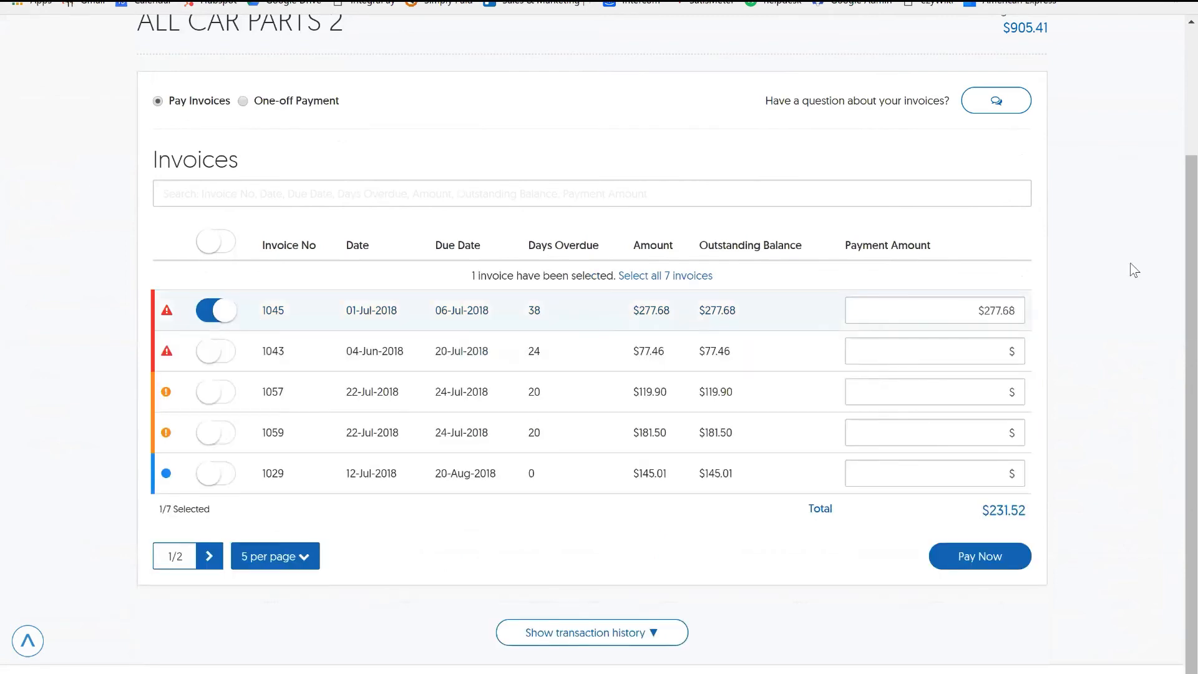
Step: Start a question about the invoices, giving a contact email ending in collect.com.au
{"action": "scroll", "scroll_direction": "up", "scroll_amount": 3}
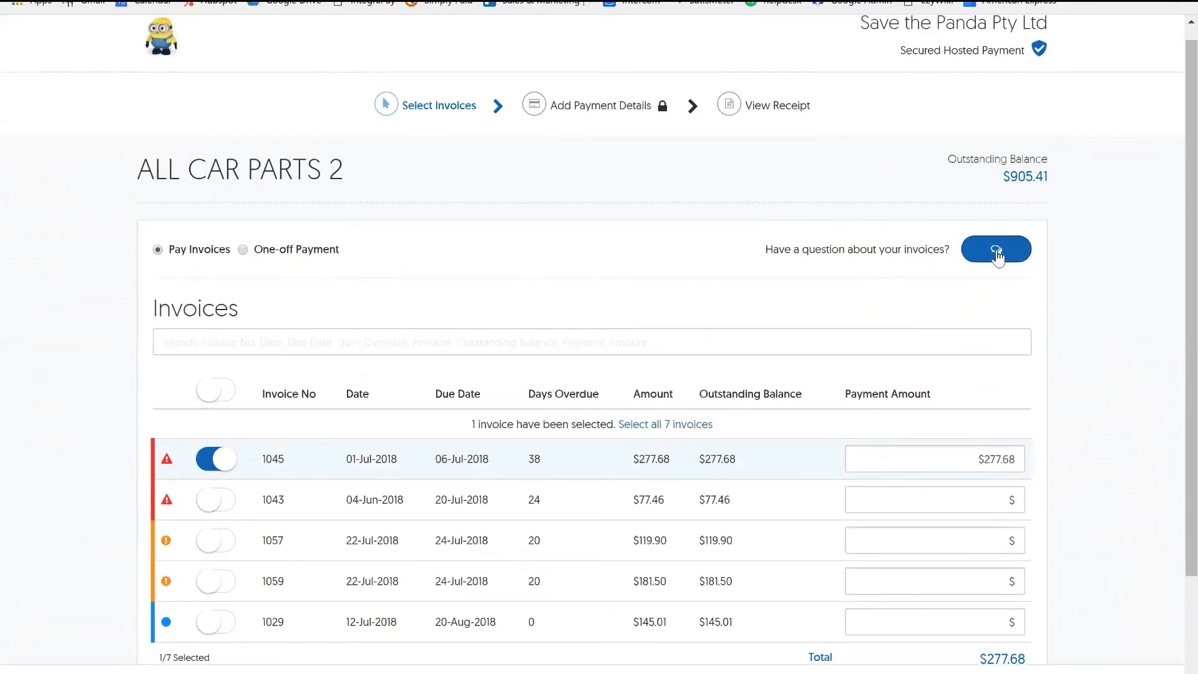
{"action": "left_click", "coordinate": [996, 249]}
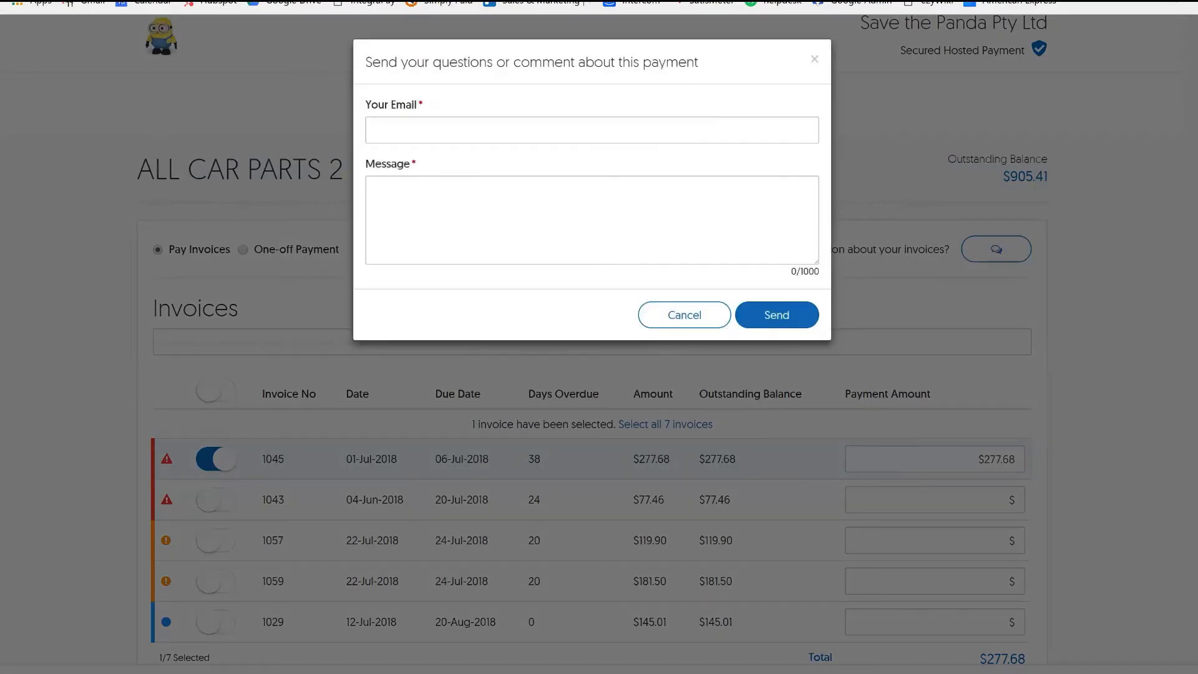
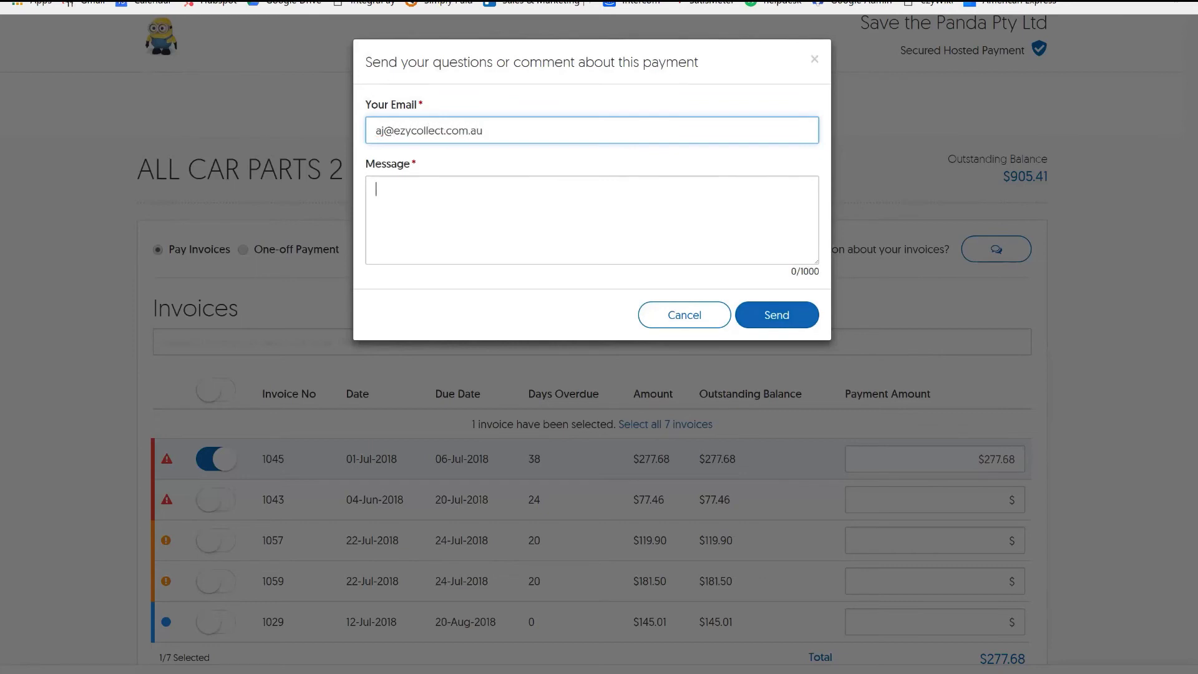
Step: Write a message asking whether freight was charged and send it to the business
{"action": "left_click", "coordinate": [591, 220]}
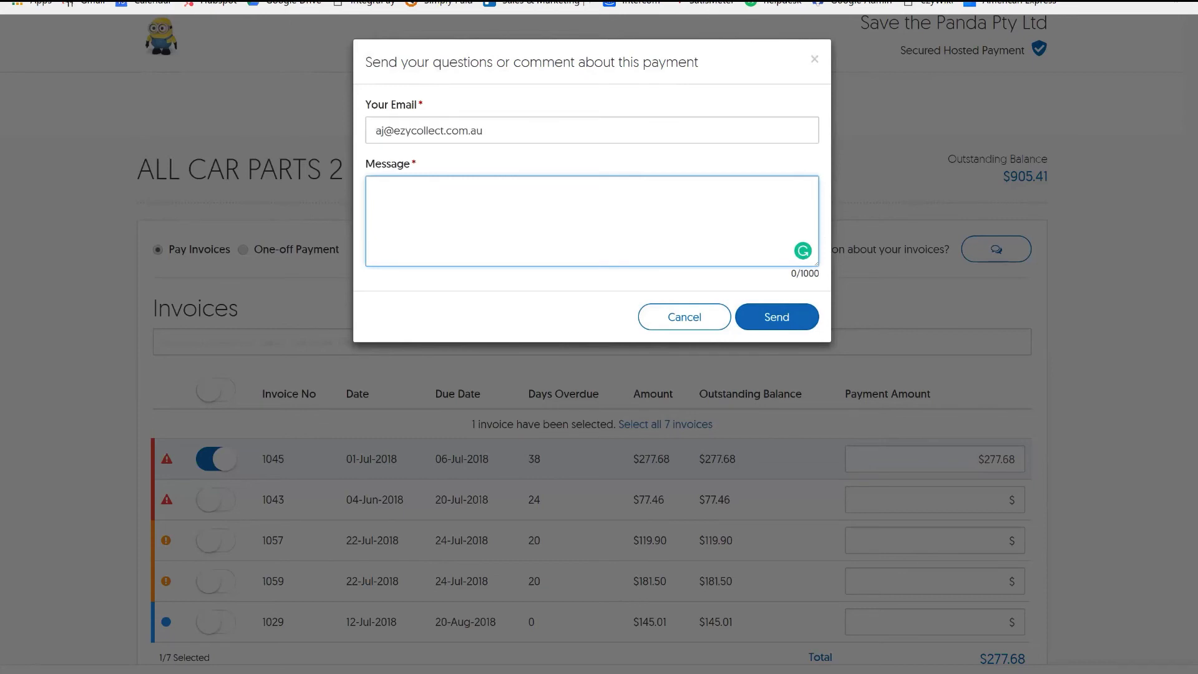
{"action": "left_click", "coordinate": [593, 221]}
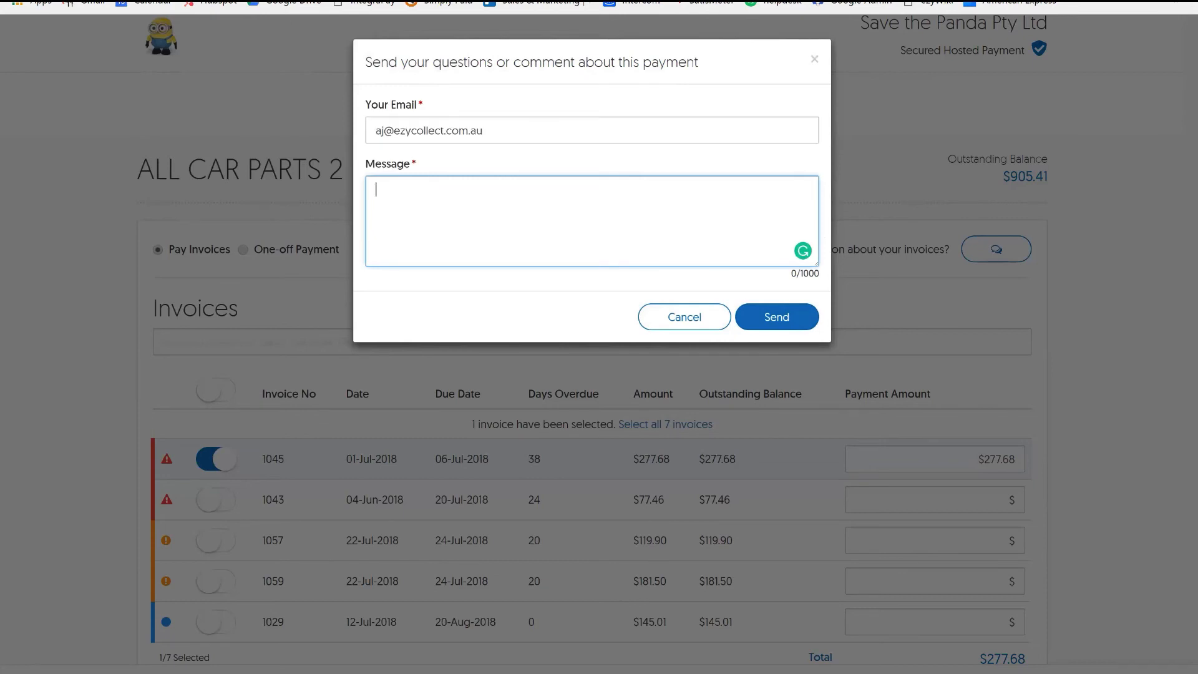
{"action": "type", "text": "chargeed"}
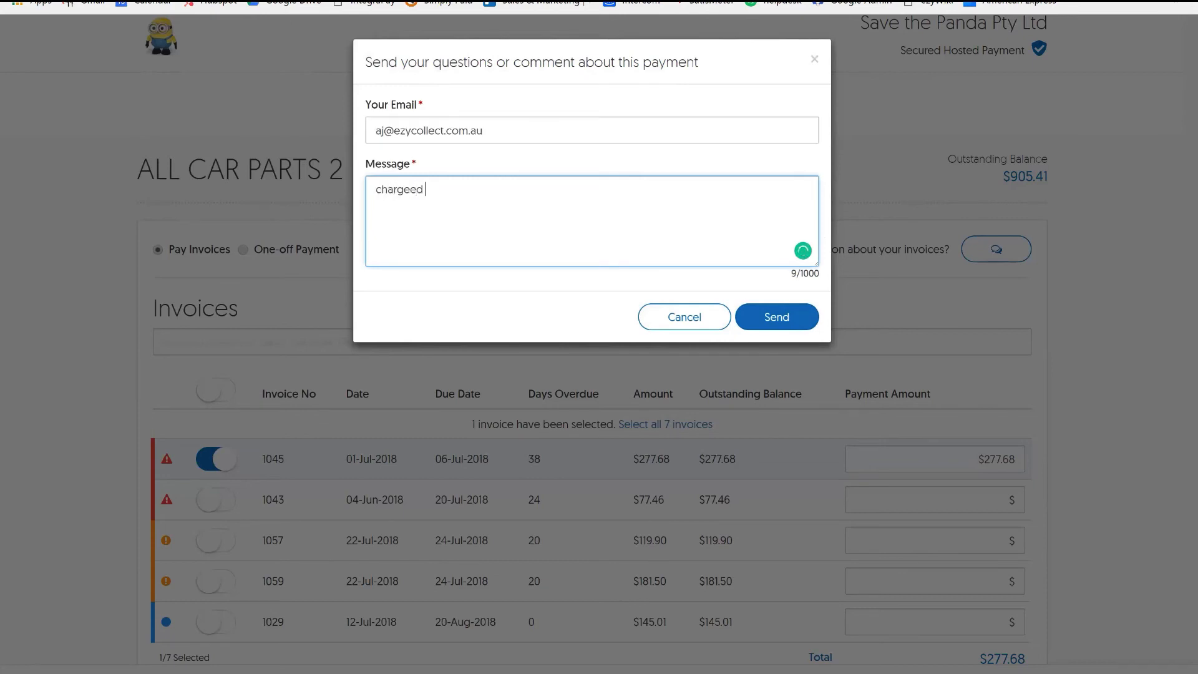
{"action": "type", "text": "friehfgt ?"}
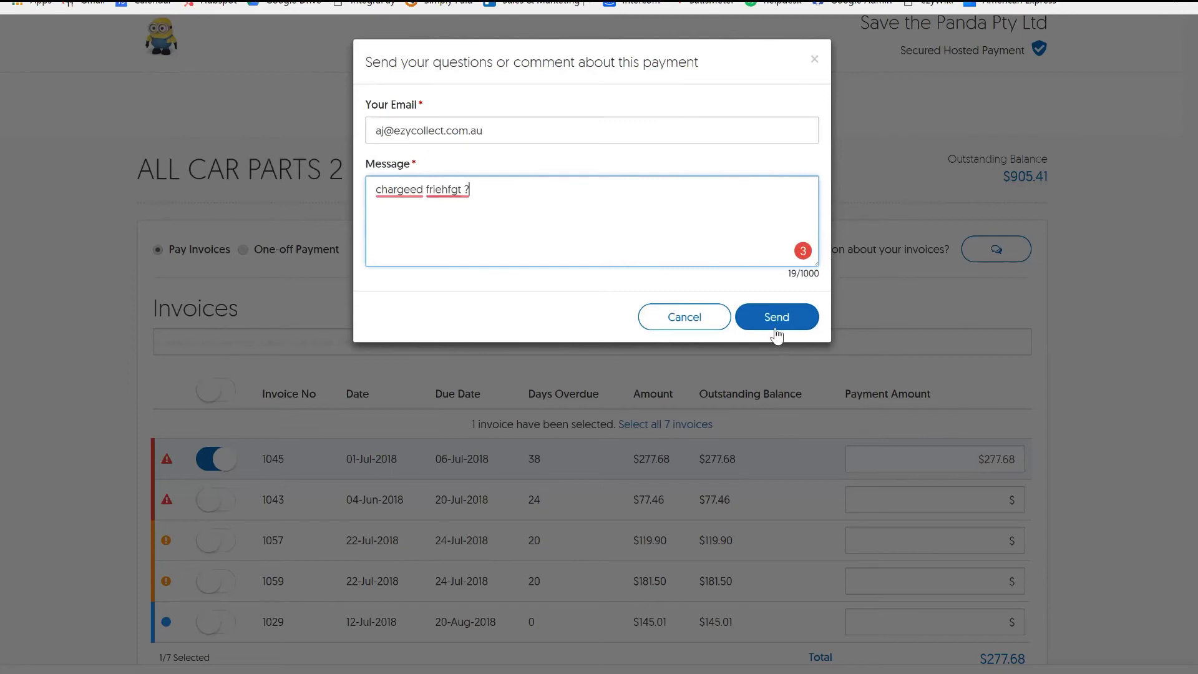
{"action": "left_click", "coordinate": [775, 316]}
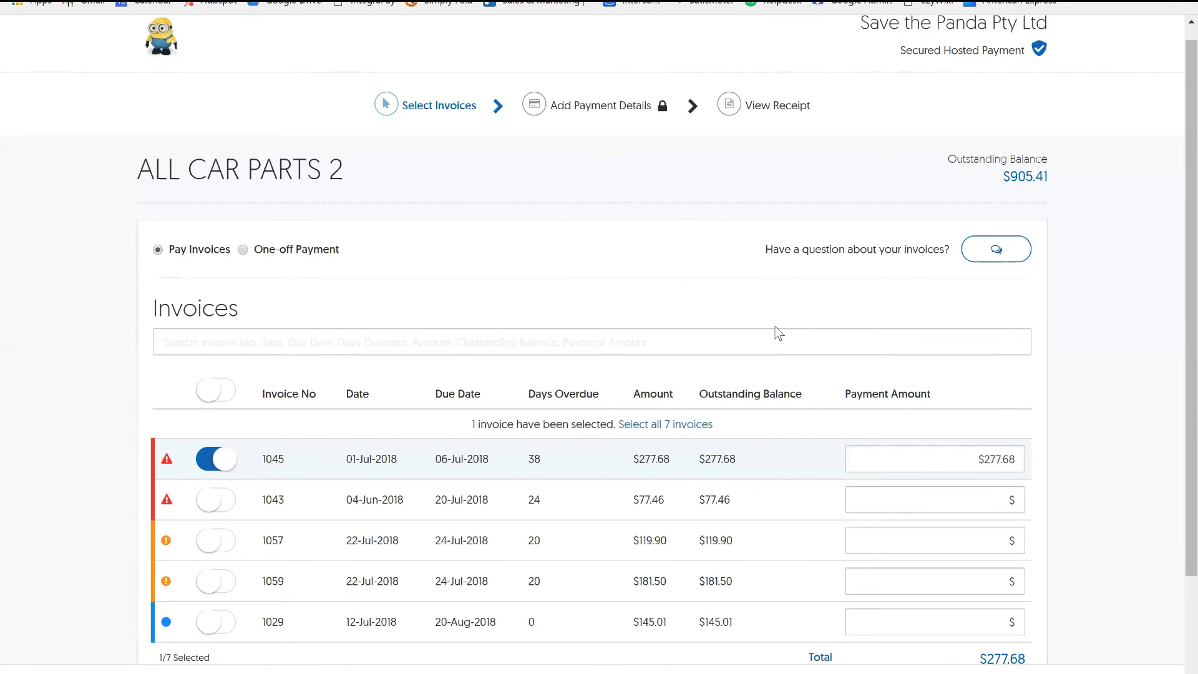
{"action": "mouse_move", "coordinate": [783, 54]}
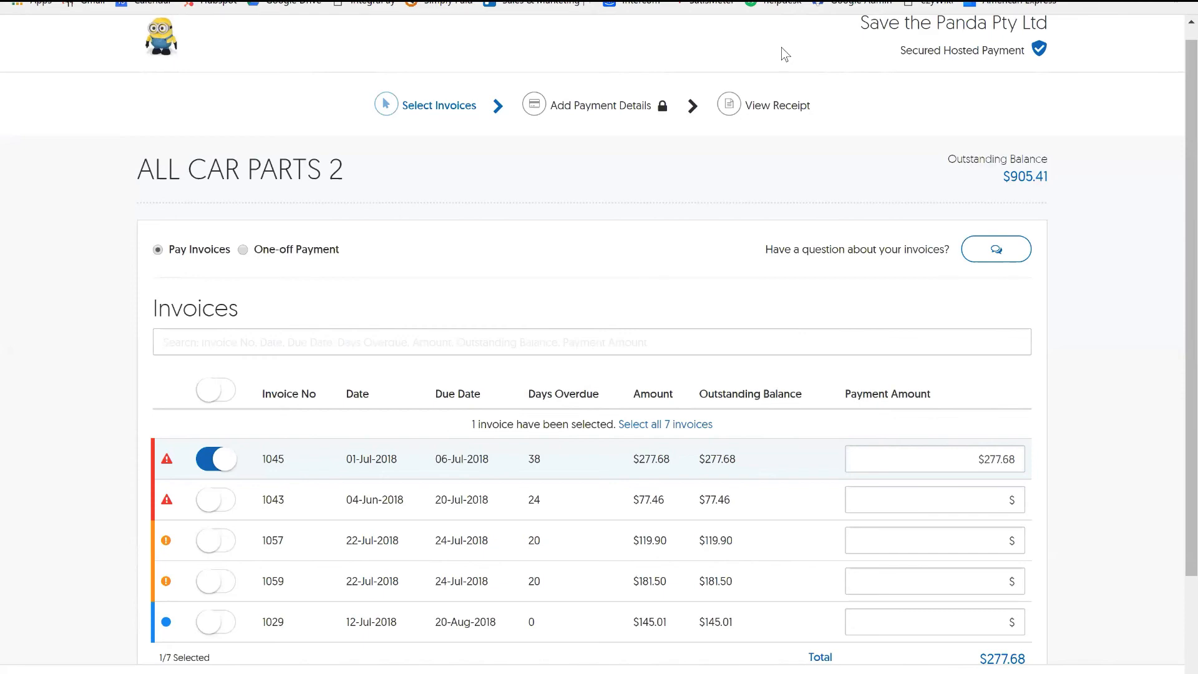
Step: Proceed to Pay Now for the $277.68 balance of invoice 1045
{"action": "scroll", "scroll_direction": "down", "scroll_amount": 3}
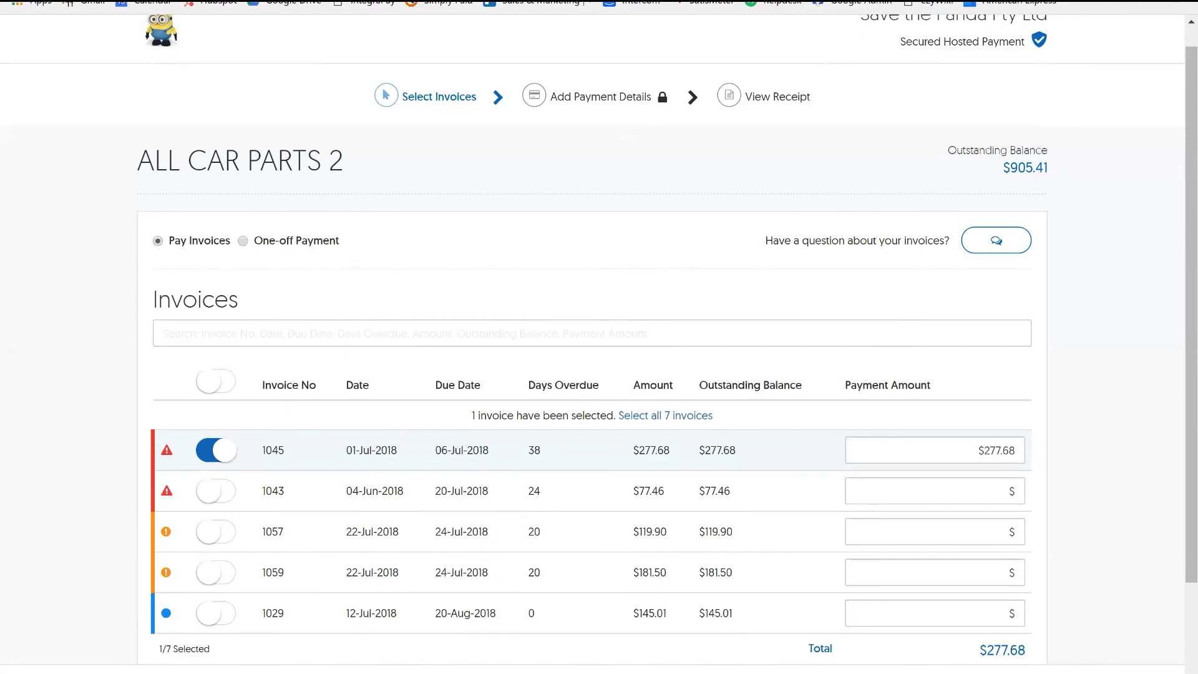
{"action": "scroll", "scroll_direction": "down", "scroll_amount": 3}
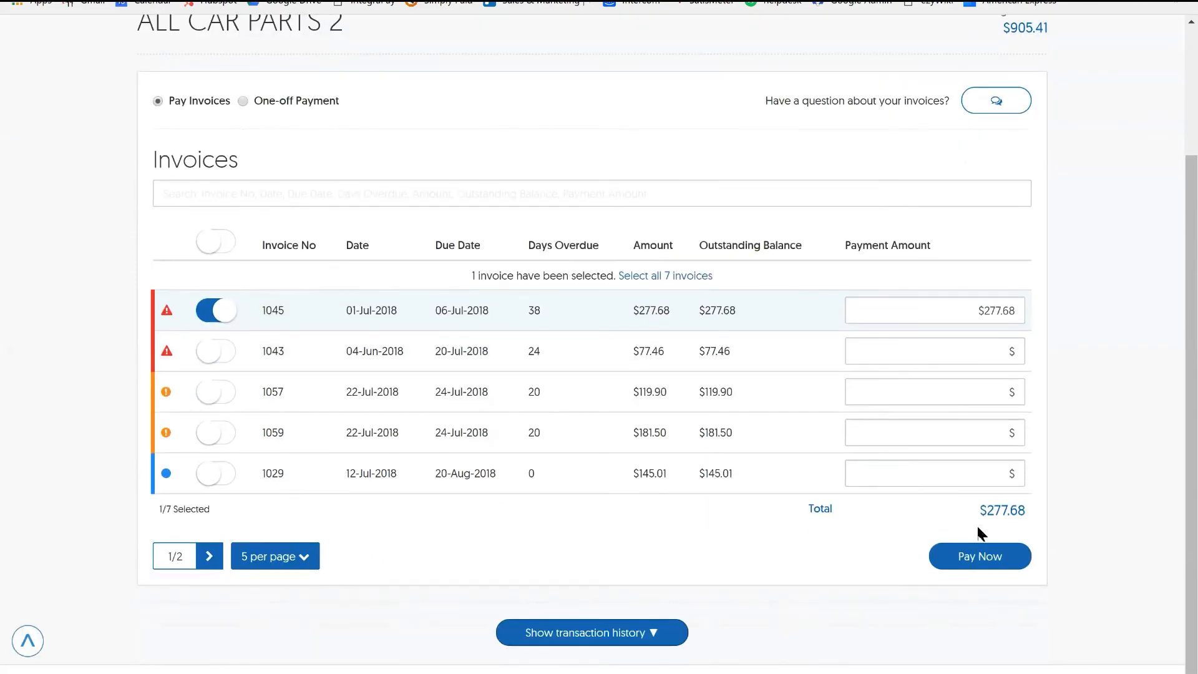
{"action": "left_click", "coordinate": [979, 555]}
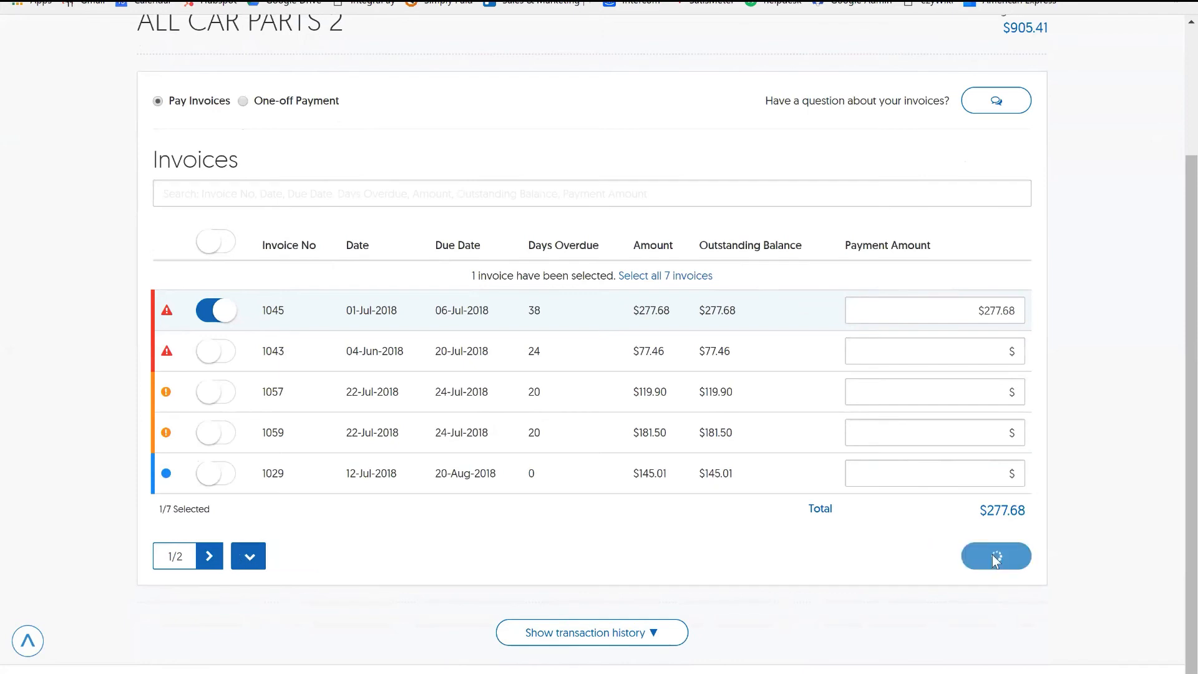
Step: Enter a Visa number starting 4111 11, the suggested receipt email and security code 444
{"action": "left_click", "coordinate": [995, 555]}
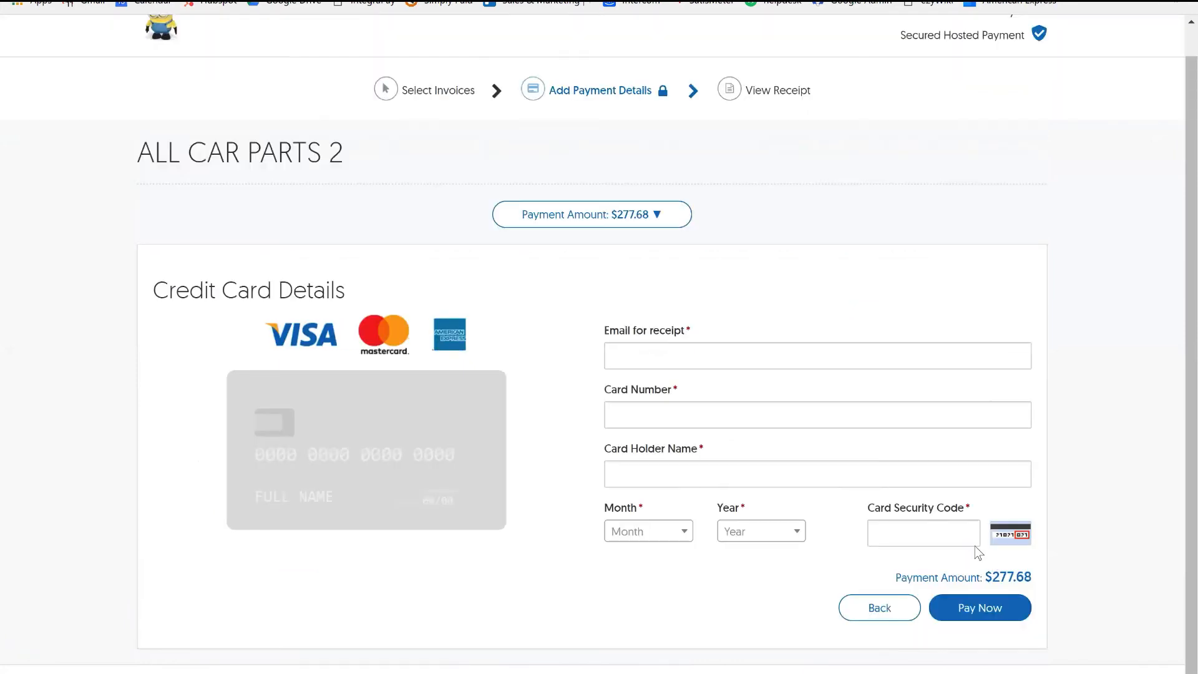
{"action": "type", "text": "41"}
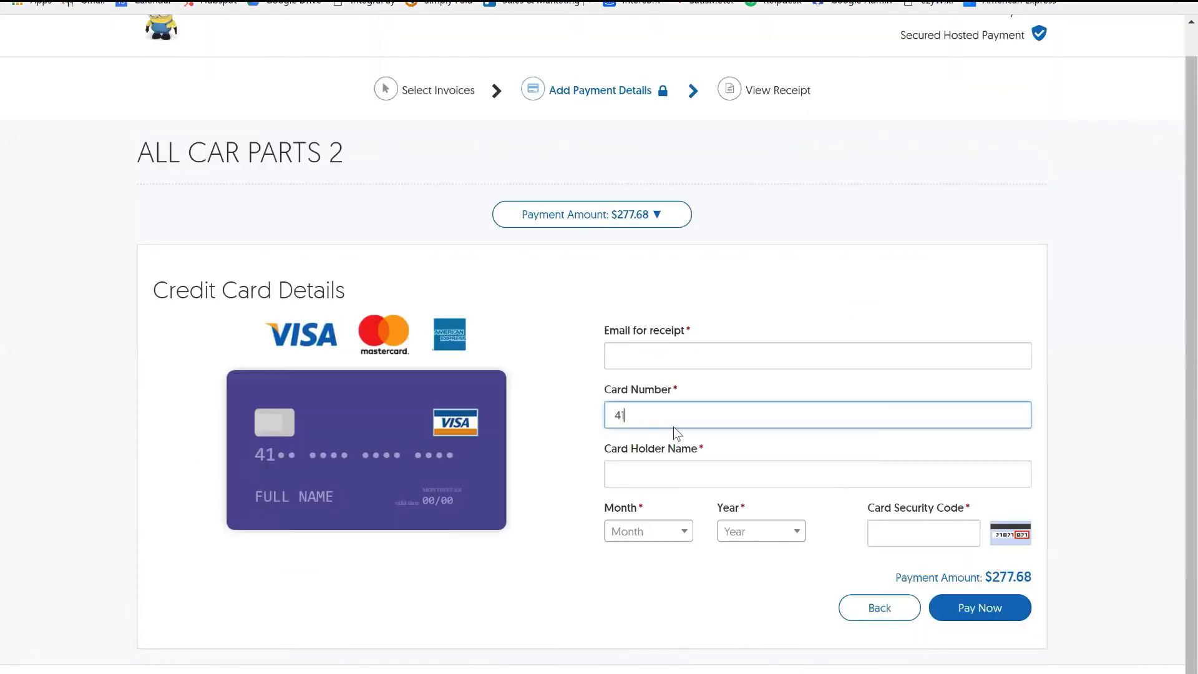
{"action": "type", "text": "11 11"}
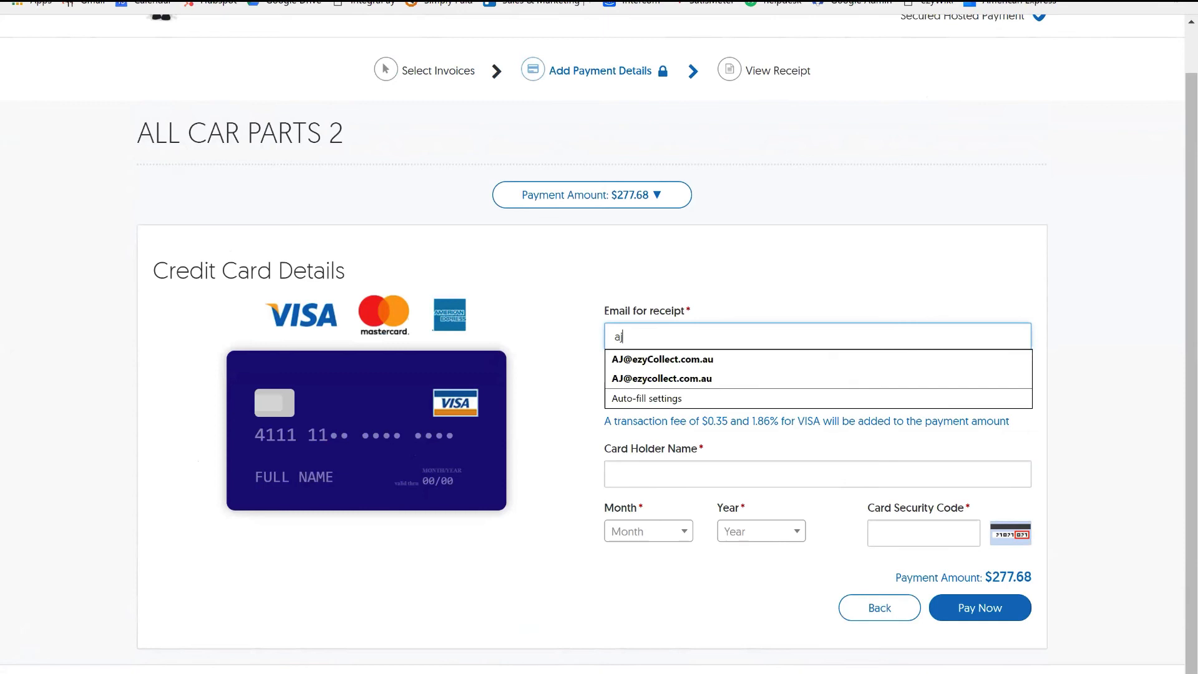
{"action": "left_click", "coordinate": [662, 360]}
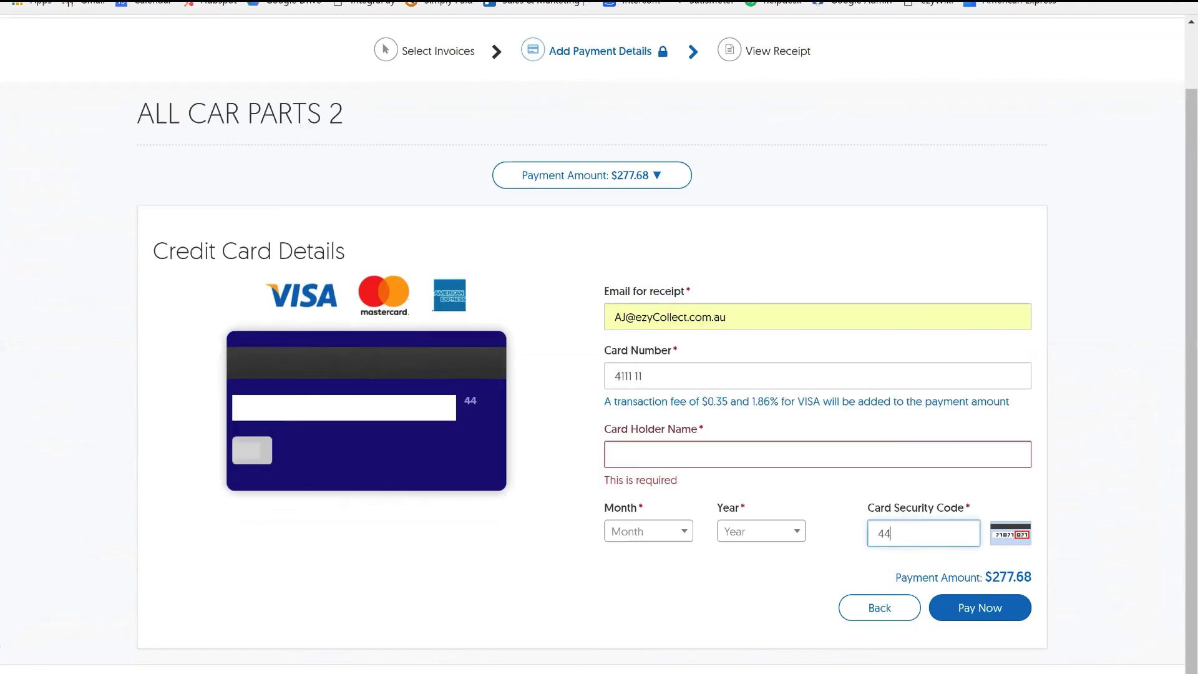
{"action": "type", "text": "4"}
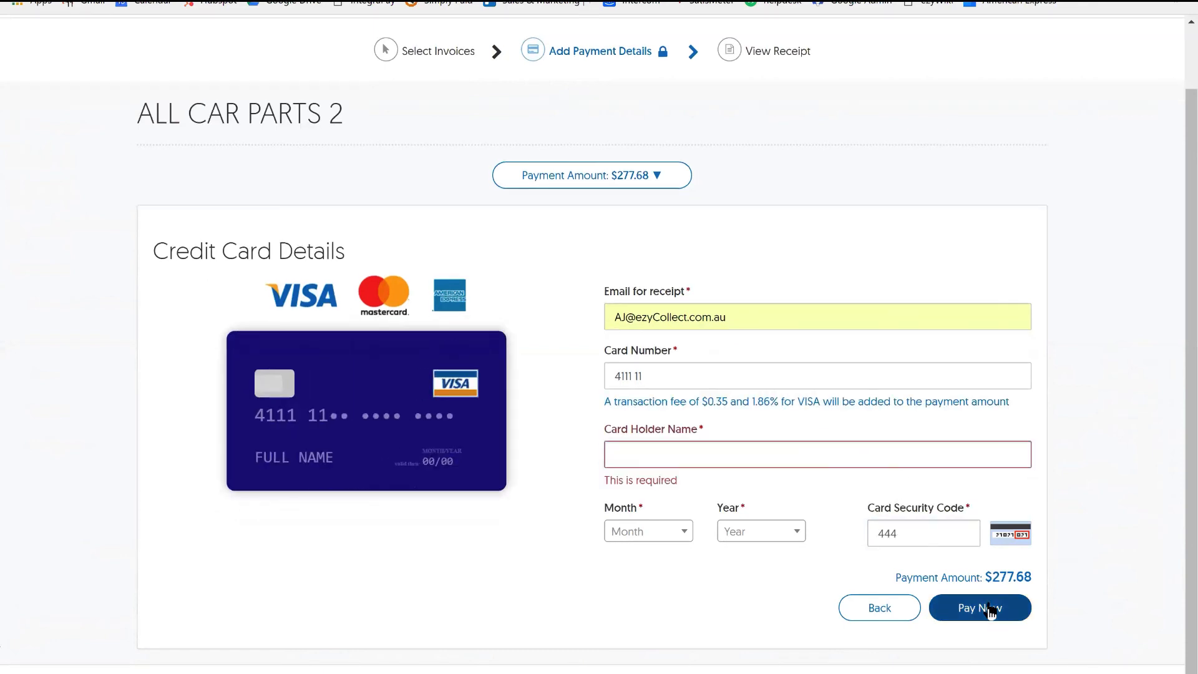
{"action": "mouse_move", "coordinate": [988, 606]}
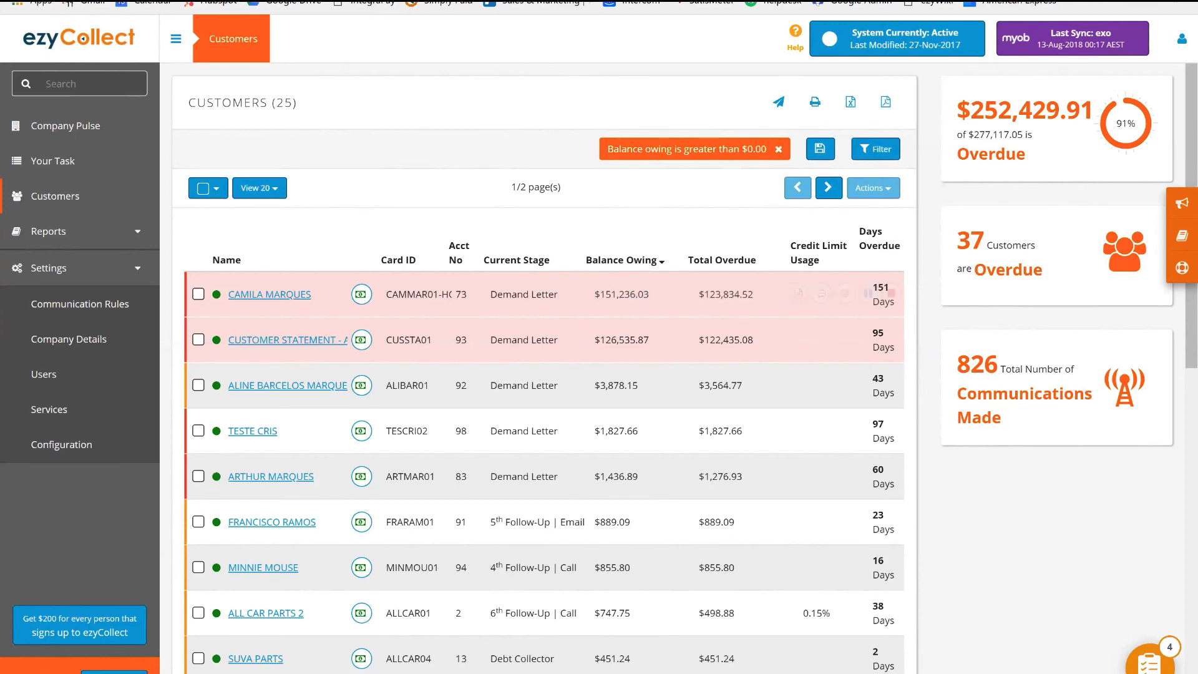
Step: Review the Company Pulse dashboard, then show the Your Task list of six calls to be made
{"action": "left_click", "coordinate": [66, 126]}
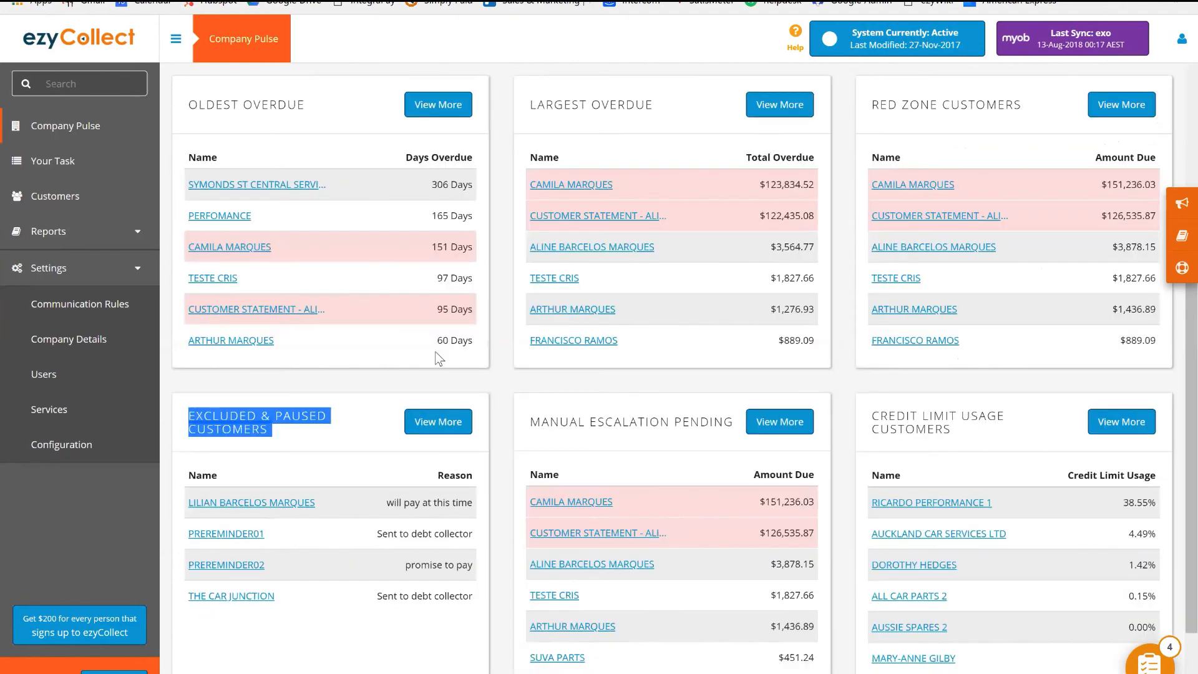
{"action": "mouse_move", "coordinate": [197, 299]}
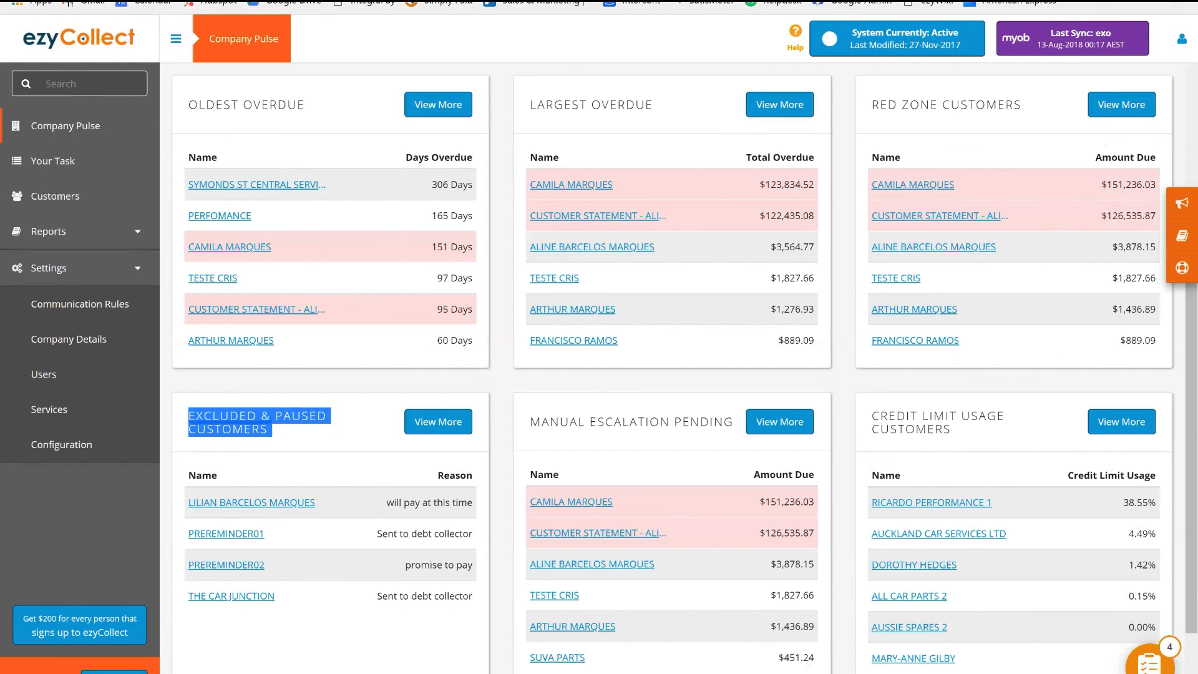
{"action": "left_click", "coordinate": [54, 160]}
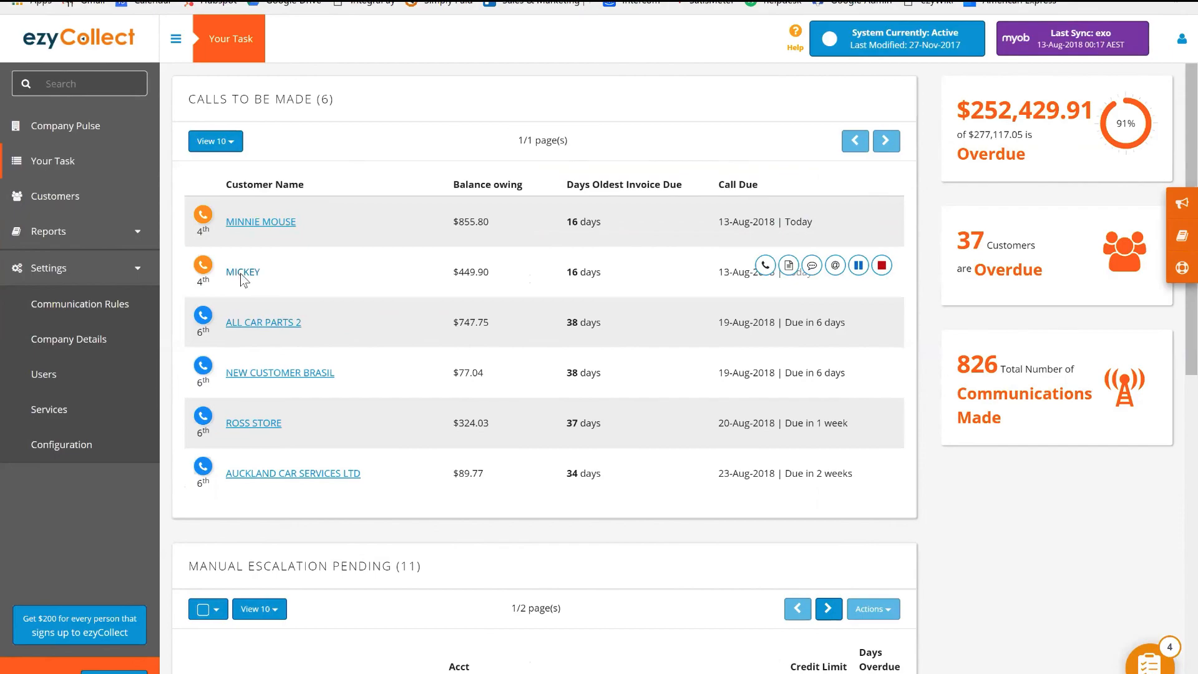
Step: Open Mickey's customer record, the one owing $449.90, from Calls To Be Made
{"action": "left_click", "coordinate": [242, 271]}
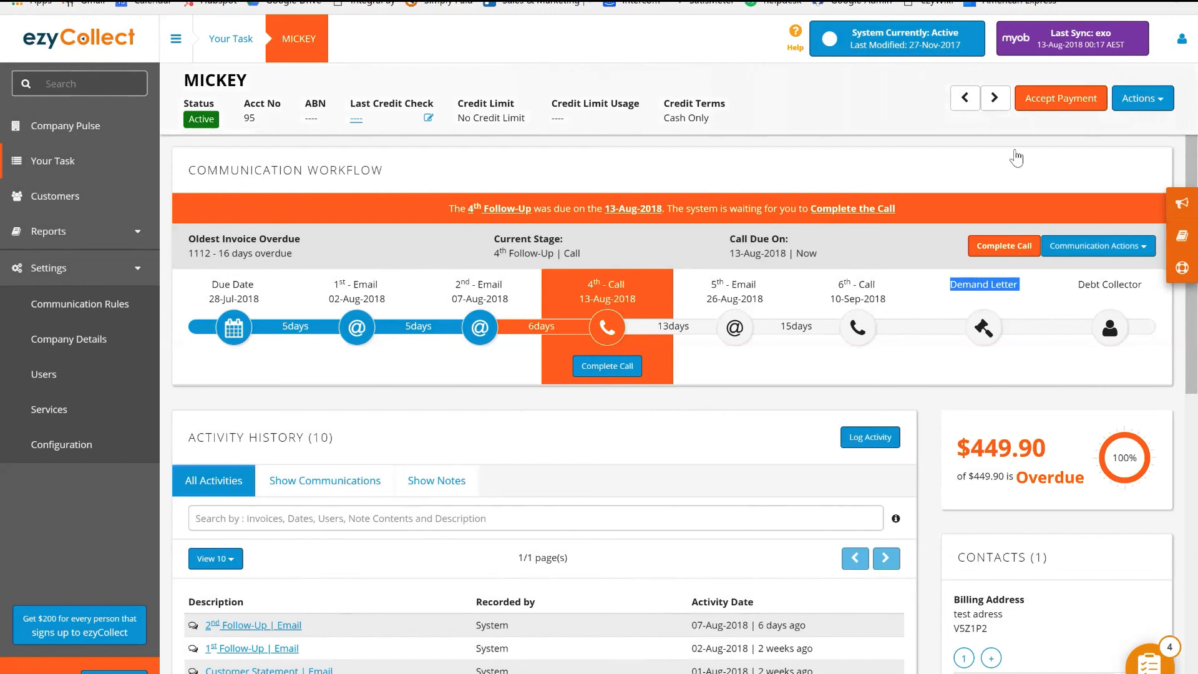
{"action": "mouse_move", "coordinate": [1143, 103]}
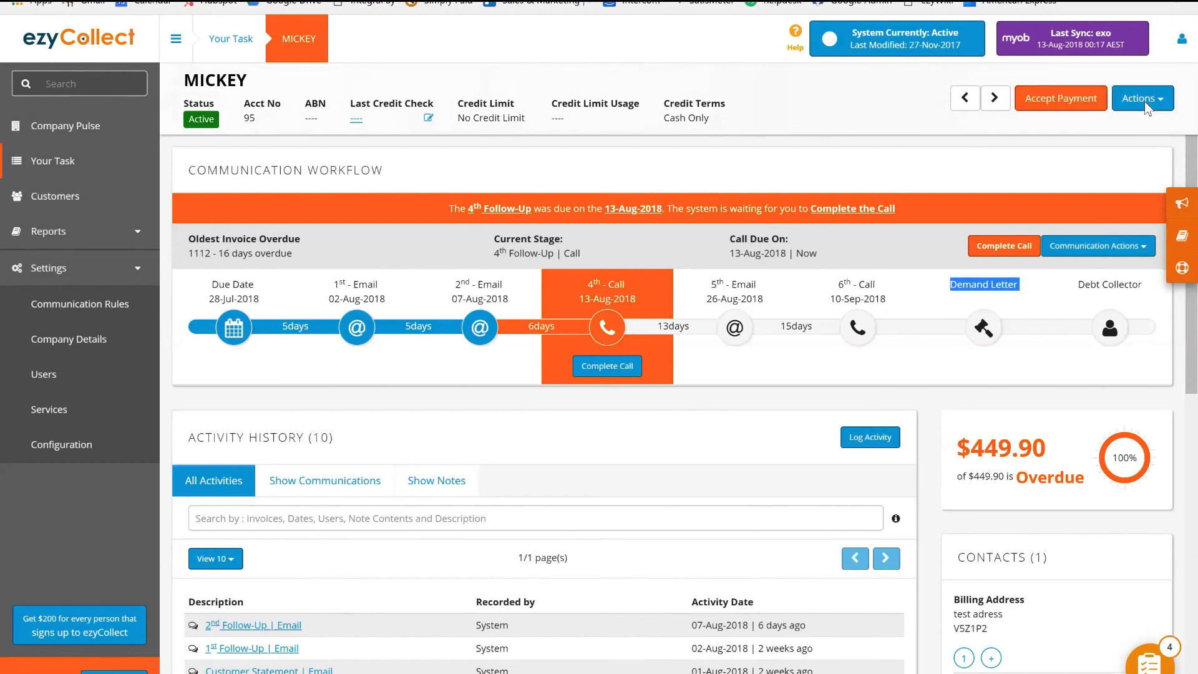
Step: Show the Actions menu for Mickey: demand letter, debt collector referral, pause or exclude
{"action": "left_click", "coordinate": [1143, 98]}
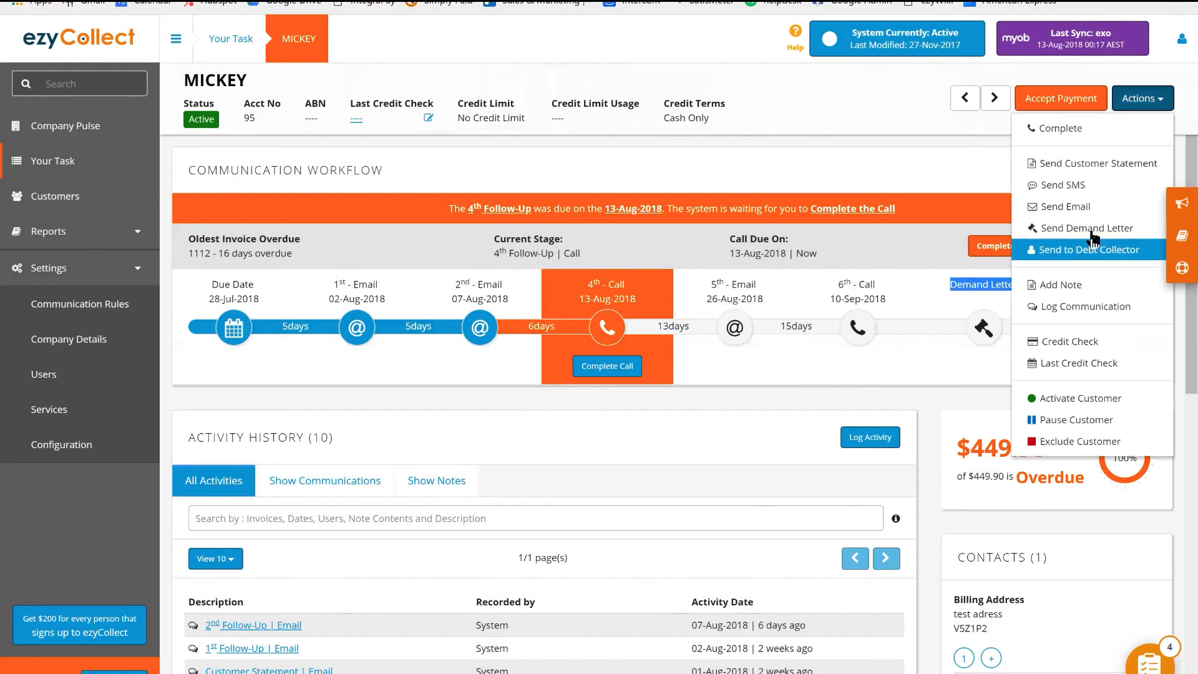
{"action": "mouse_move", "coordinate": [1083, 227]}
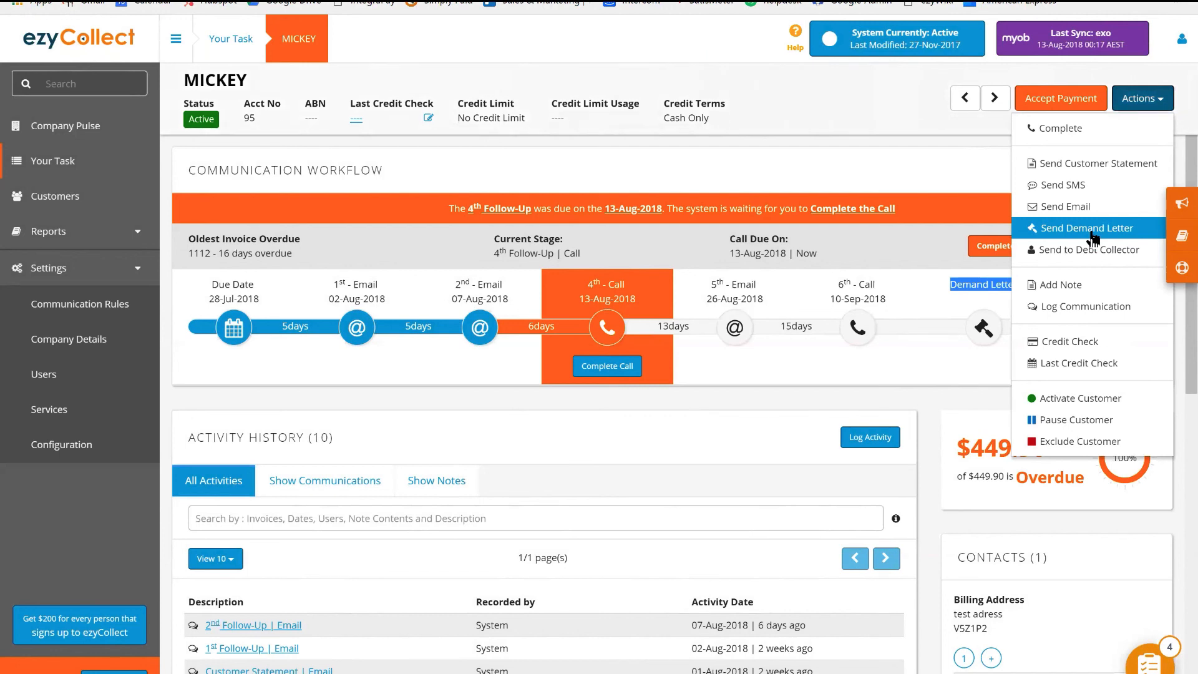
{"action": "mouse_move", "coordinate": [1095, 163]}
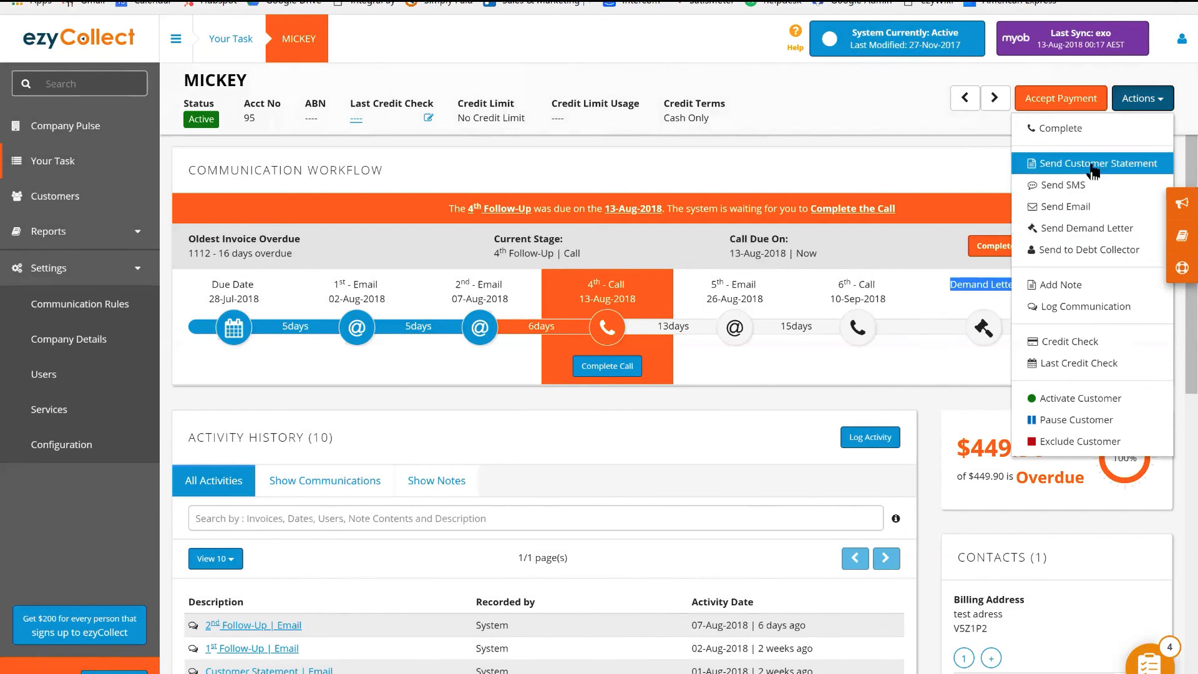
{"action": "mouse_move", "coordinate": [1064, 206]}
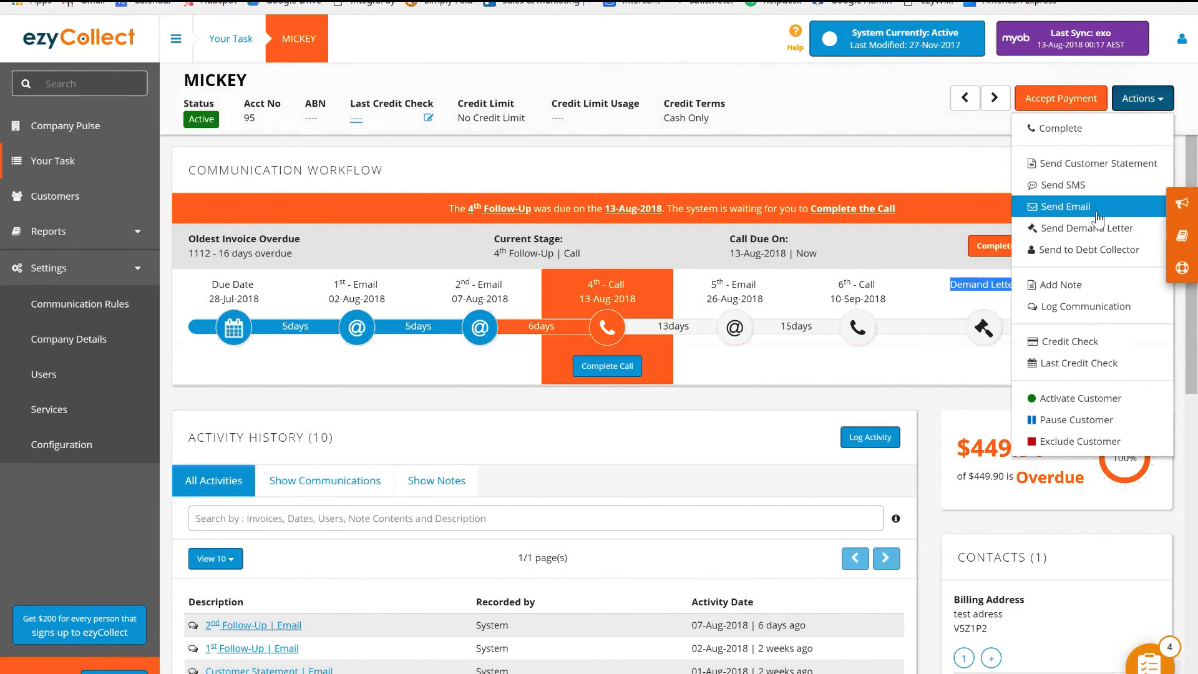
{"action": "mouse_move", "coordinate": [1088, 306]}
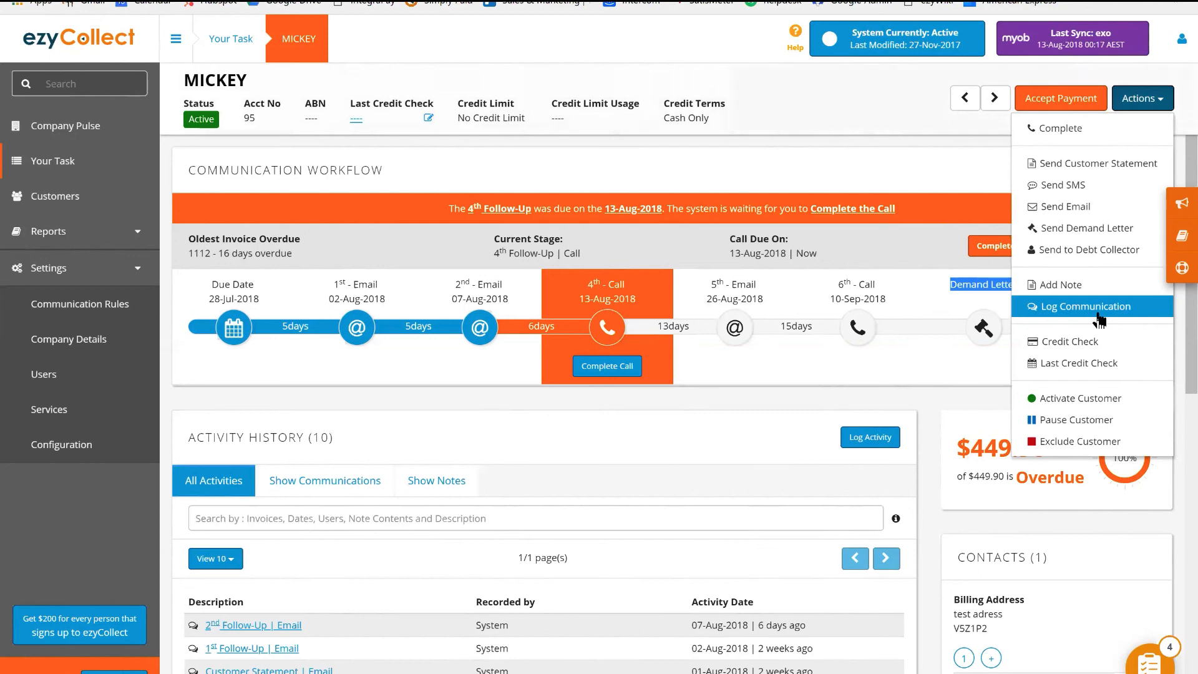
{"action": "mouse_move", "coordinate": [461, 23]}
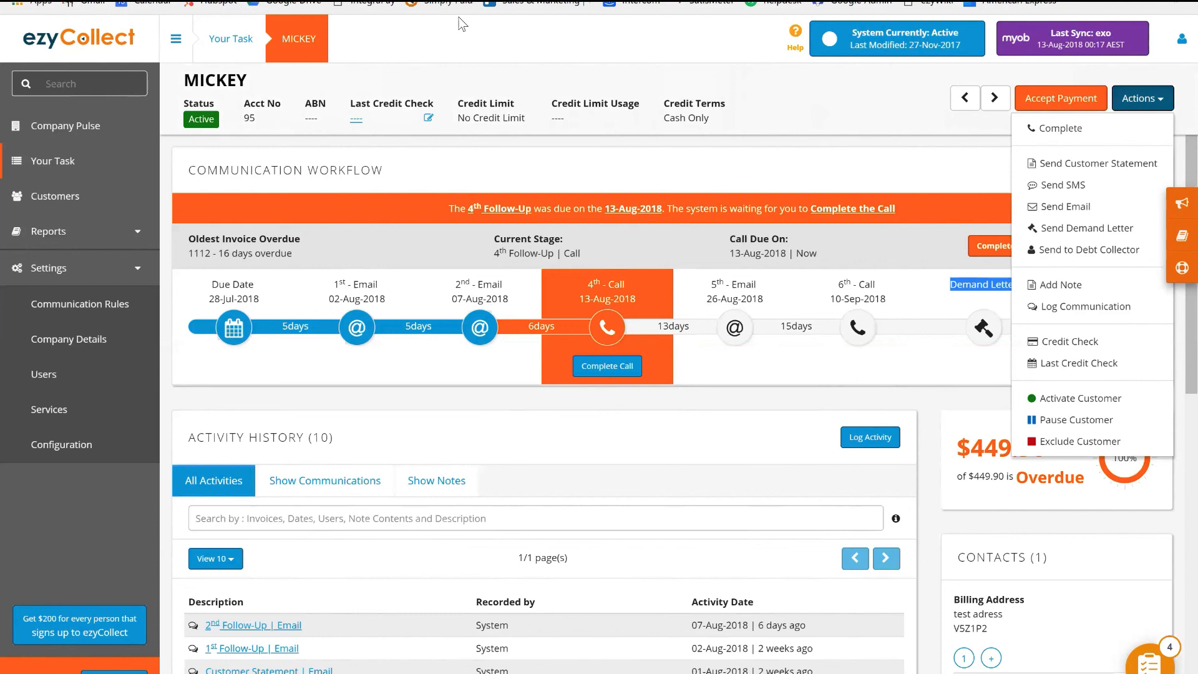
{"action": "mouse_move", "coordinate": [855, 3]}
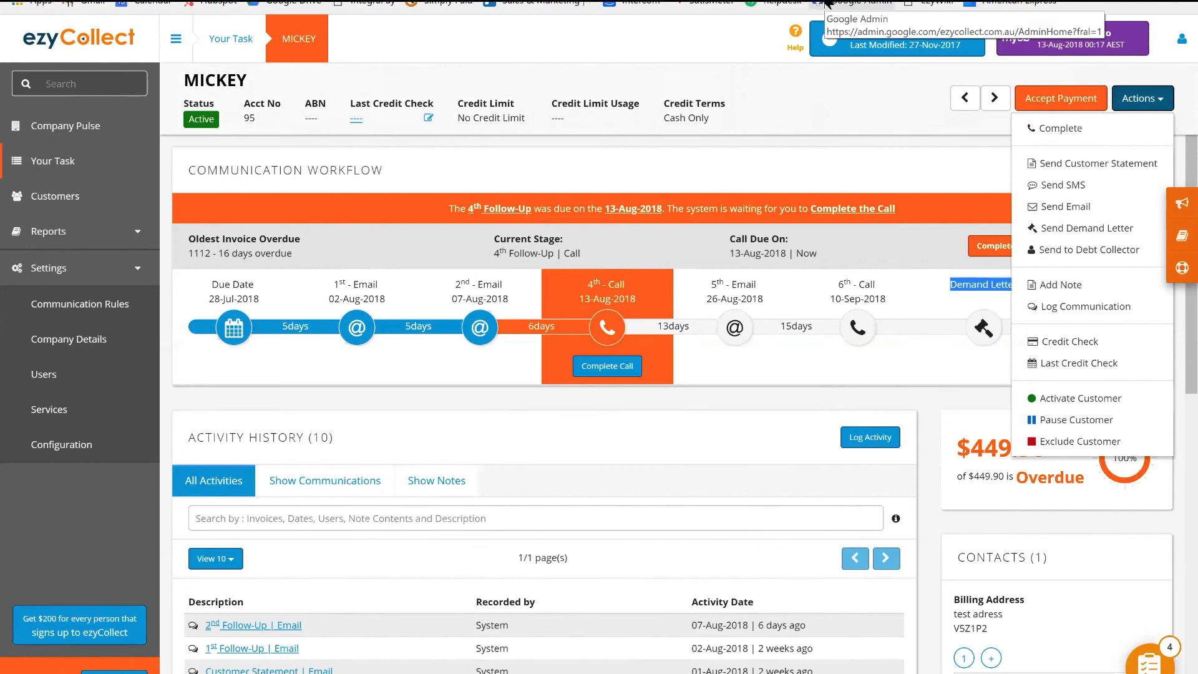